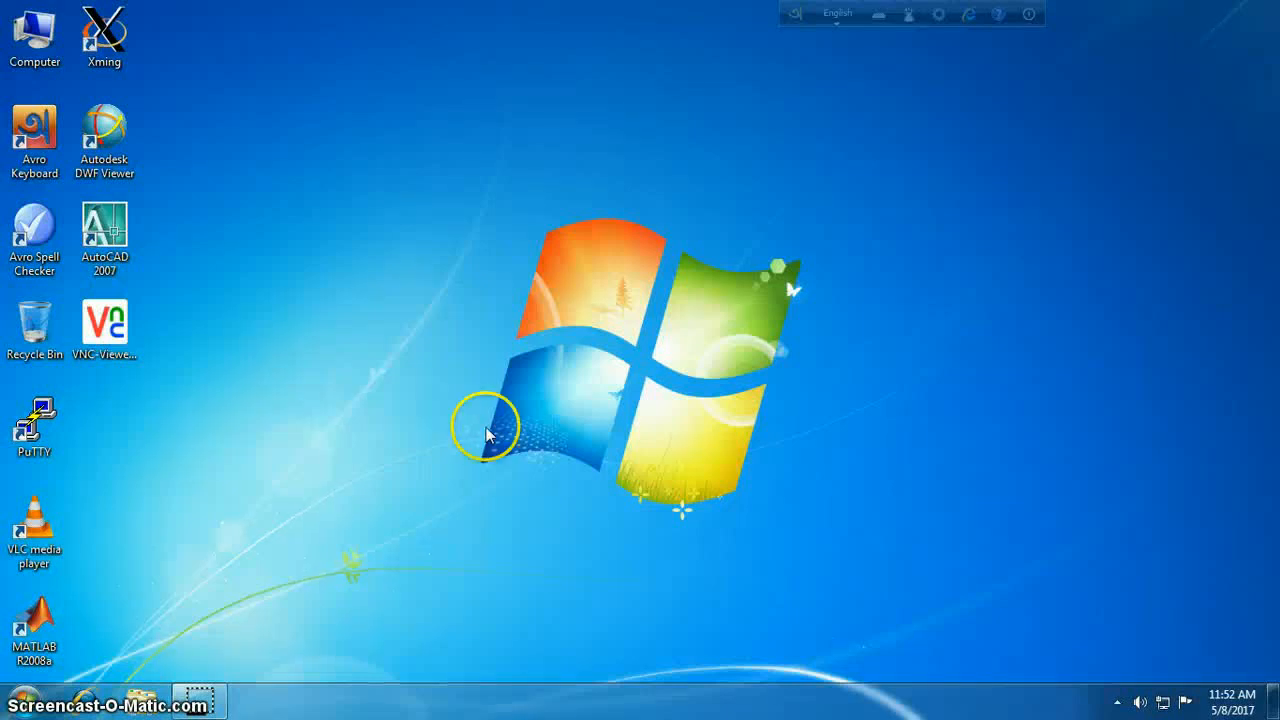
pyautogui.moveTo(316, 436)
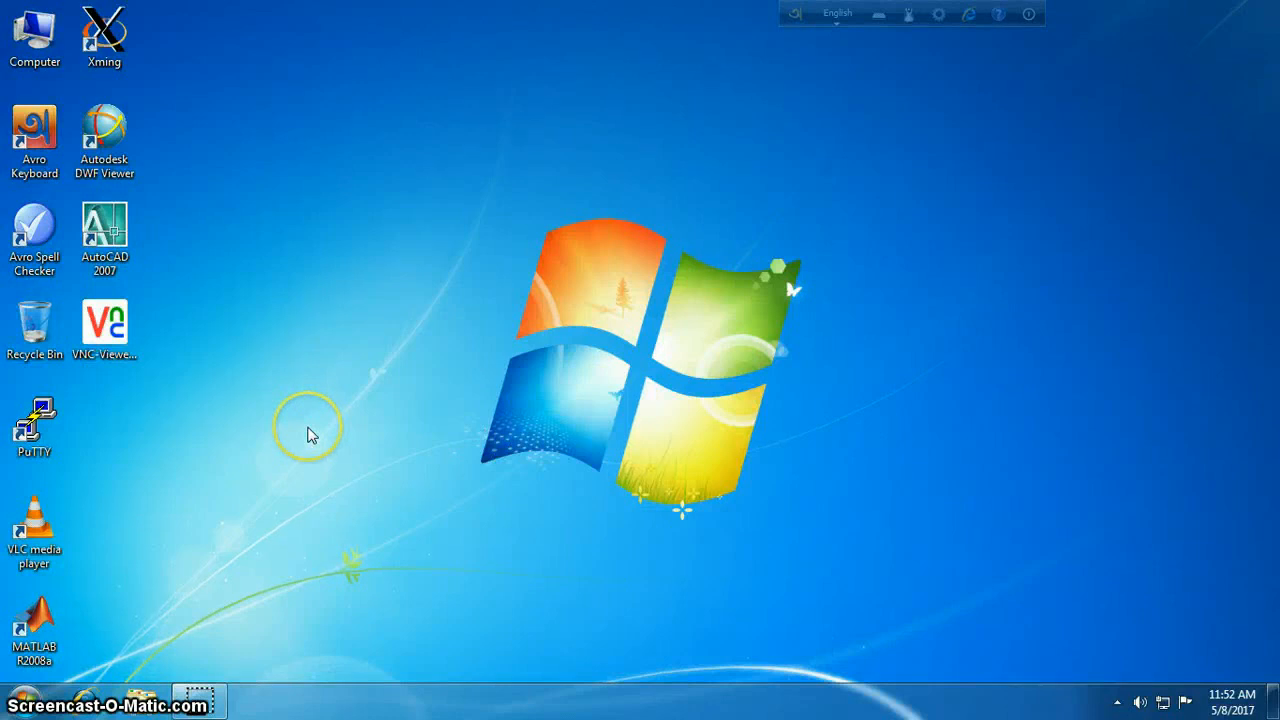
# Launch PuTTY and enter host 172.17.0.29, reaching the SSH X11 settings
pyautogui.doubleClick(34, 420)
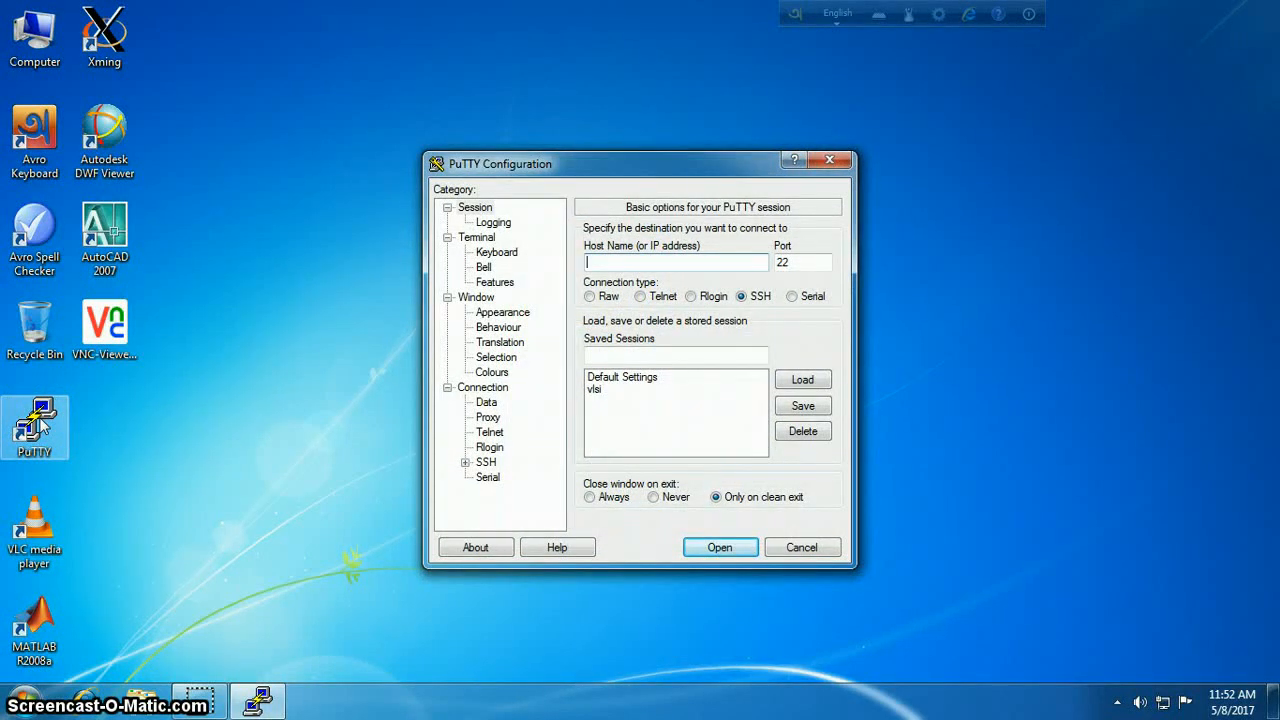
pyautogui.write('172.17.0.29')
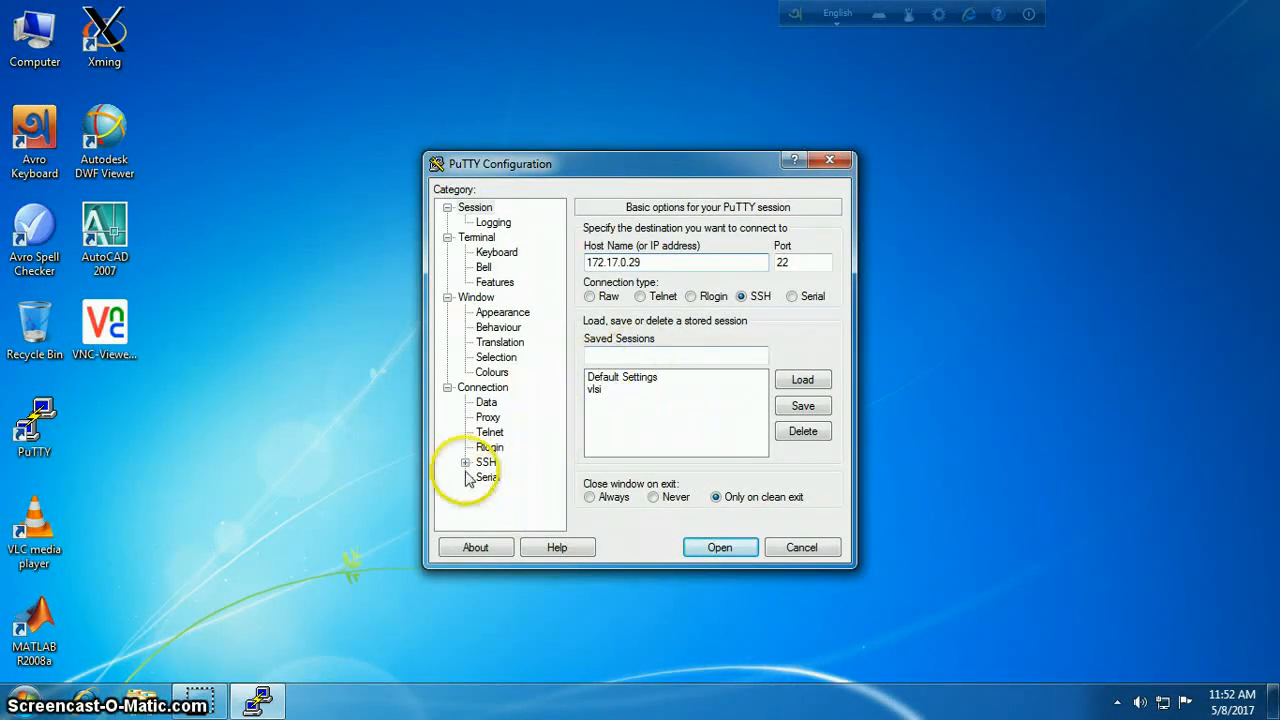
pyautogui.click(464, 462)
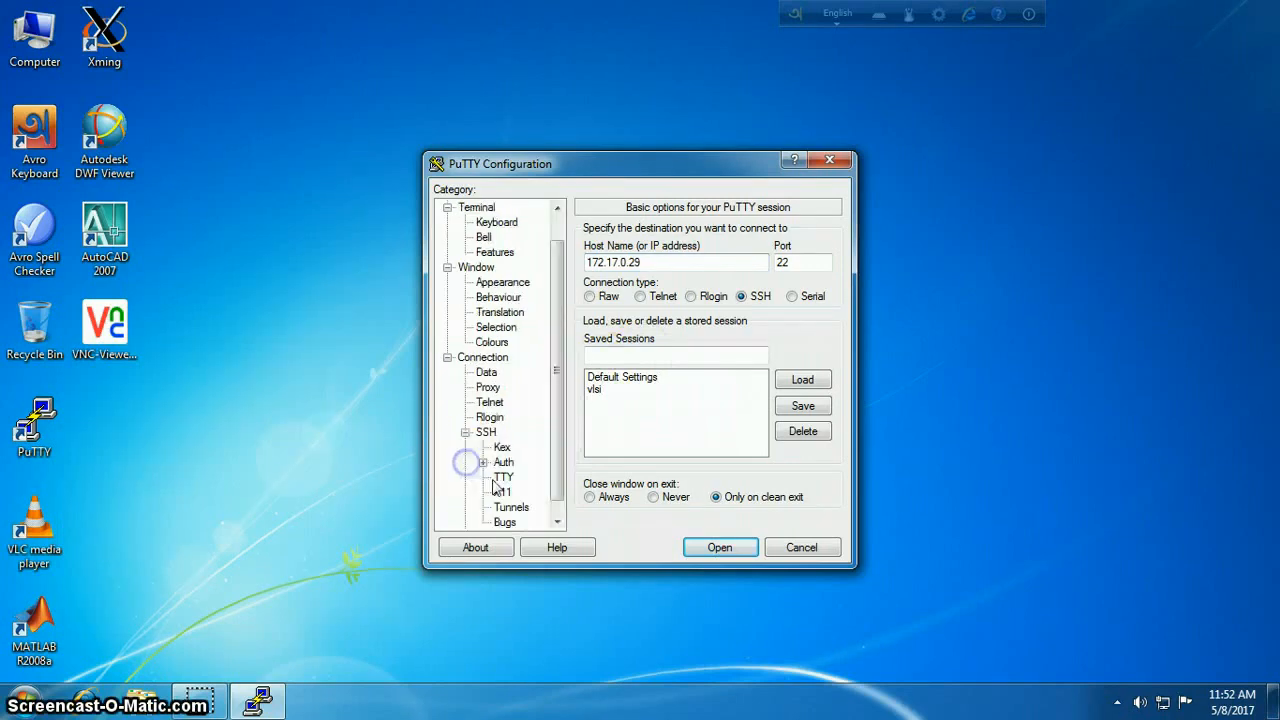
pyautogui.click(500, 492)
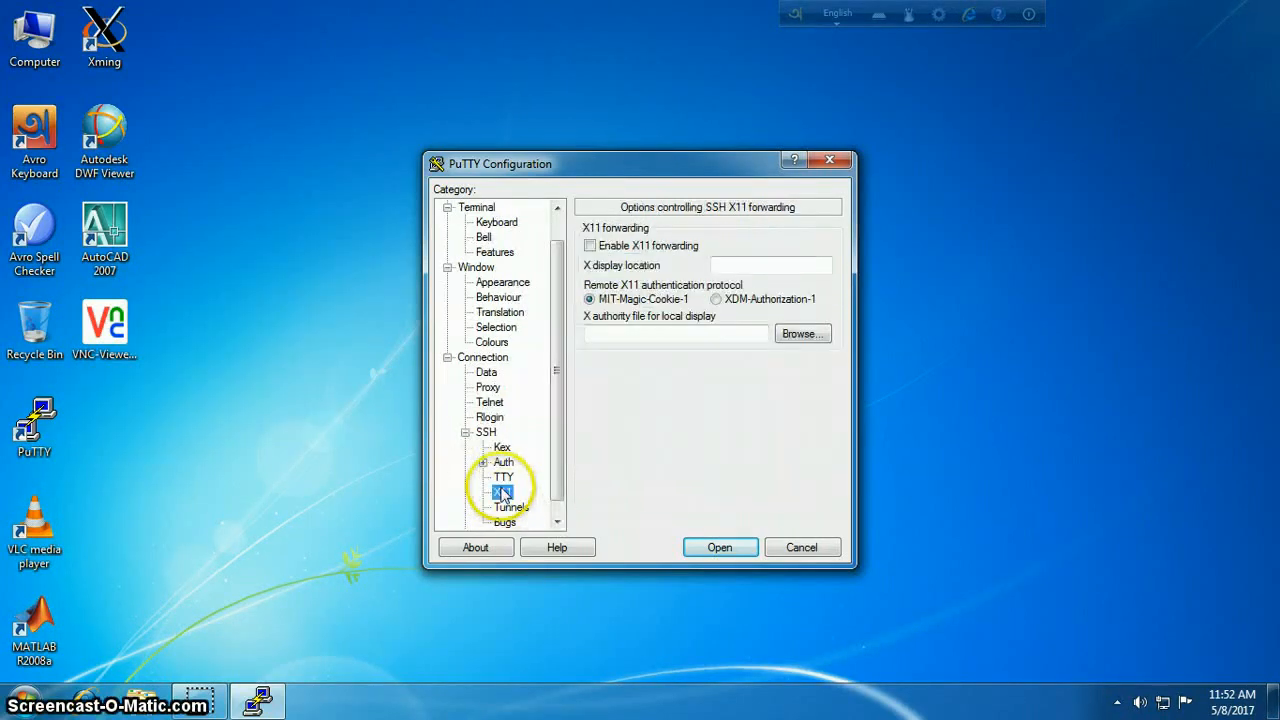
# Enable X11 forwarding and open the connection to the server
pyautogui.click(590, 244)
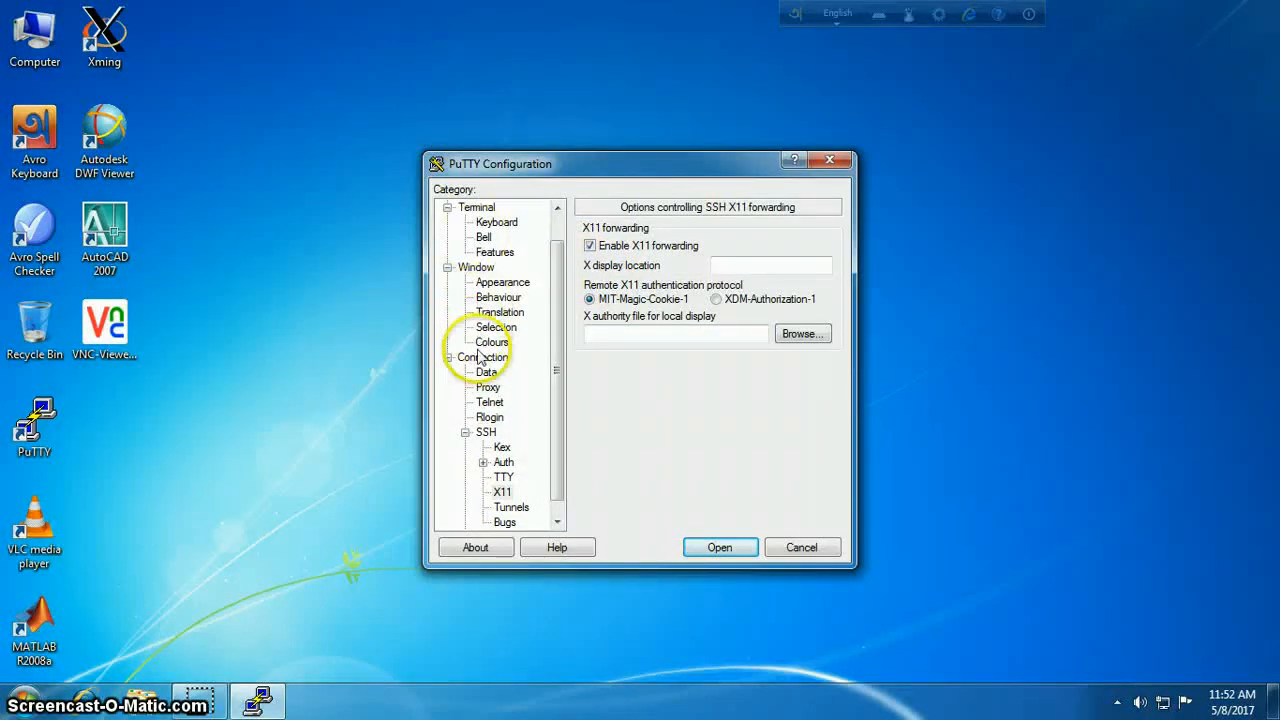
pyautogui.click(476, 268)
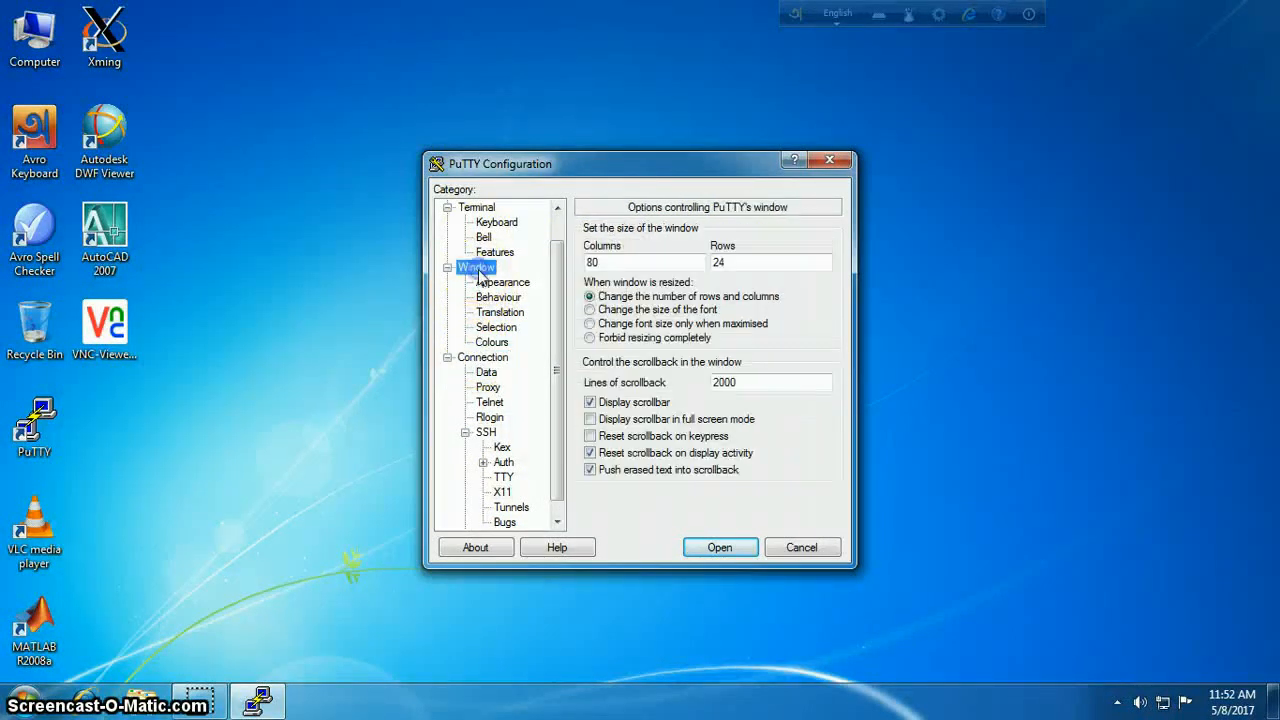
pyautogui.click(720, 548)
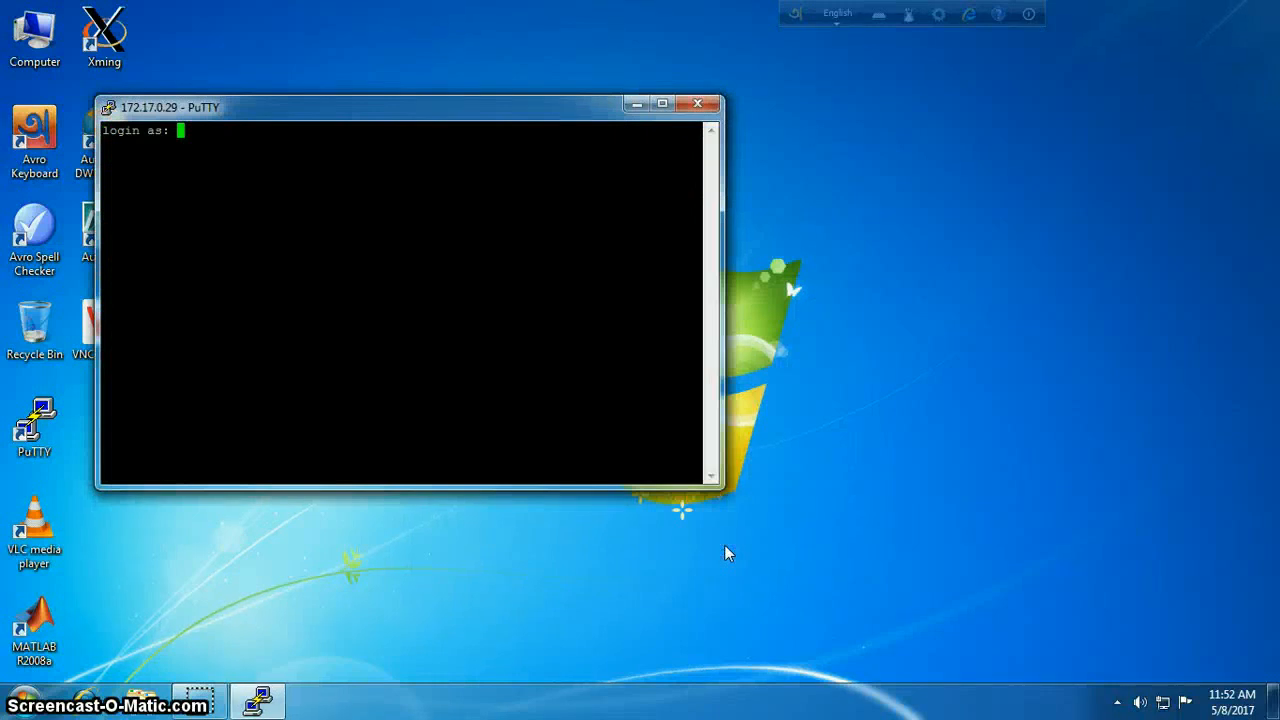
# Log in as vlsi21, switch to csh and launch the Nautilus desktop environment
pyautogui.write('vlsi21')
pyautogui.write('csh')
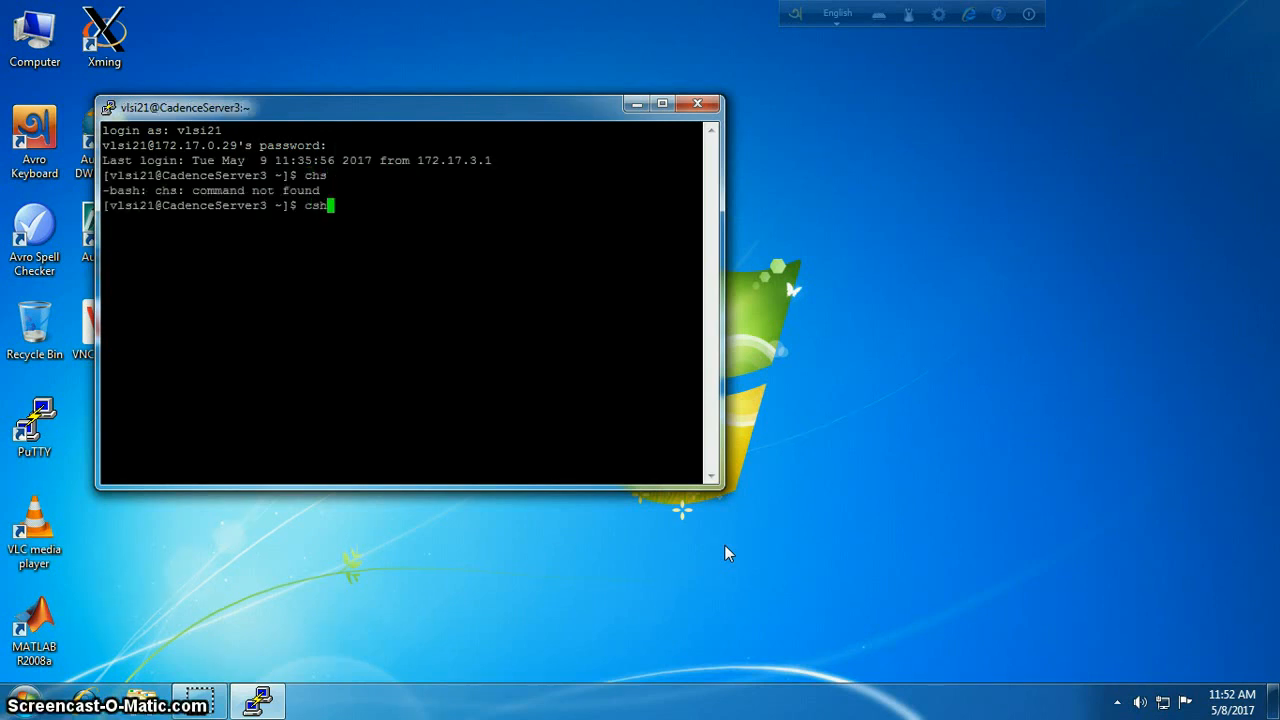
pyautogui.write('nautilus &')
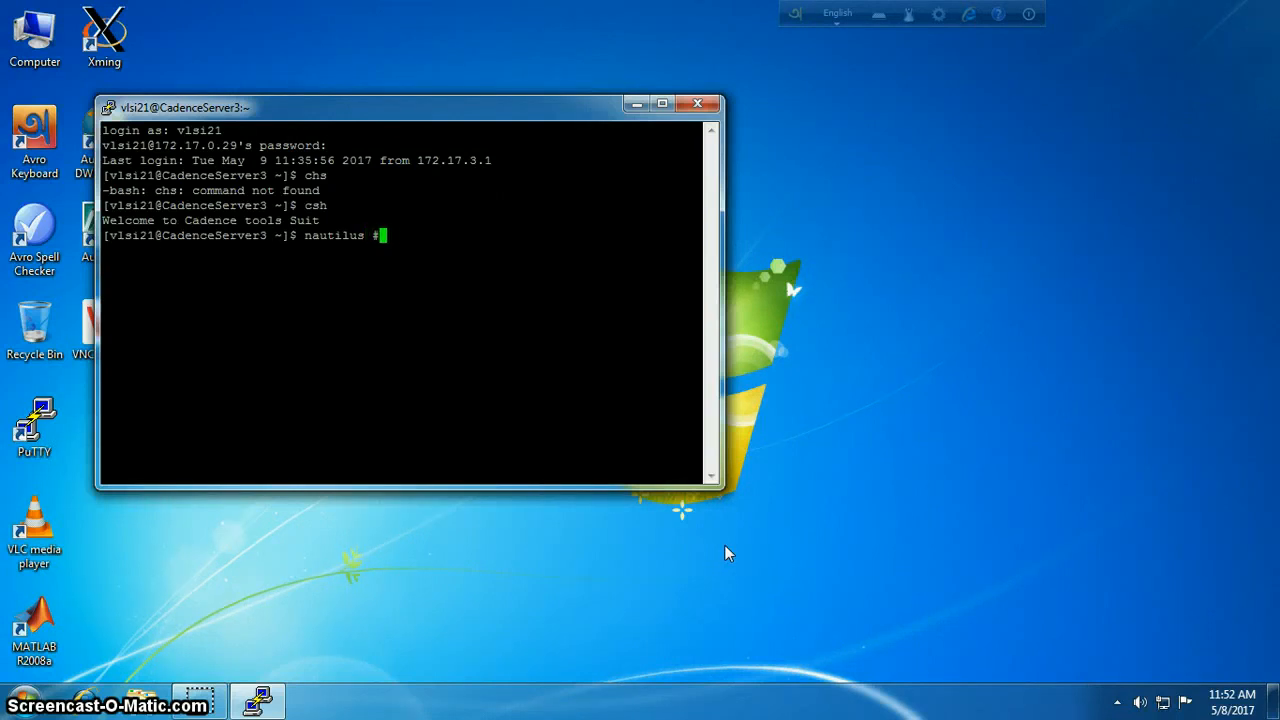
pyautogui.write('desktop')
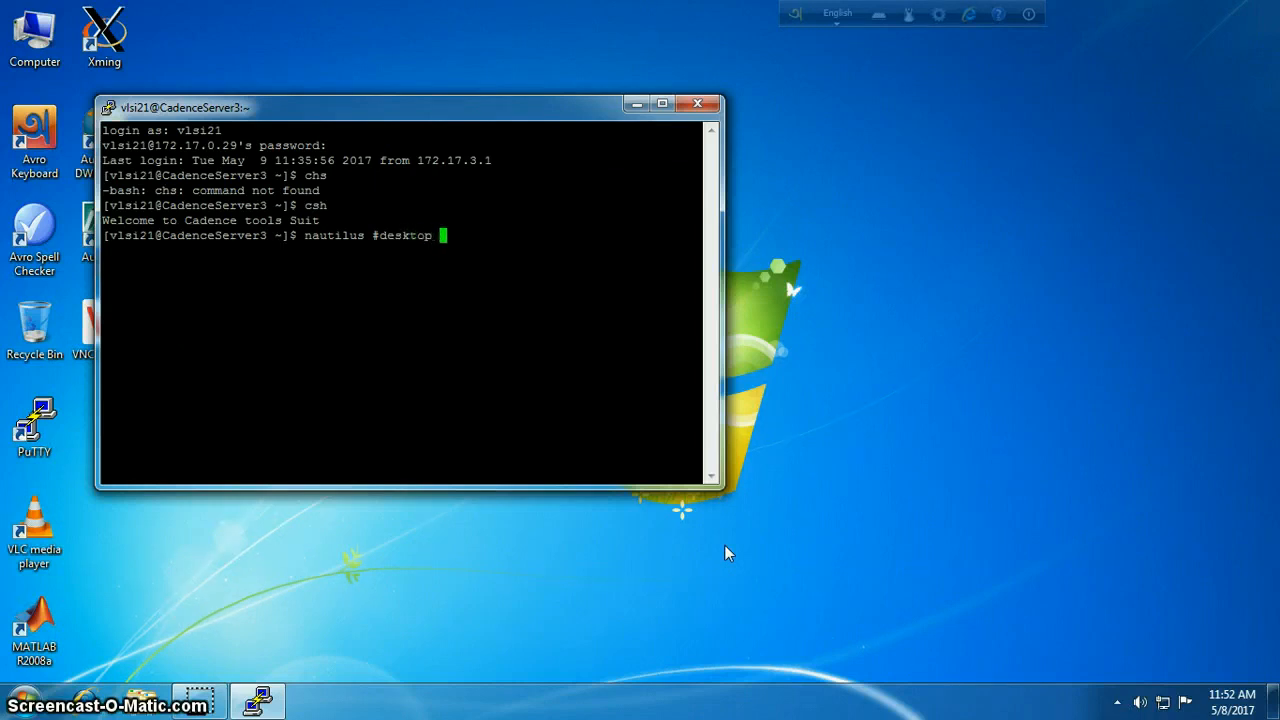
pyautogui.write('environment')
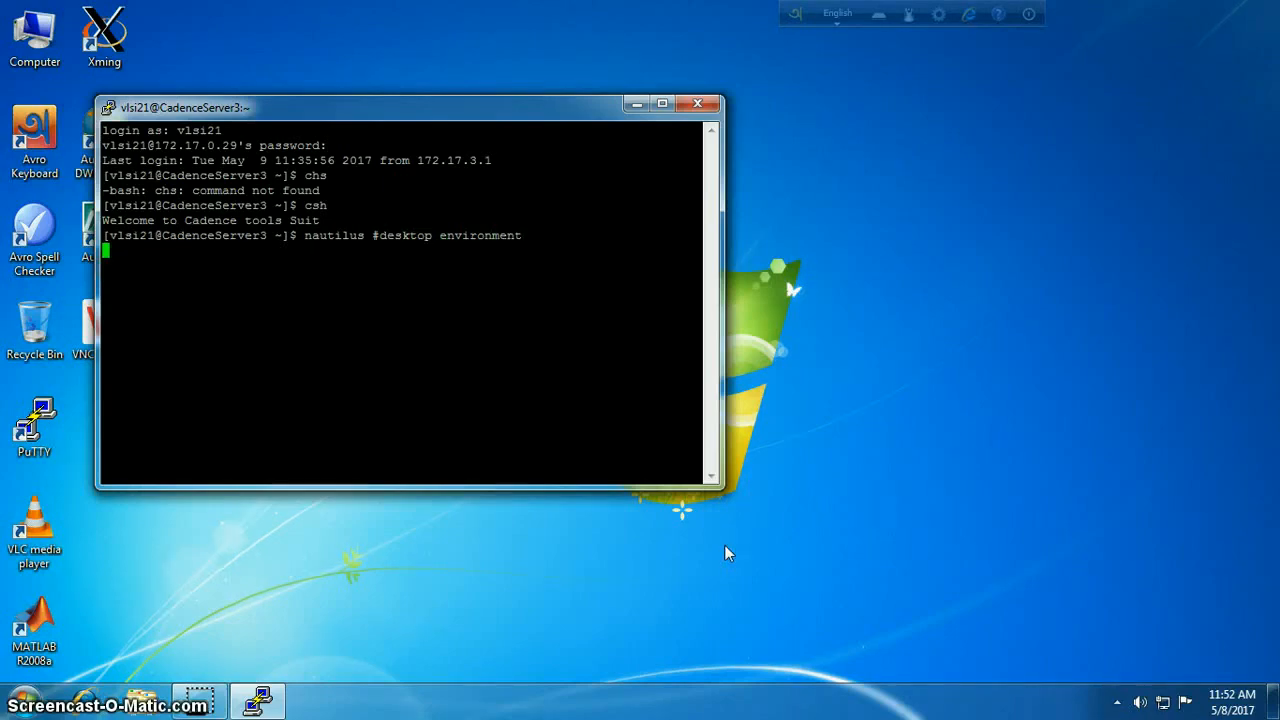
pyautogui.press('Return')
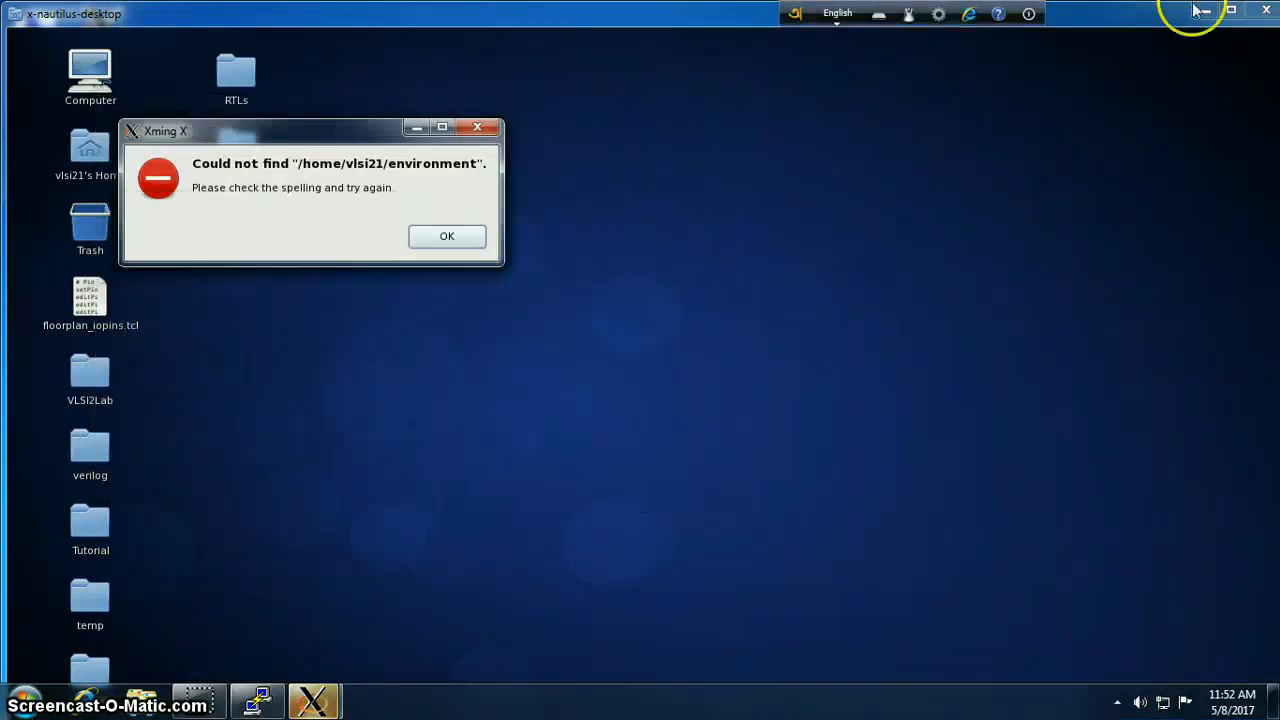
# Dismiss the error and create the exp4 folder in Tutorial with a work_dir folder inside
pyautogui.click(448, 236)
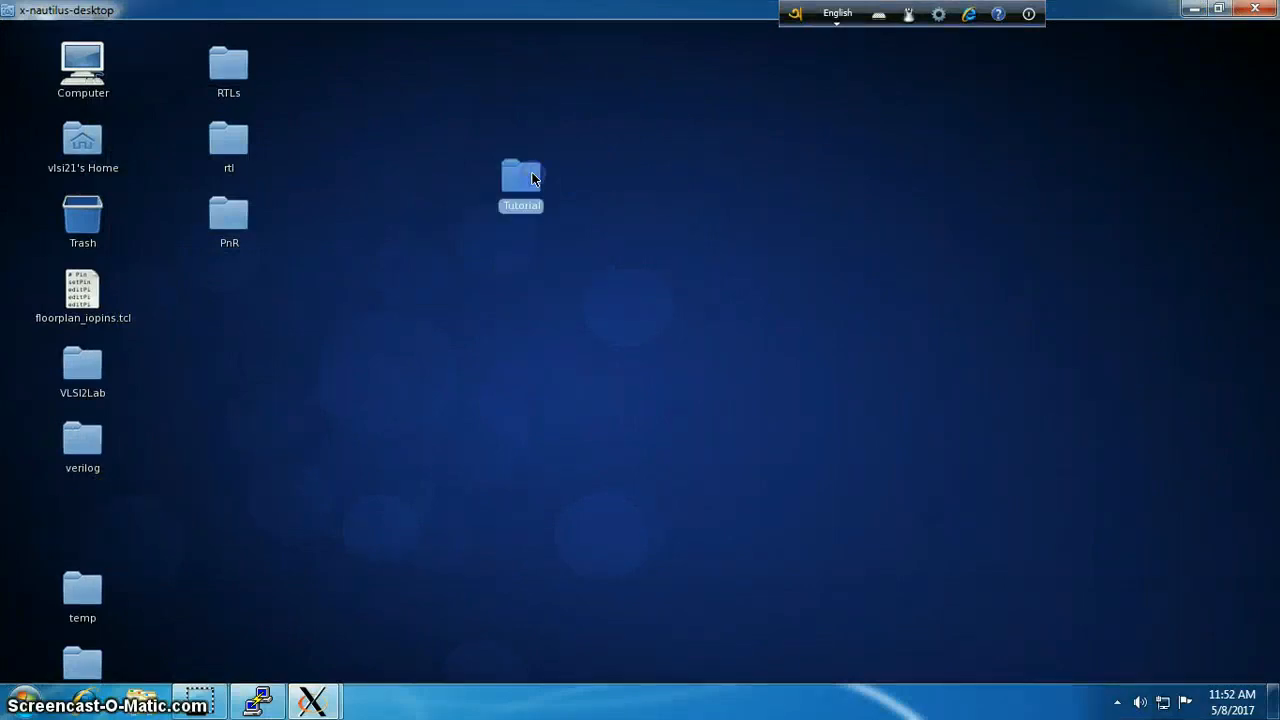
pyautogui.doubleClick(520, 178)
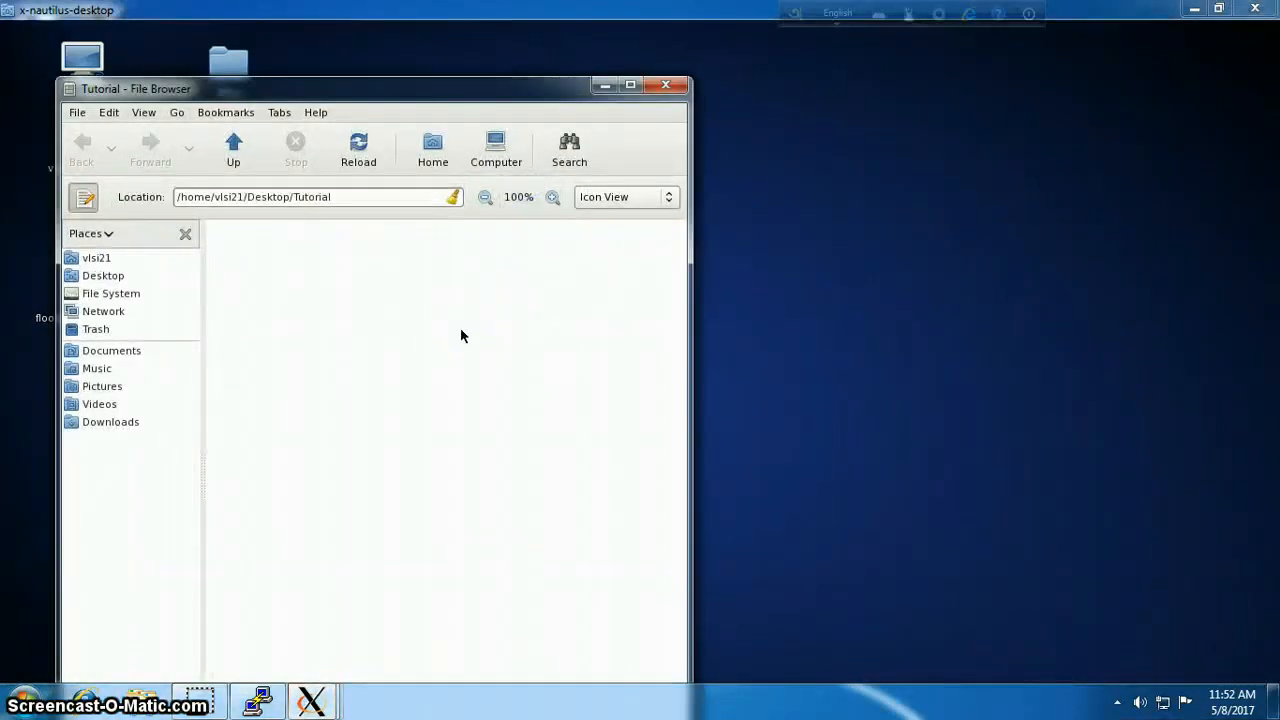
pyautogui.rightClick(462, 336)
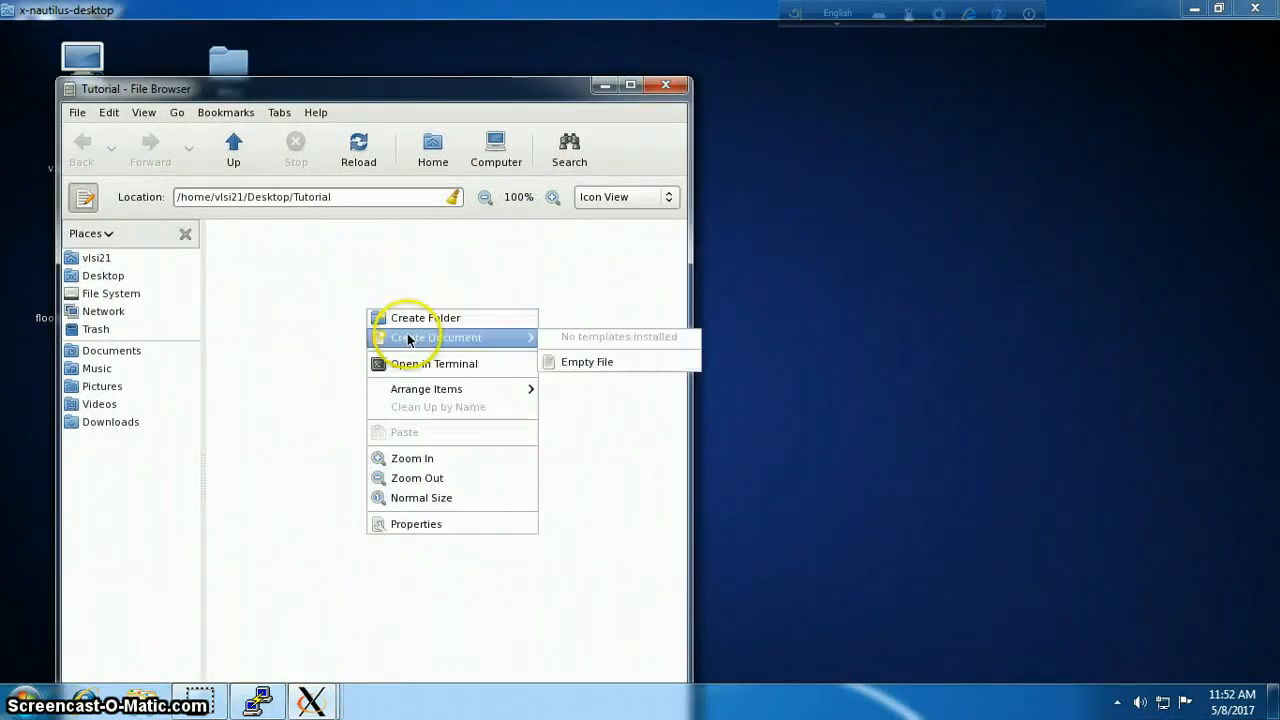
pyautogui.click(426, 316)
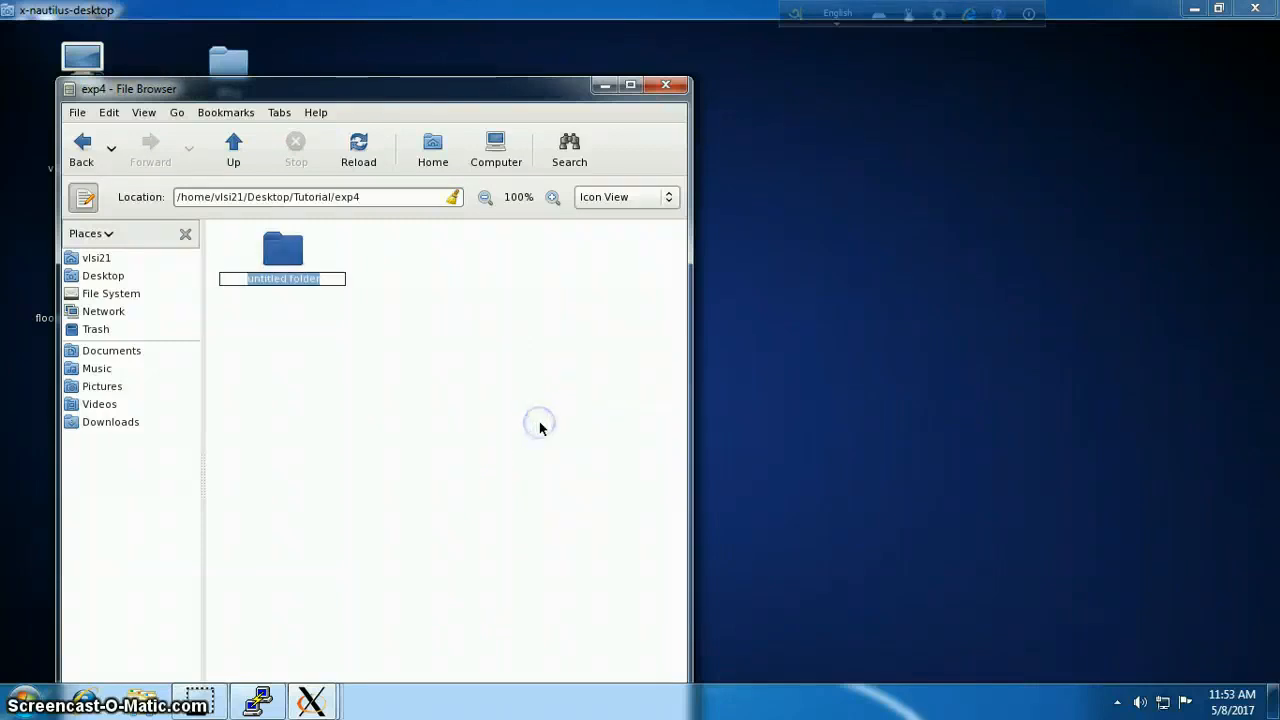
pyautogui.write('work_dir')
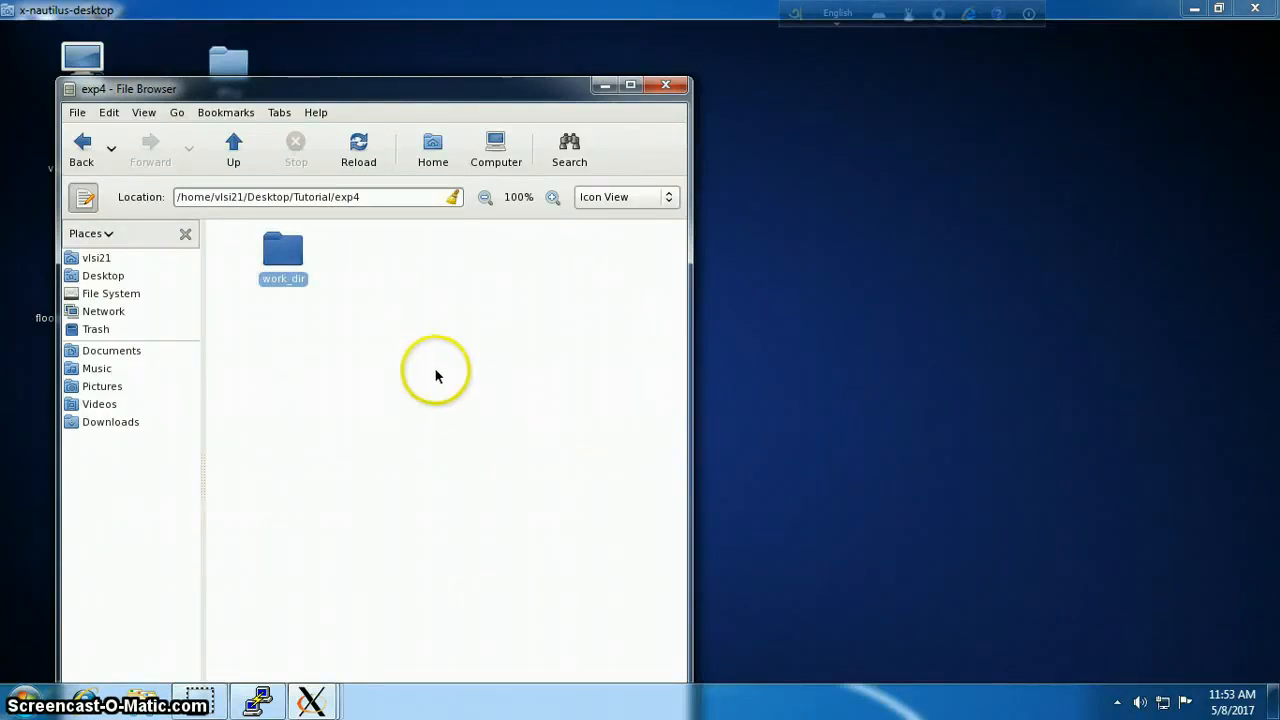
# Create empty cds.lib and hdl.var files inside exp4
pyautogui.rightClick(436, 376)
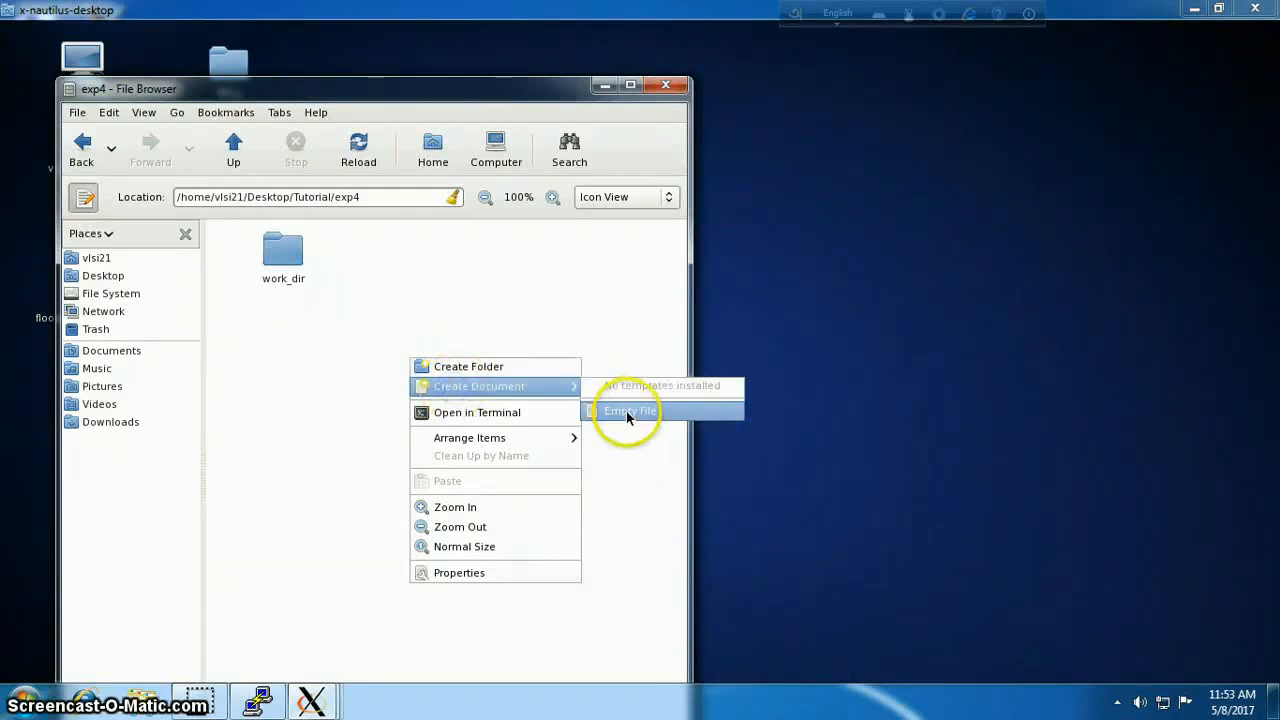
pyautogui.click(628, 412)
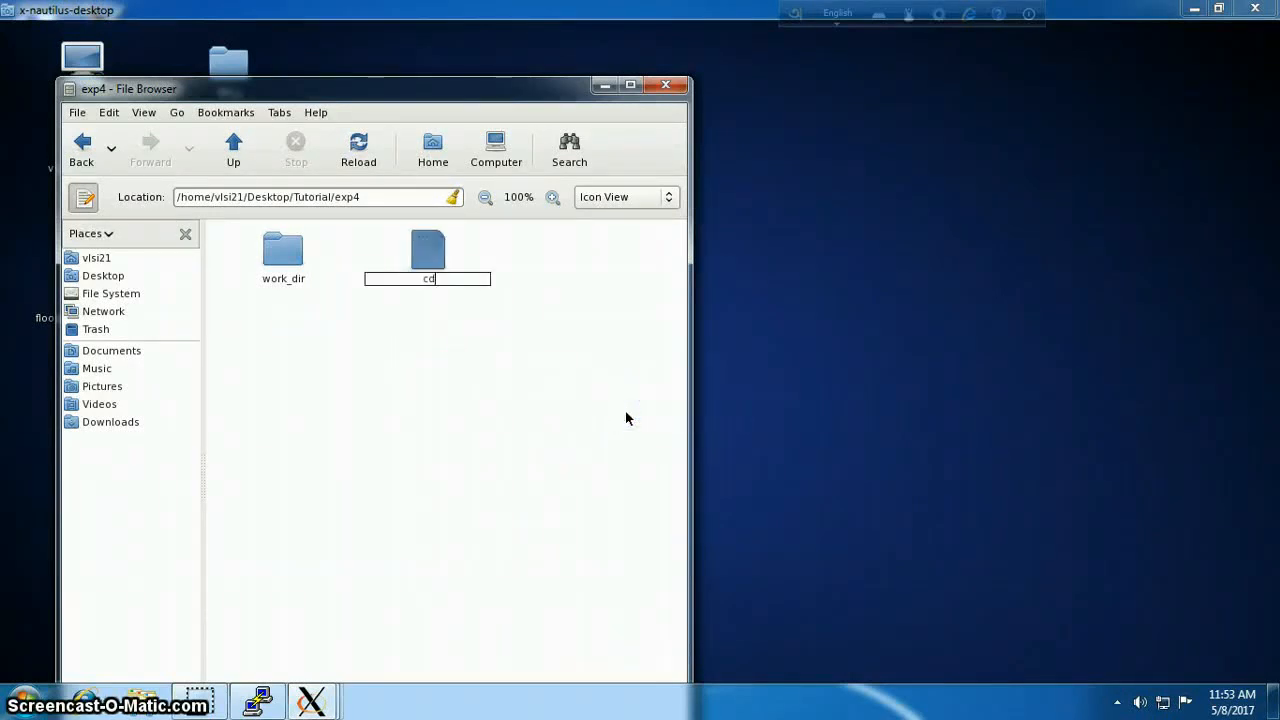
pyautogui.write('cds.libh')
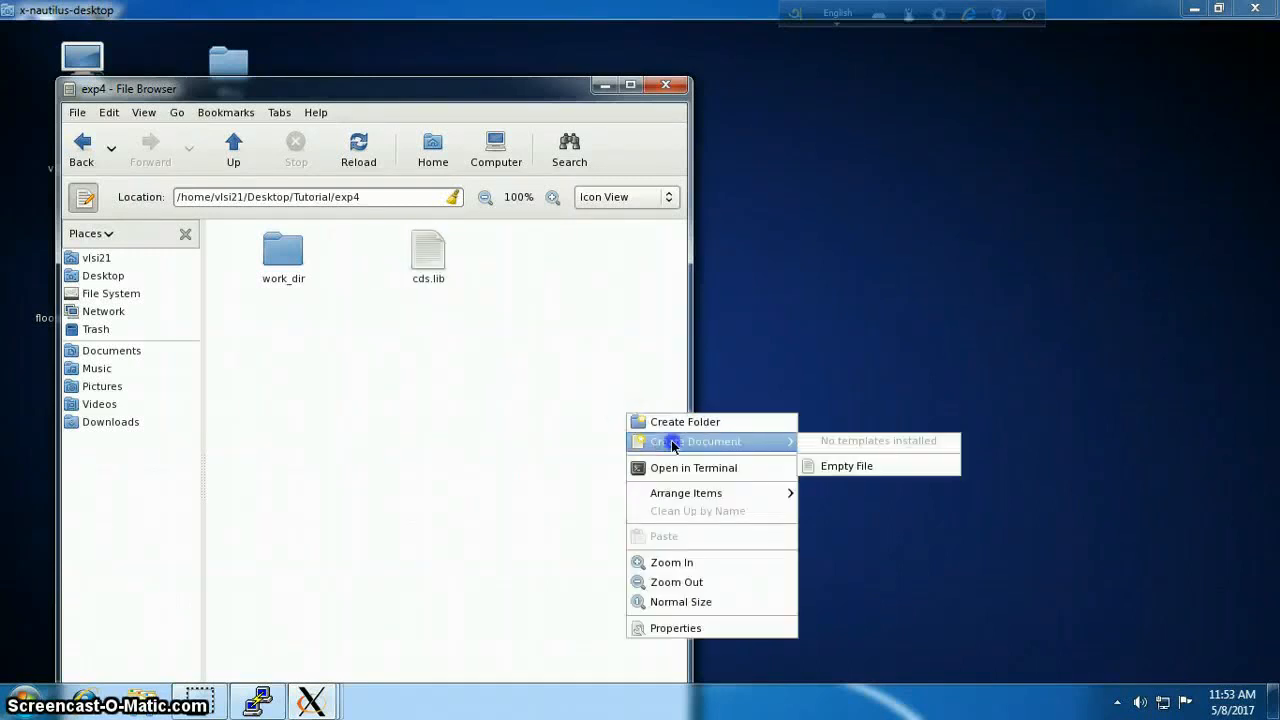
pyautogui.click(846, 464)
pyautogui.write('hdl.var')
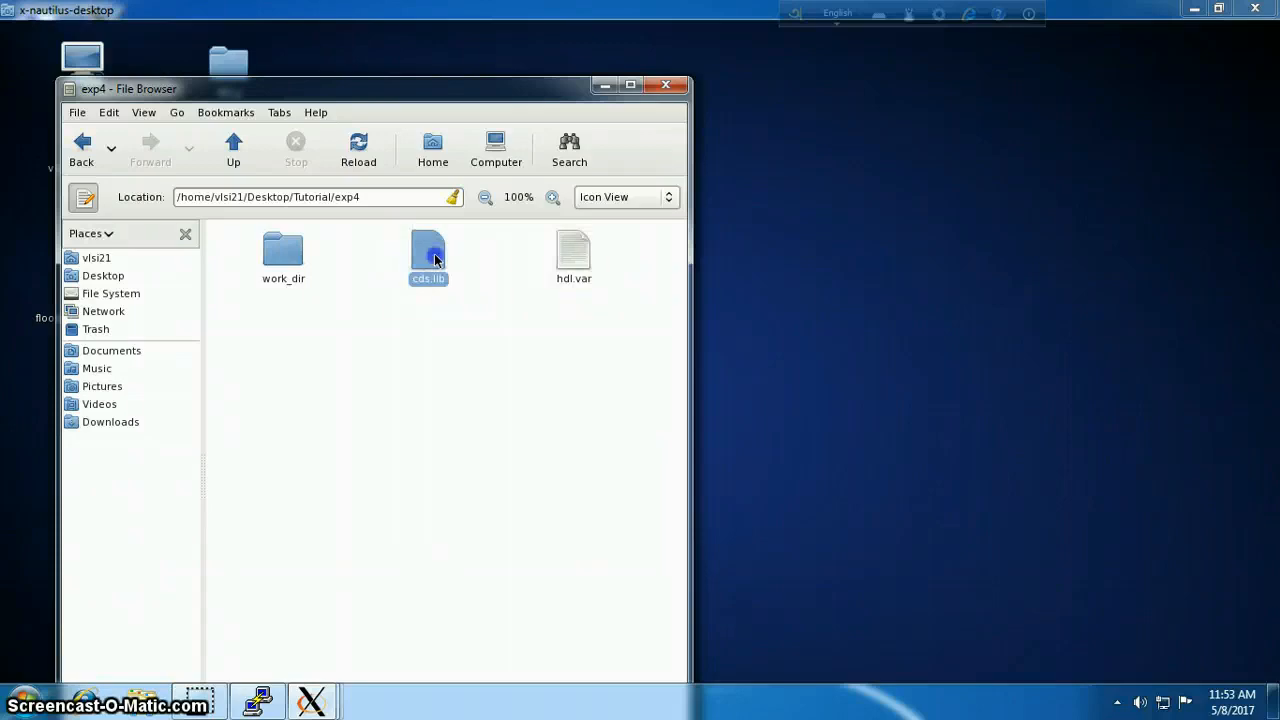
# Write 'Define my_lib ./work_dir' into cds.lib
pyautogui.doubleClick(428, 250)
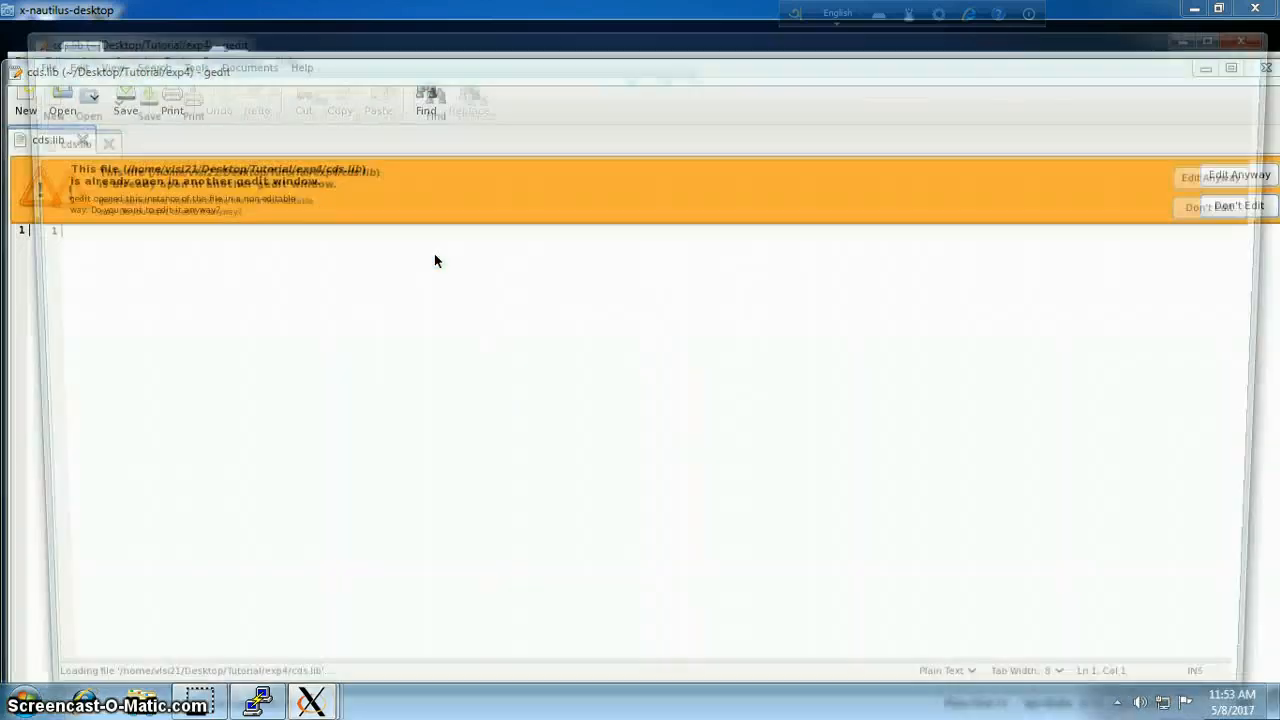
pyautogui.click(1236, 176)
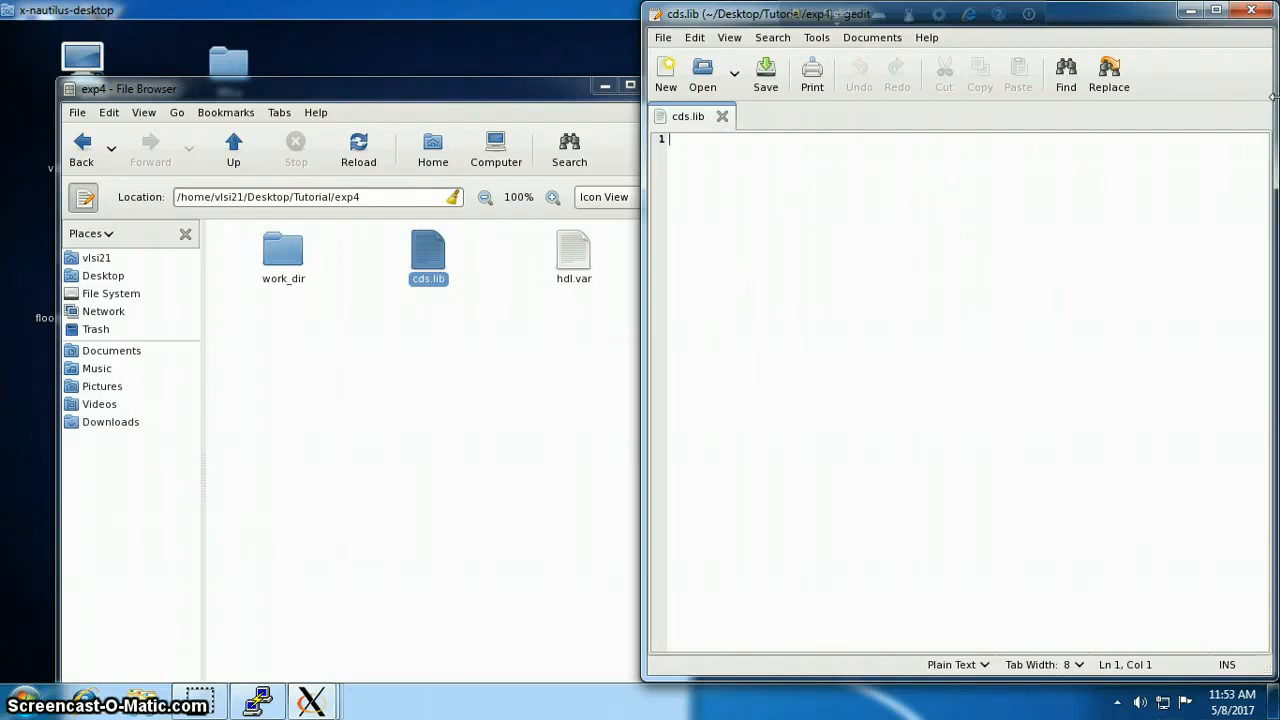
pyautogui.write('b')
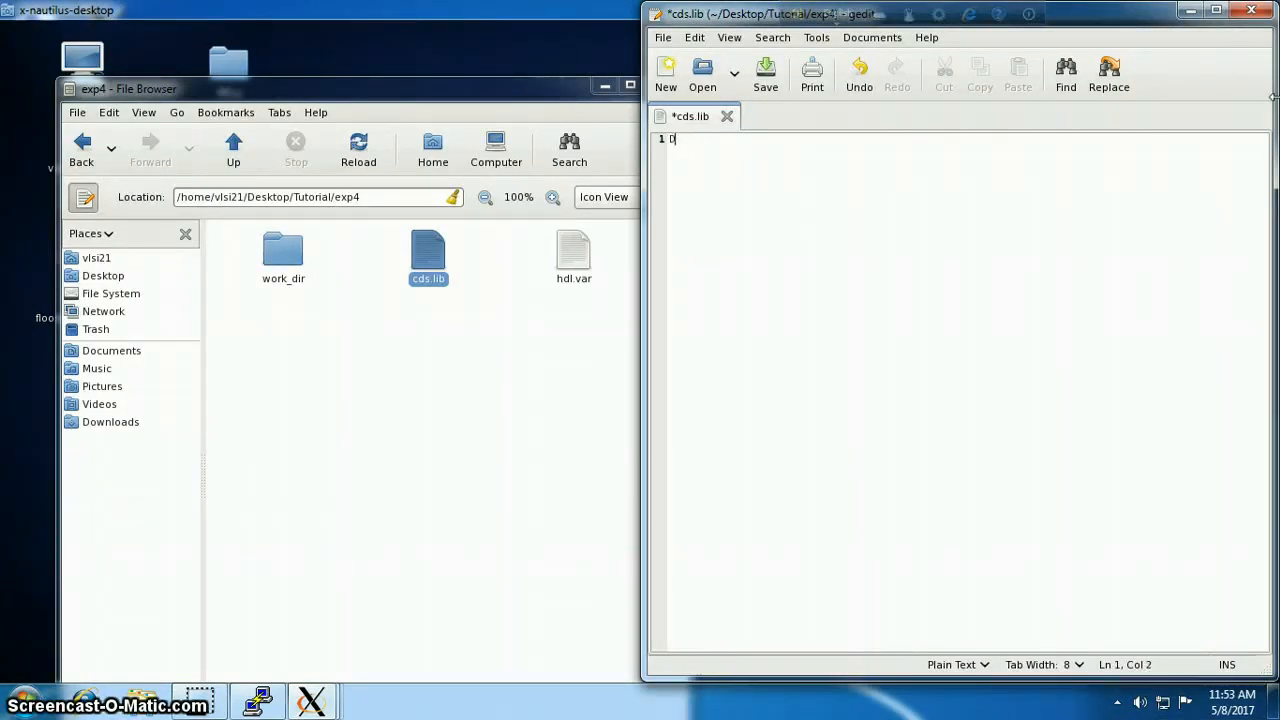
pyautogui.write('efine')
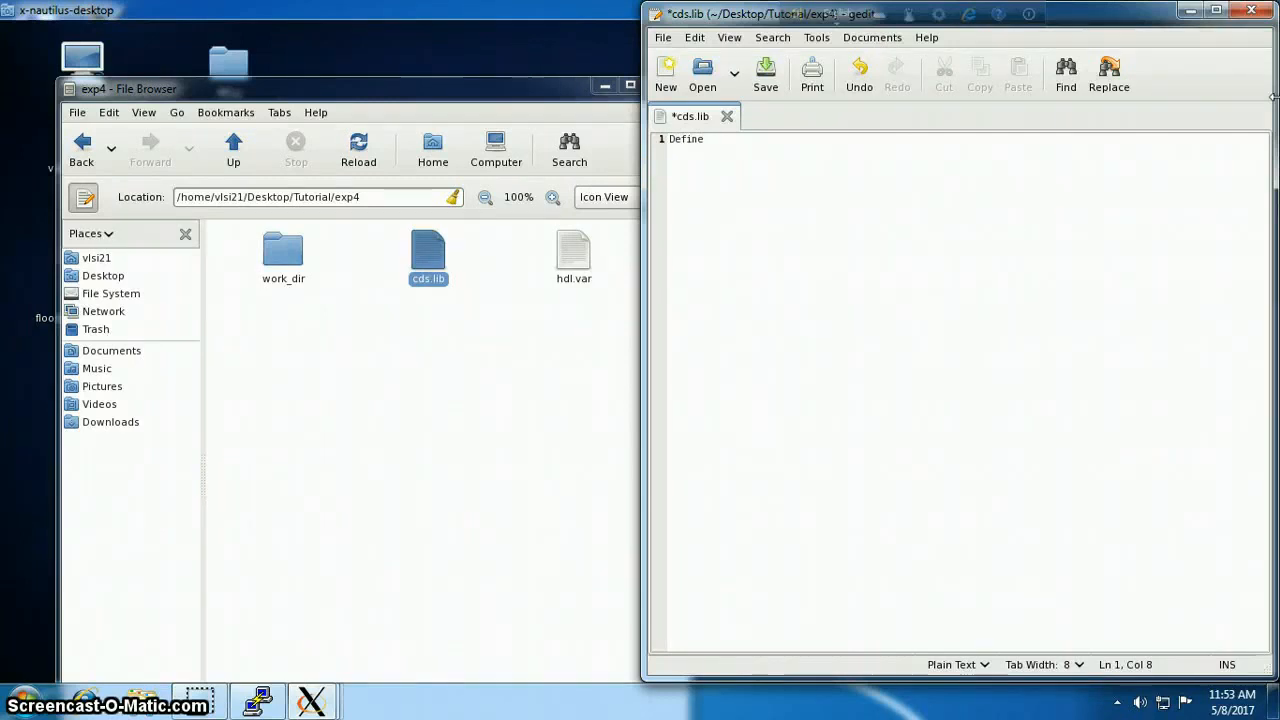
pyautogui.write('muy')
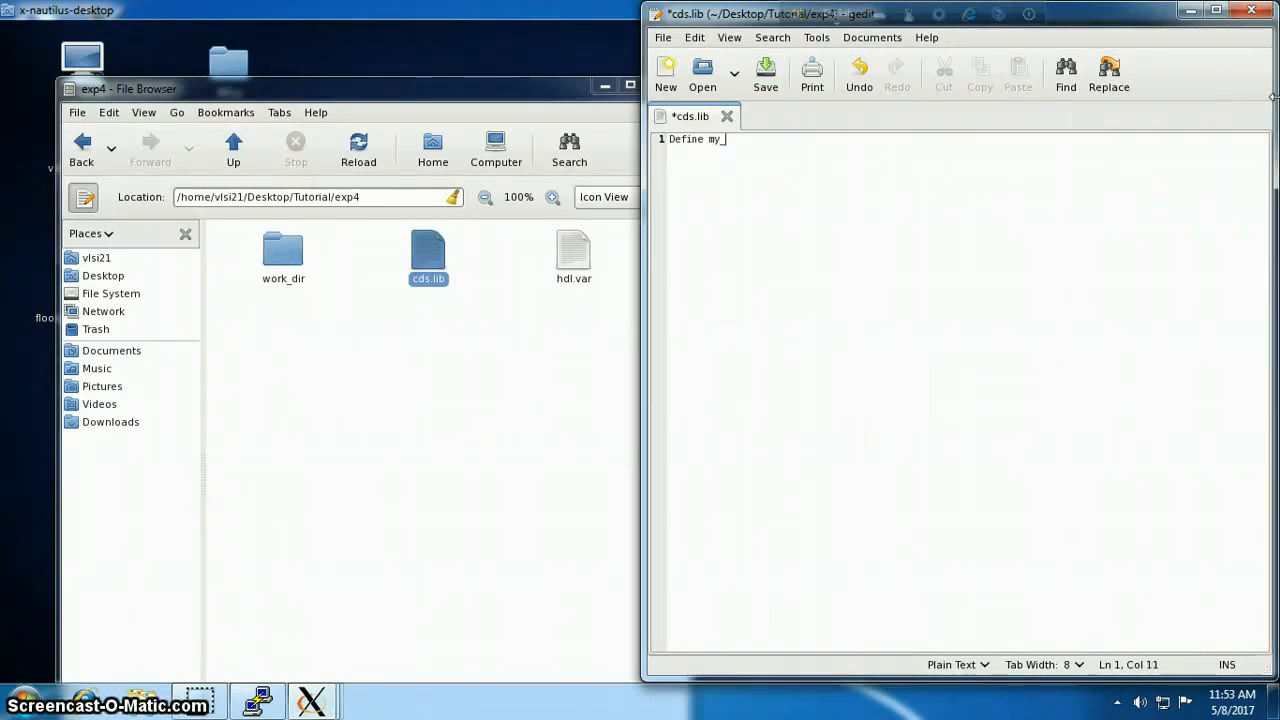
pyautogui.write('_lib')
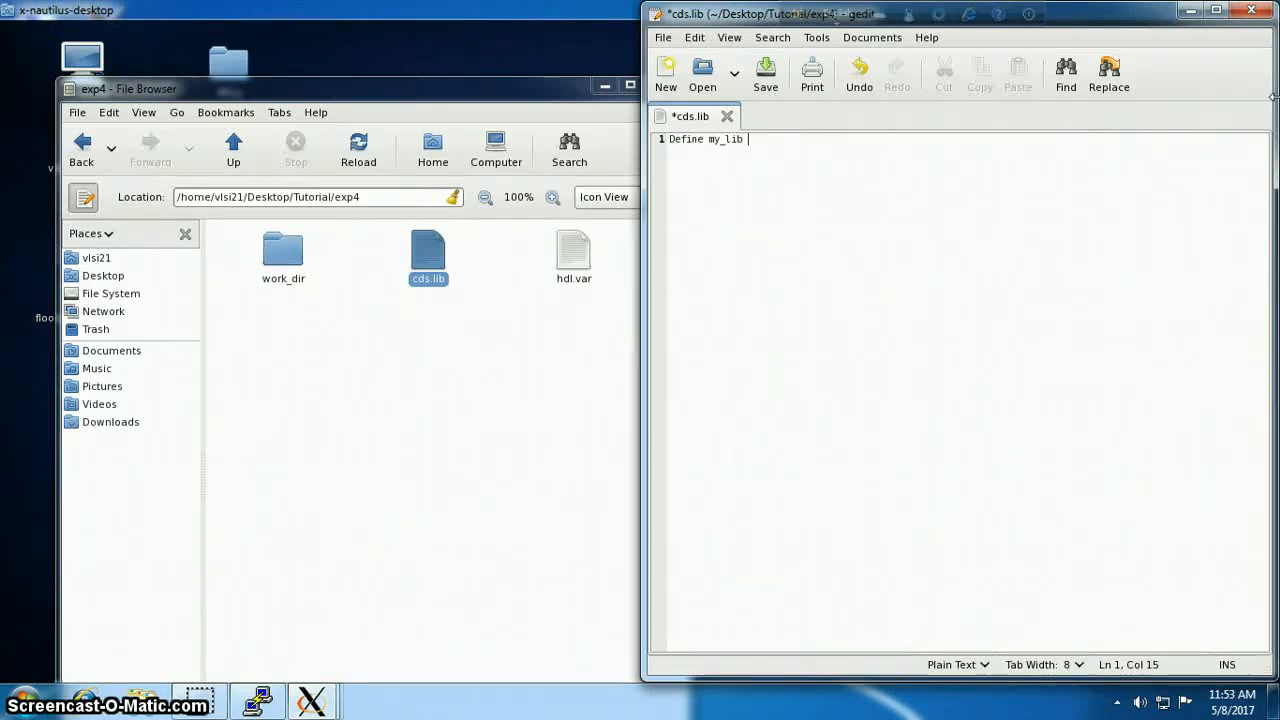
pyautogui.write('./w')
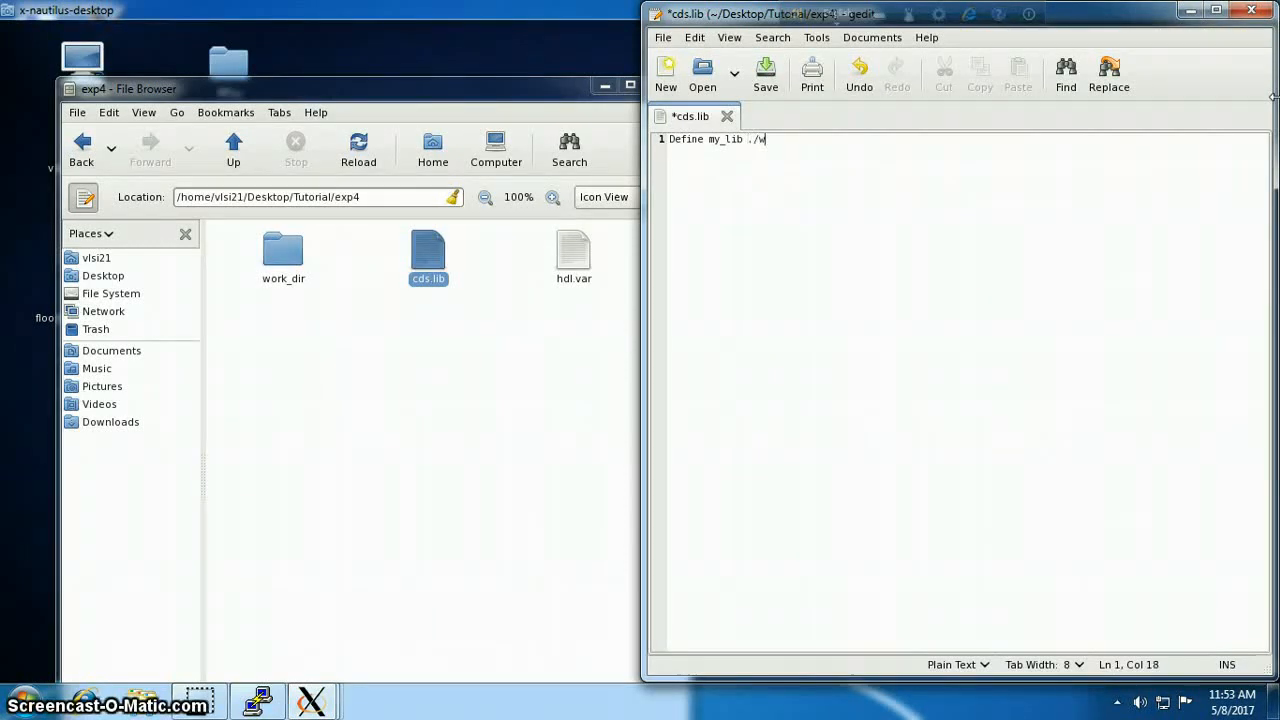
pyautogui.write('ork')
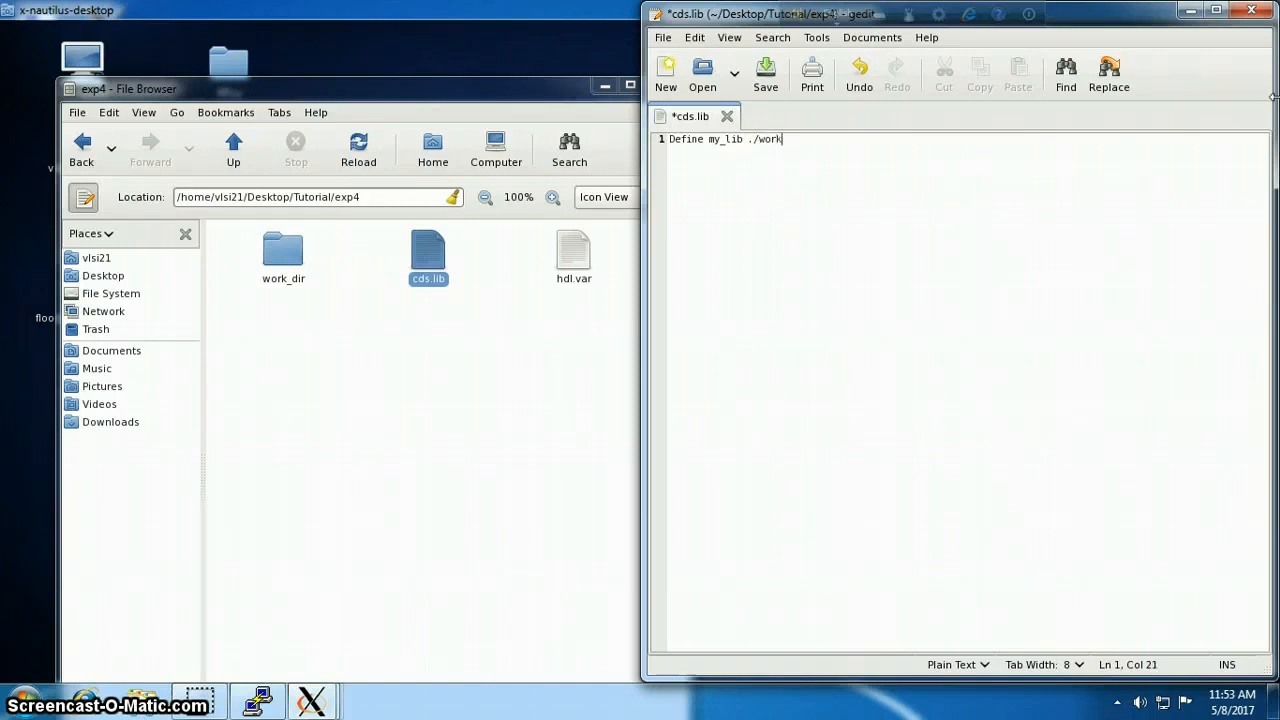
pyautogui.write('_dir')
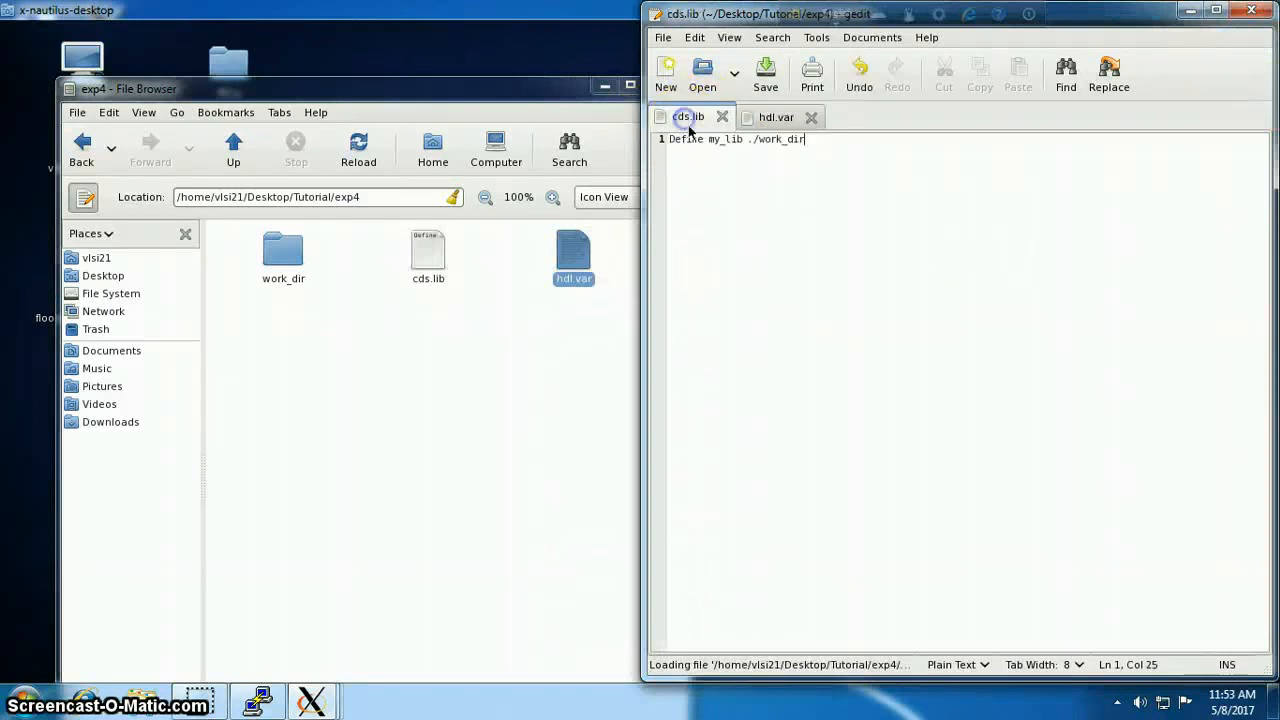
# Write 'Define WORK my_lib' into hdl.var and save both files
pyautogui.click(776, 116)
pyautogui.write('Define WORK my_lib')
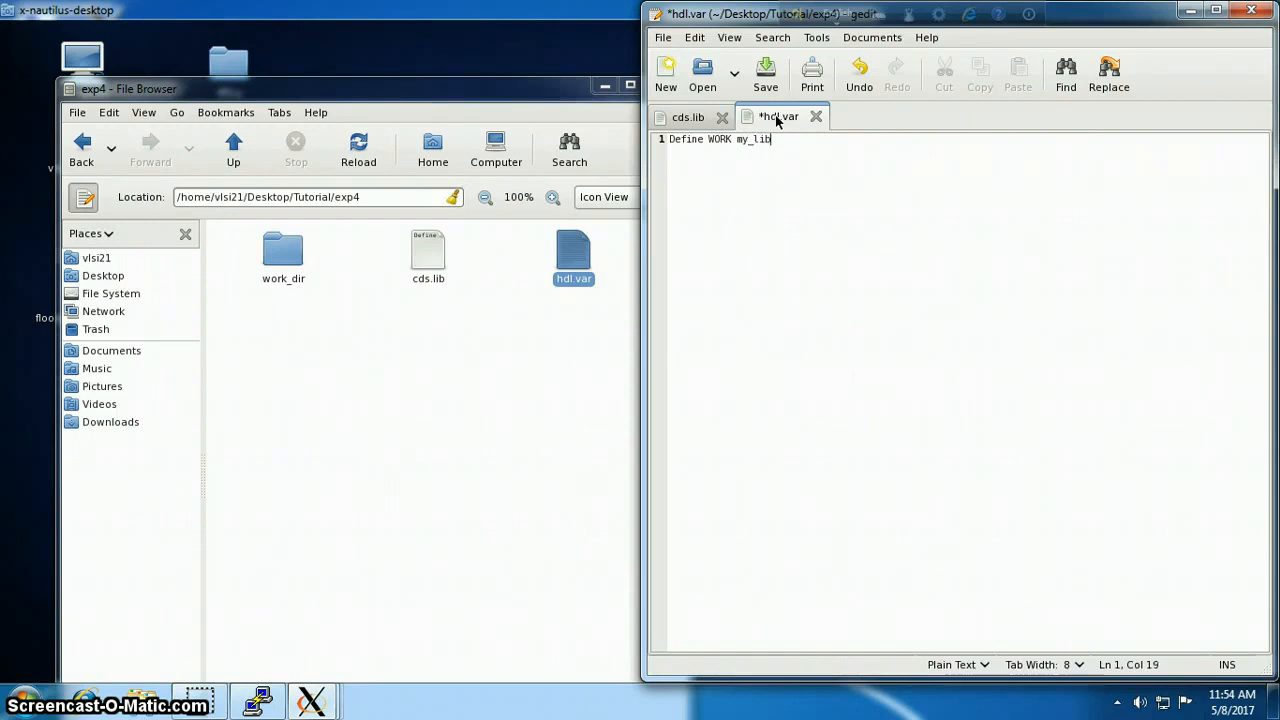
pyautogui.click(764, 72)
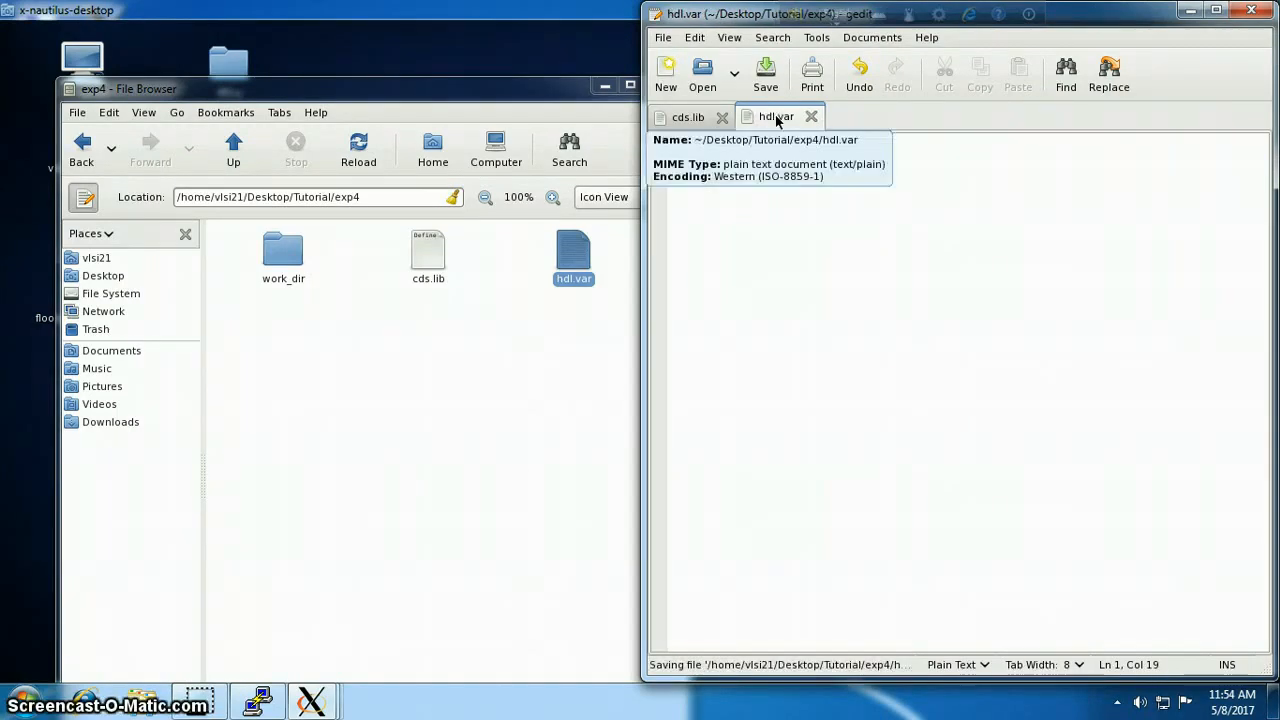
pyautogui.click(688, 116)
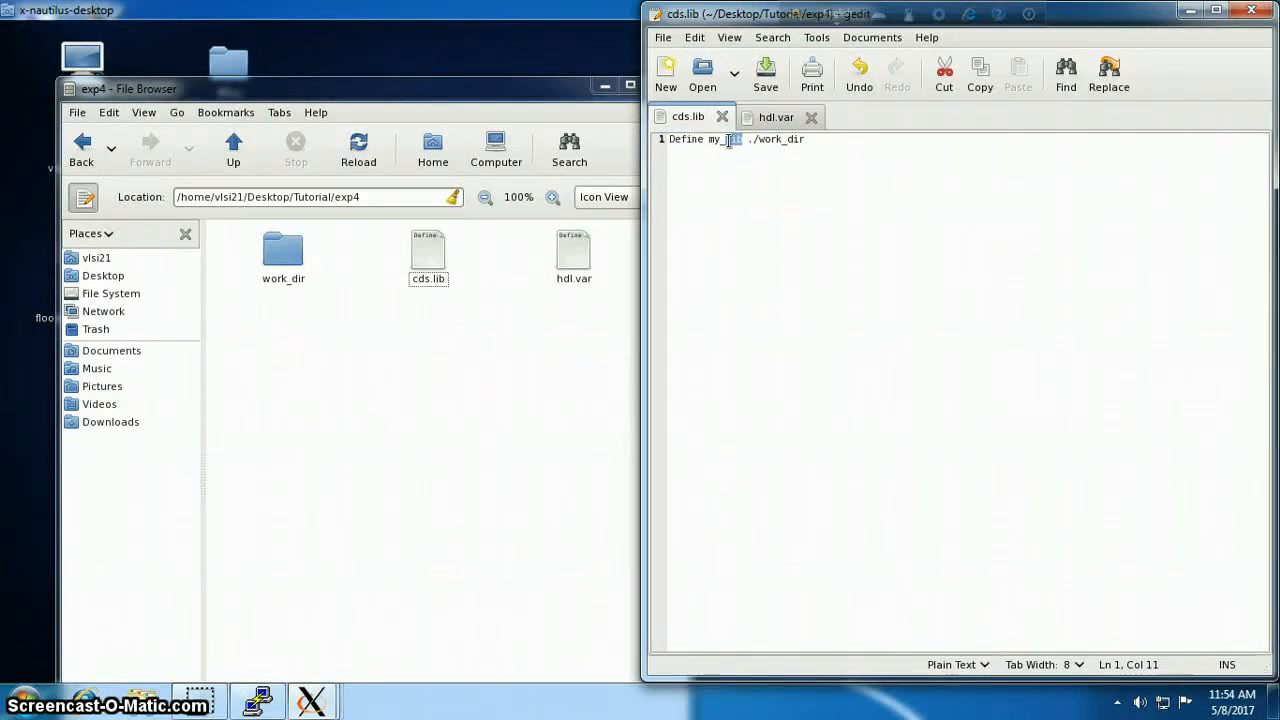
pyautogui.click(284, 250)
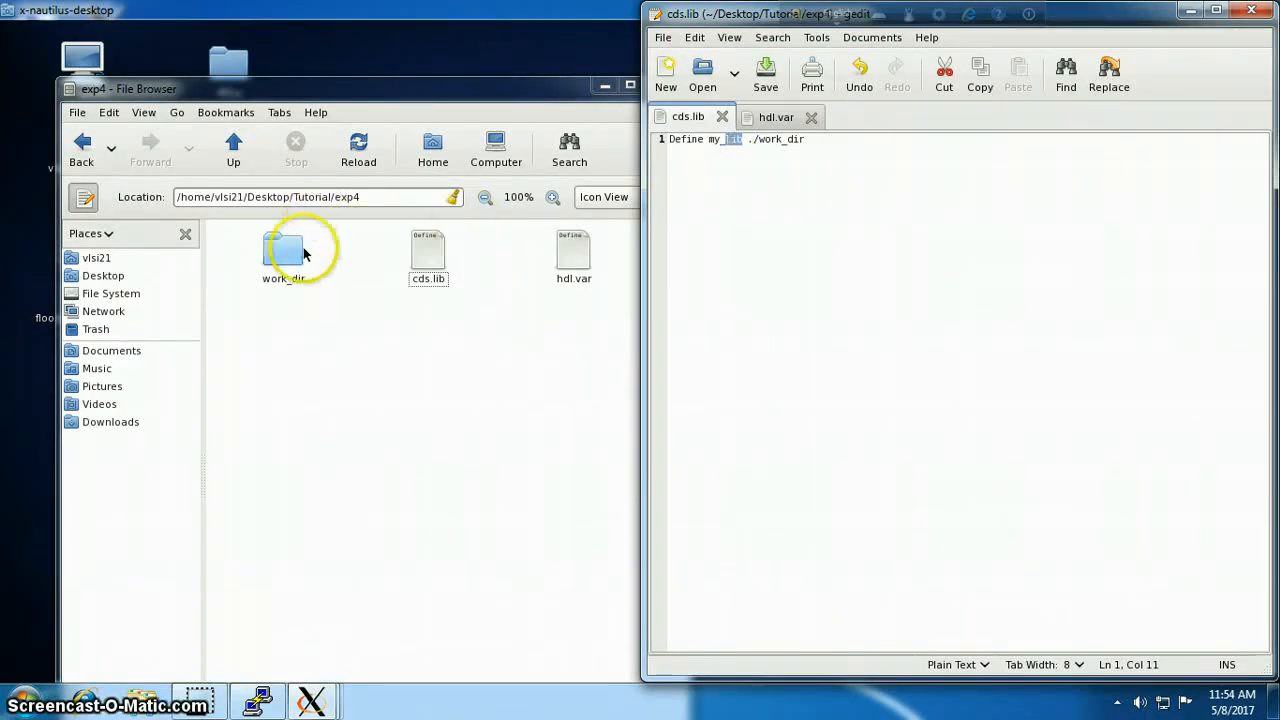
pyautogui.moveTo(552, 198)
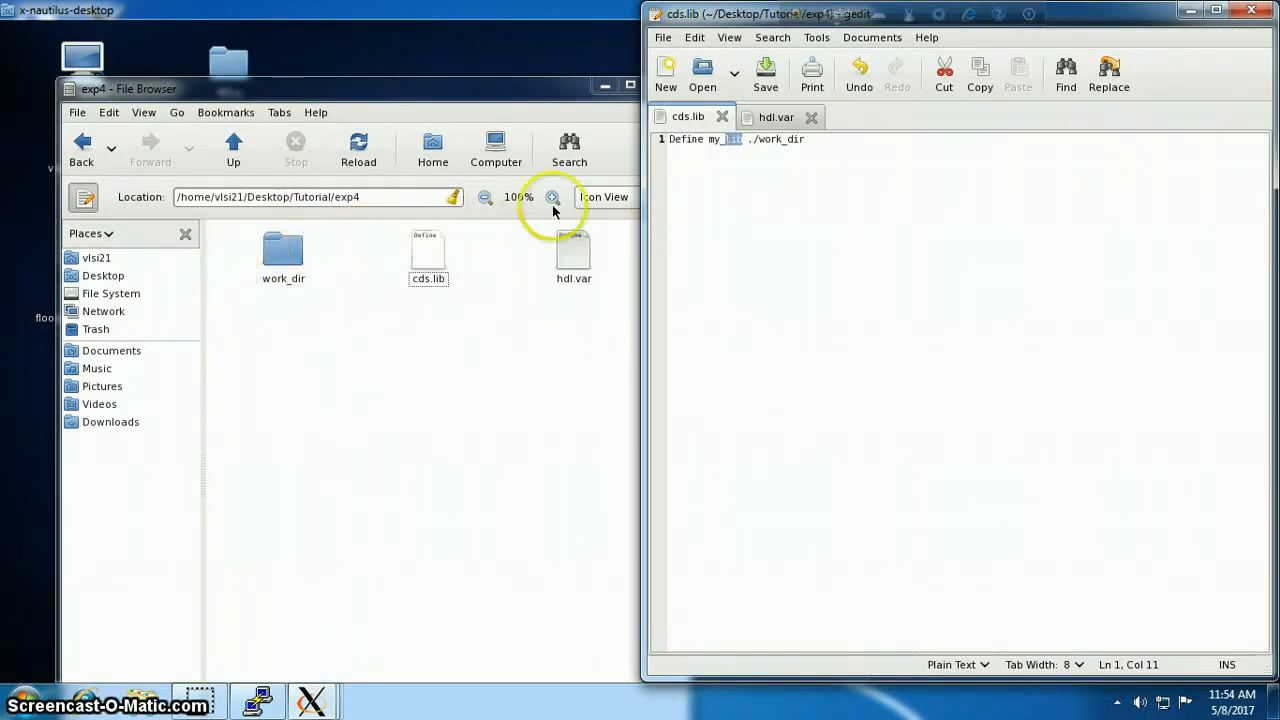
pyautogui.click(776, 116)
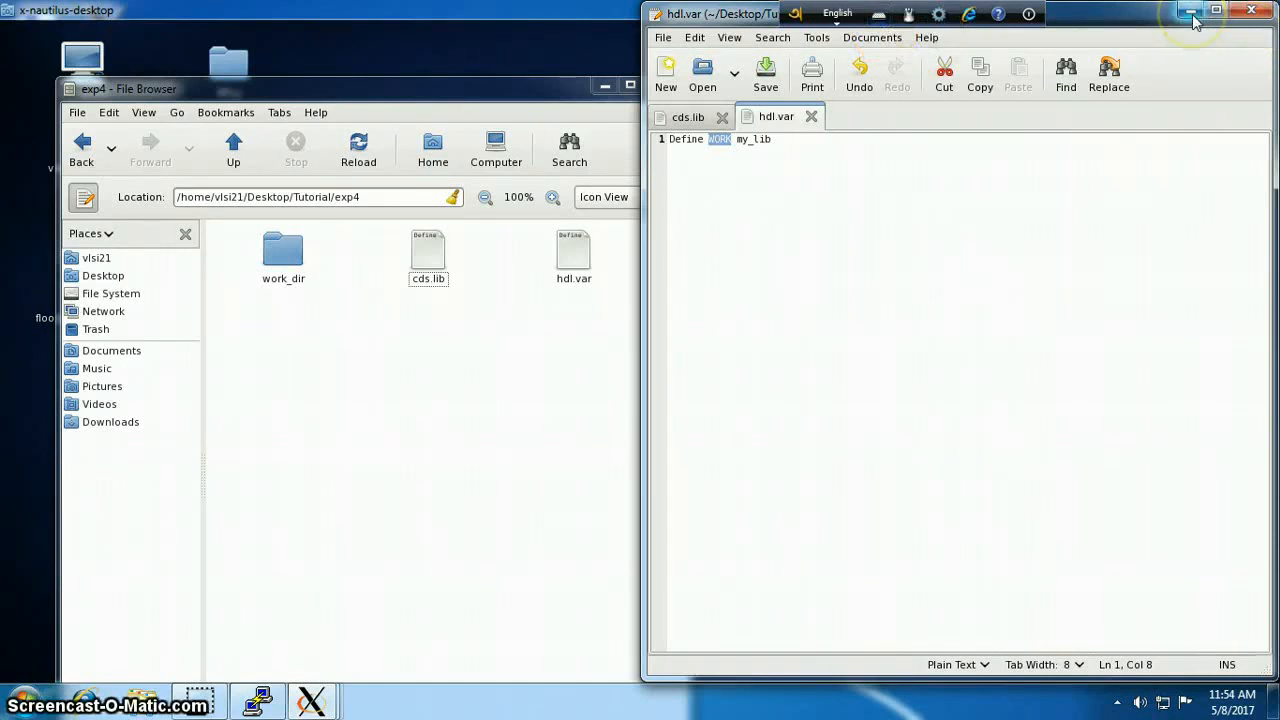
pyautogui.moveTo(1190, 12)
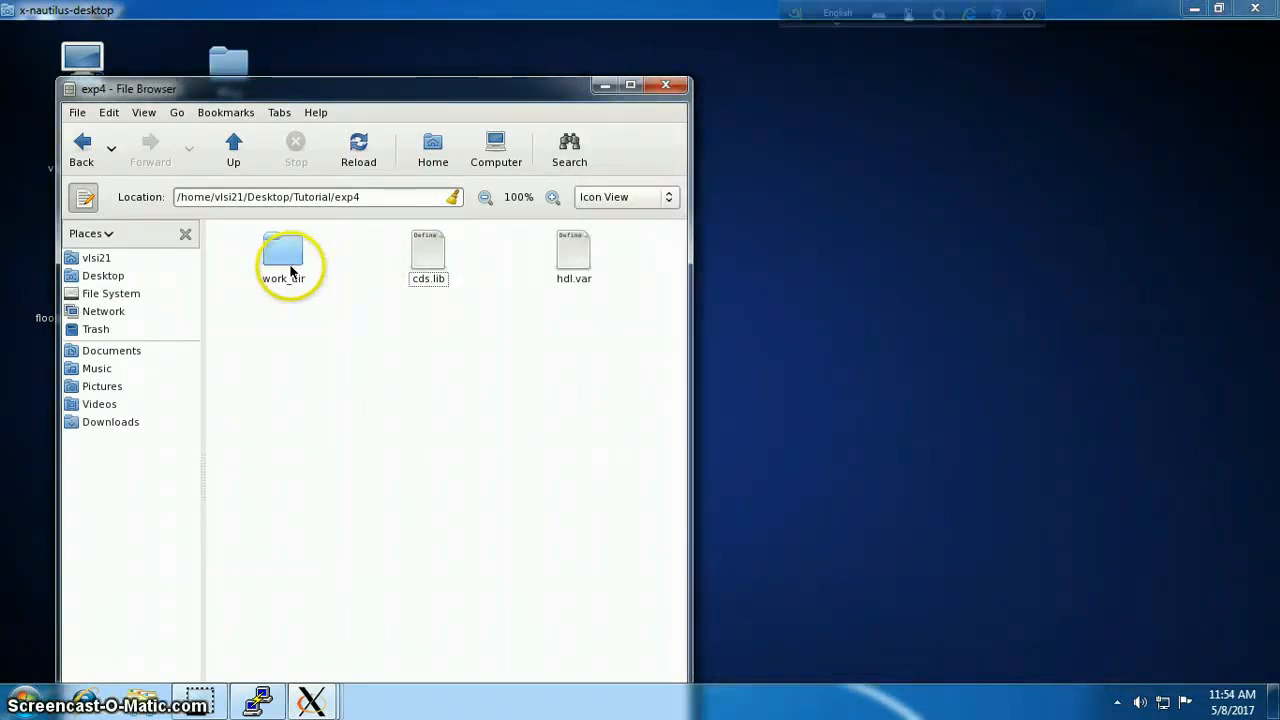
# Create an empty basic_and.v file inside work_dir
pyautogui.doubleClick(284, 252)
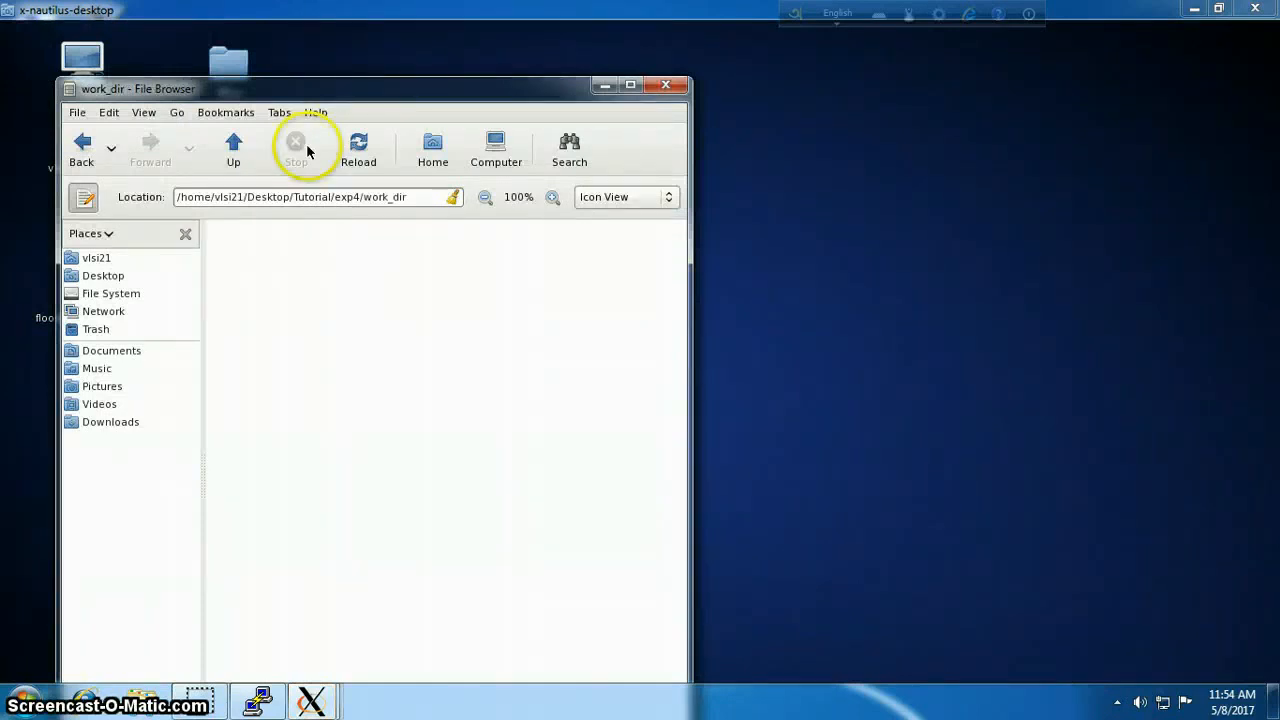
pyautogui.rightClick(712, 268)
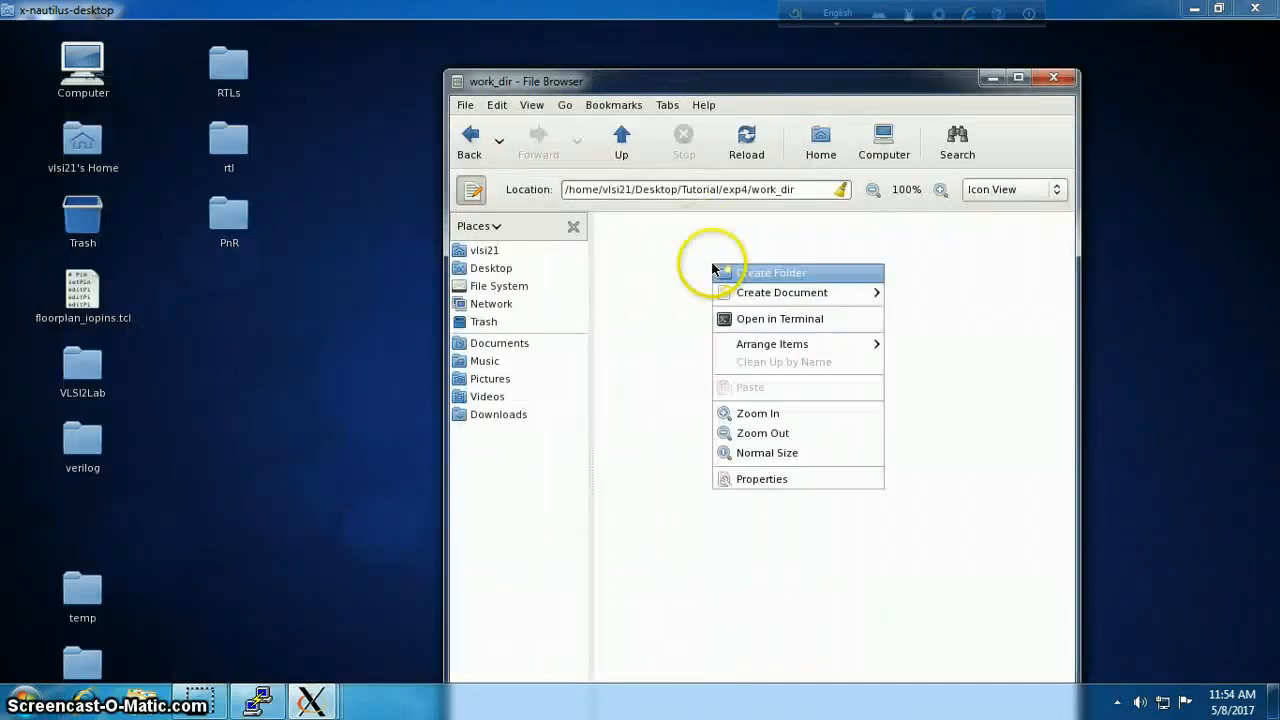
pyautogui.click(776, 272)
pyautogui.write('basic_and.v')
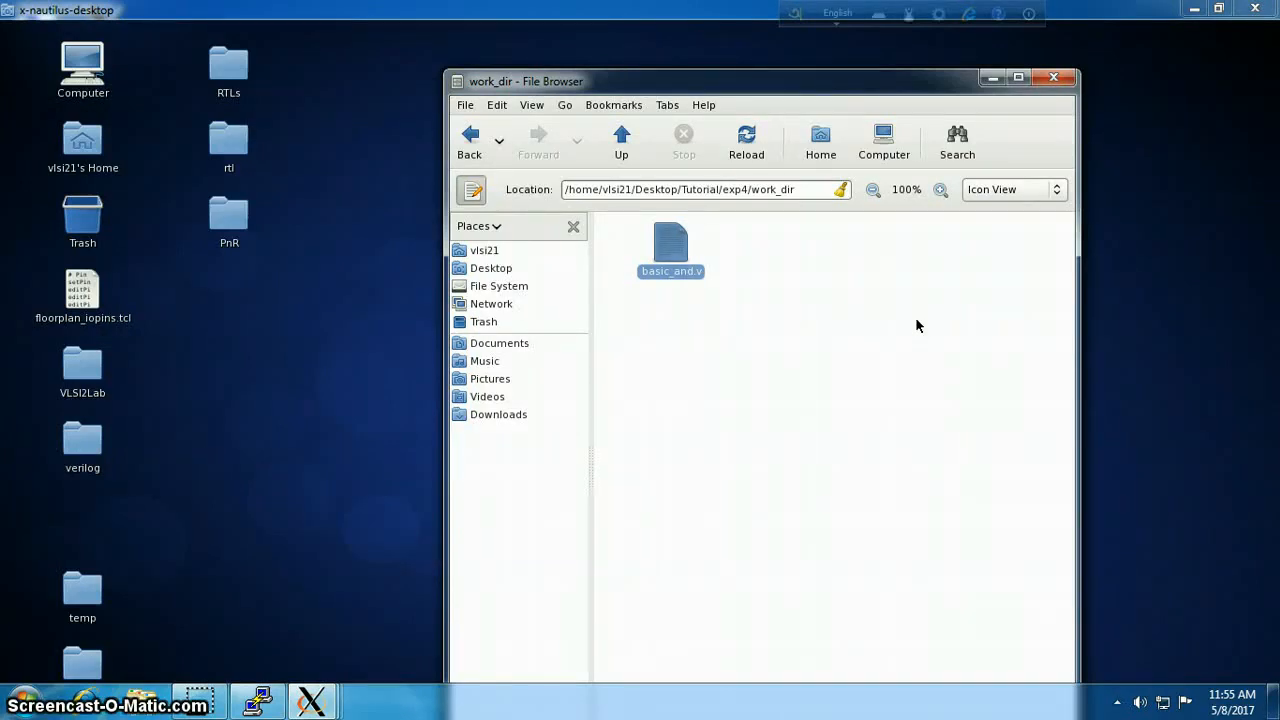
# Write module basic_and with inputs a, b and 'assign out = a & b;' in basic_and.v
pyautogui.doubleClick(672, 250)
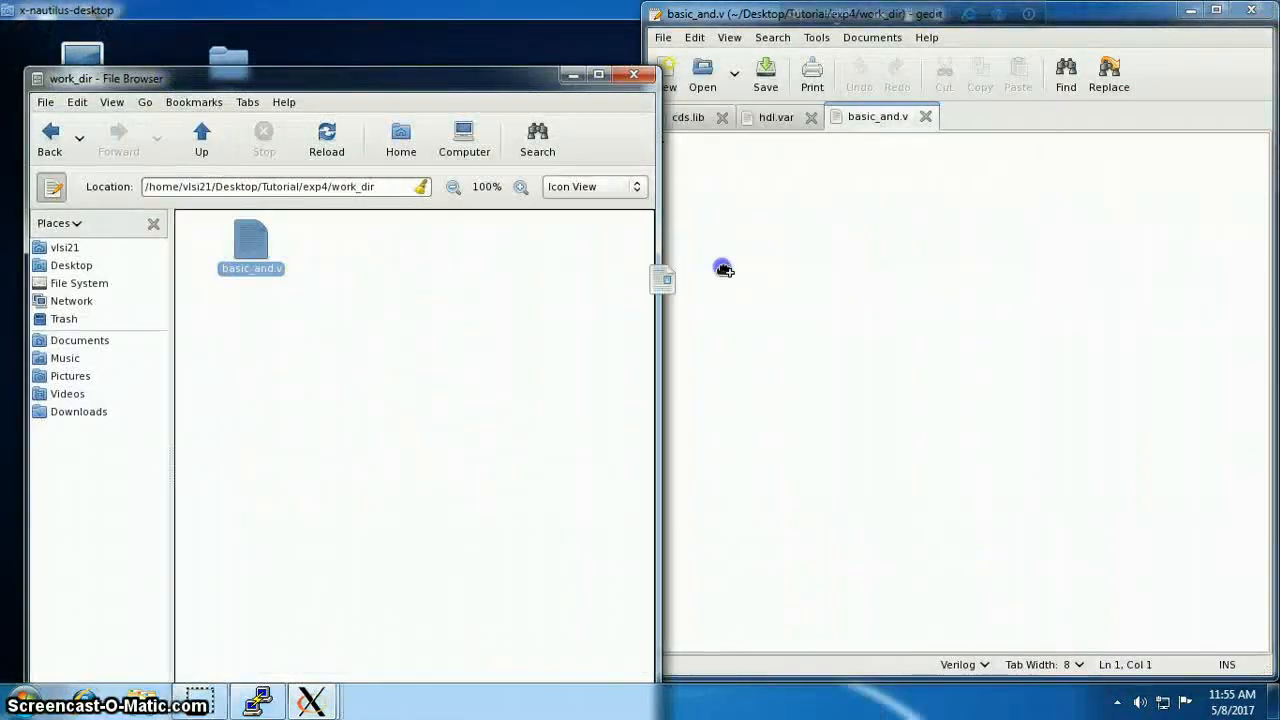
pyautogui.write('module basic_and(in')
pyautogui.write('endmodule')
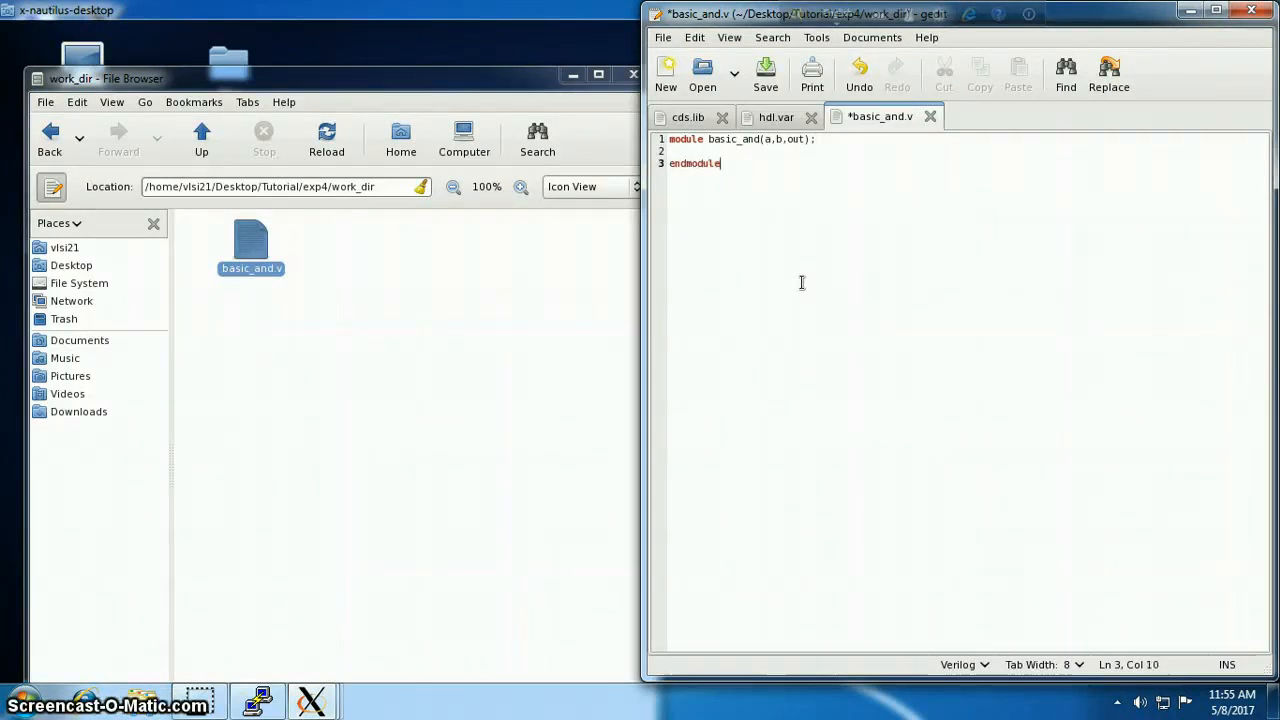
pyautogui.write('input a,b;')
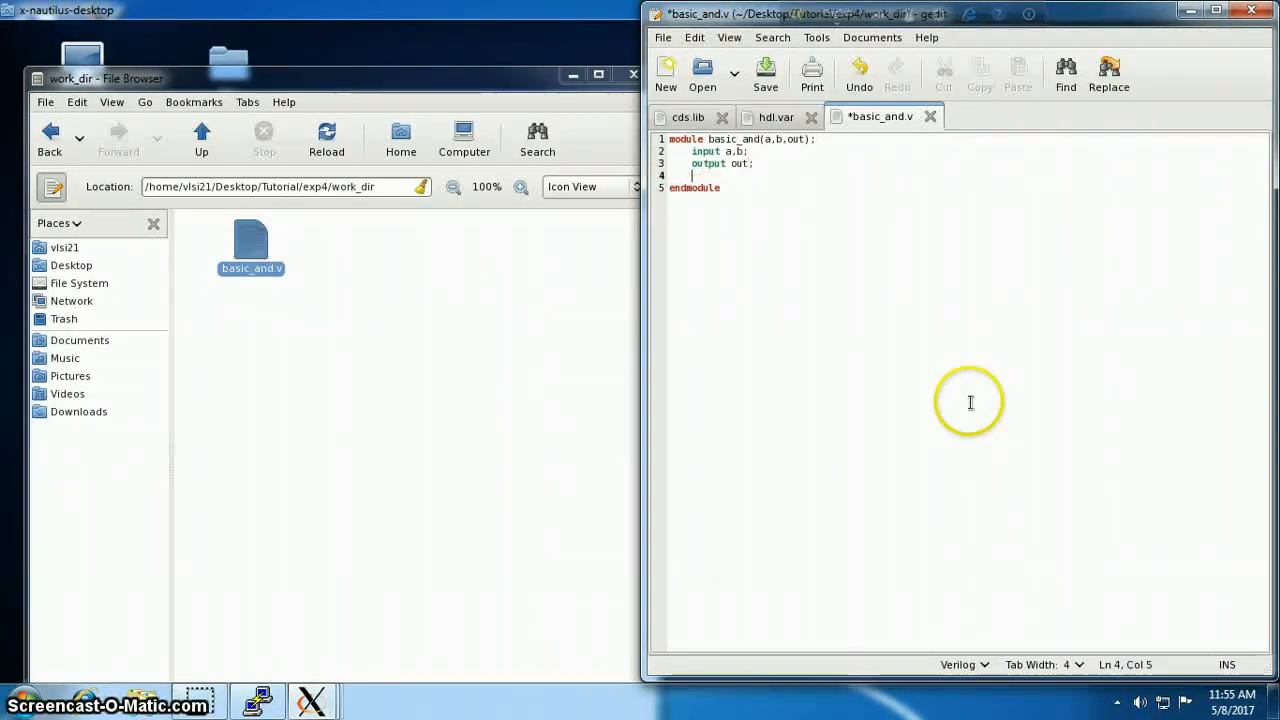
pyautogui.write('assign out = a & b;')
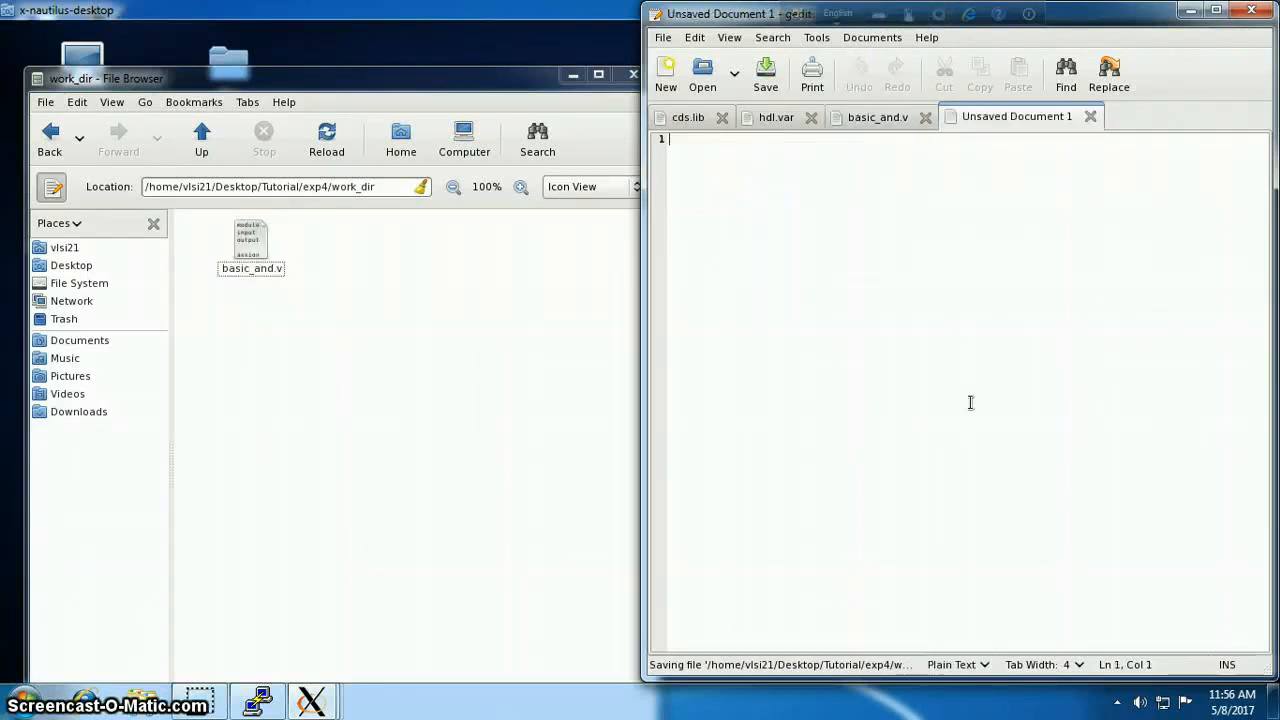
# Write 'module test_band();' followed by 'endmodule' in the new document
pyautogui.write('modul')
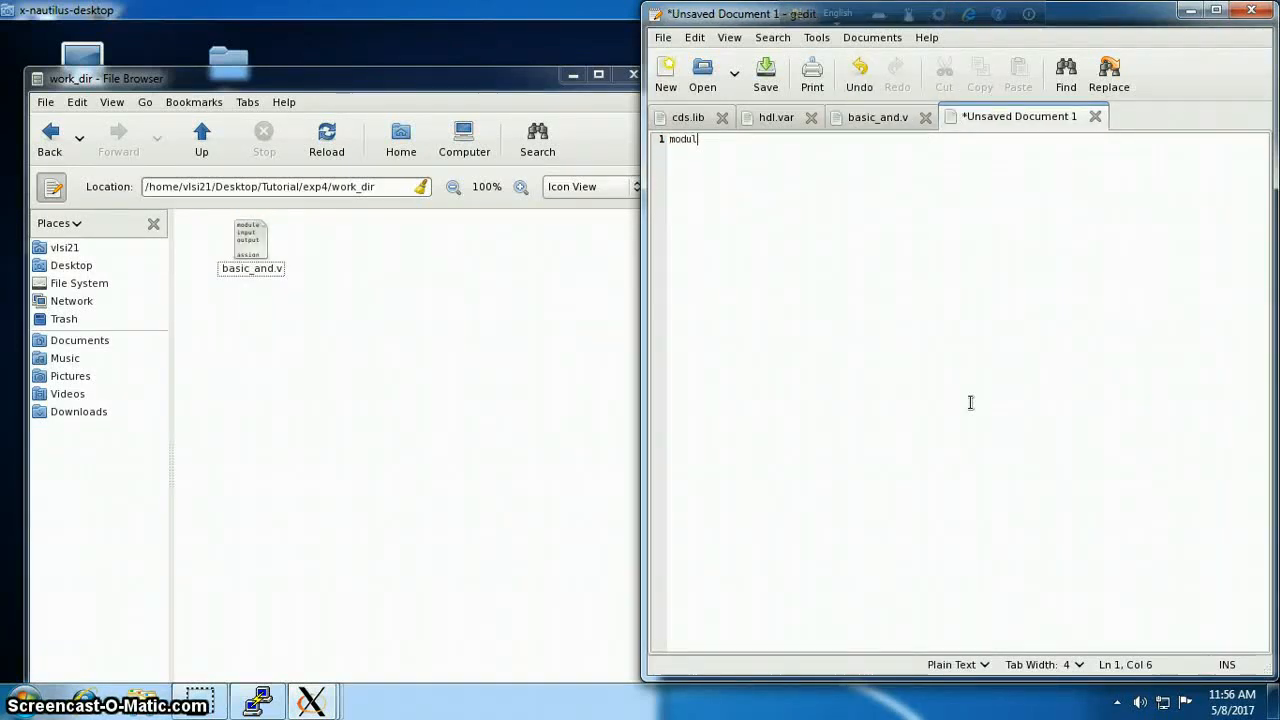
pyautogui.write('e t')
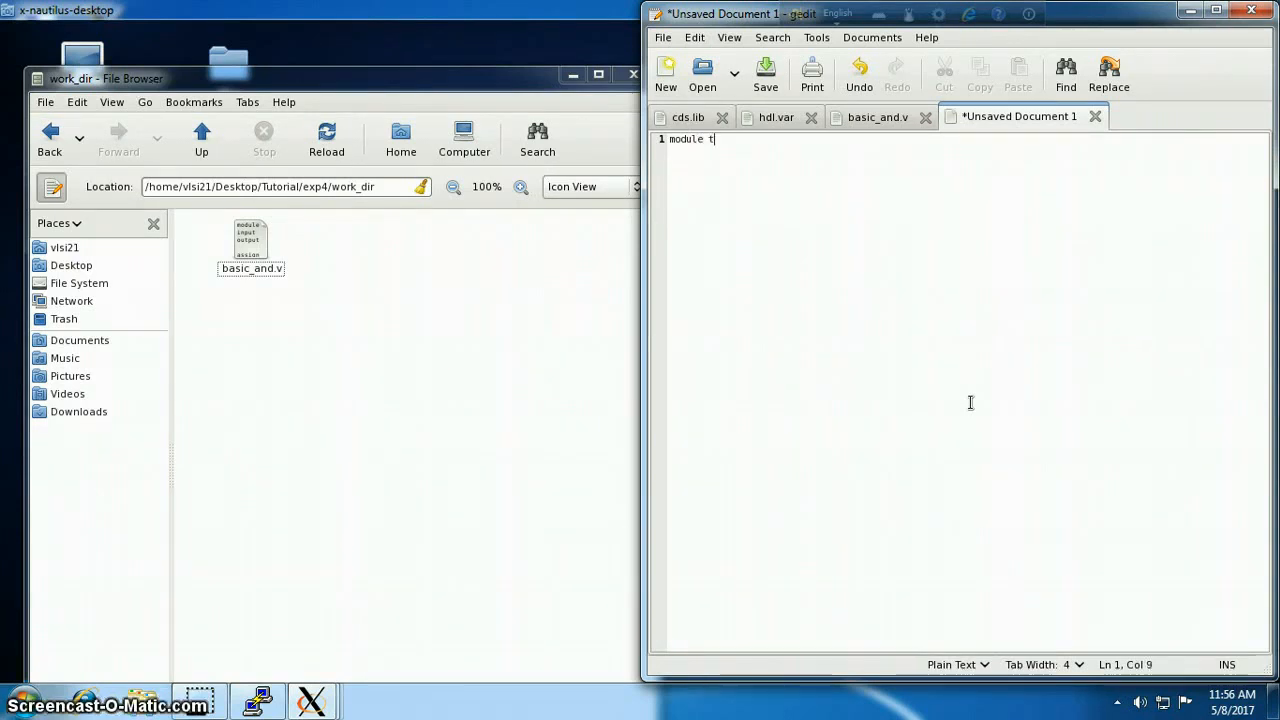
pyautogui.write('est_')
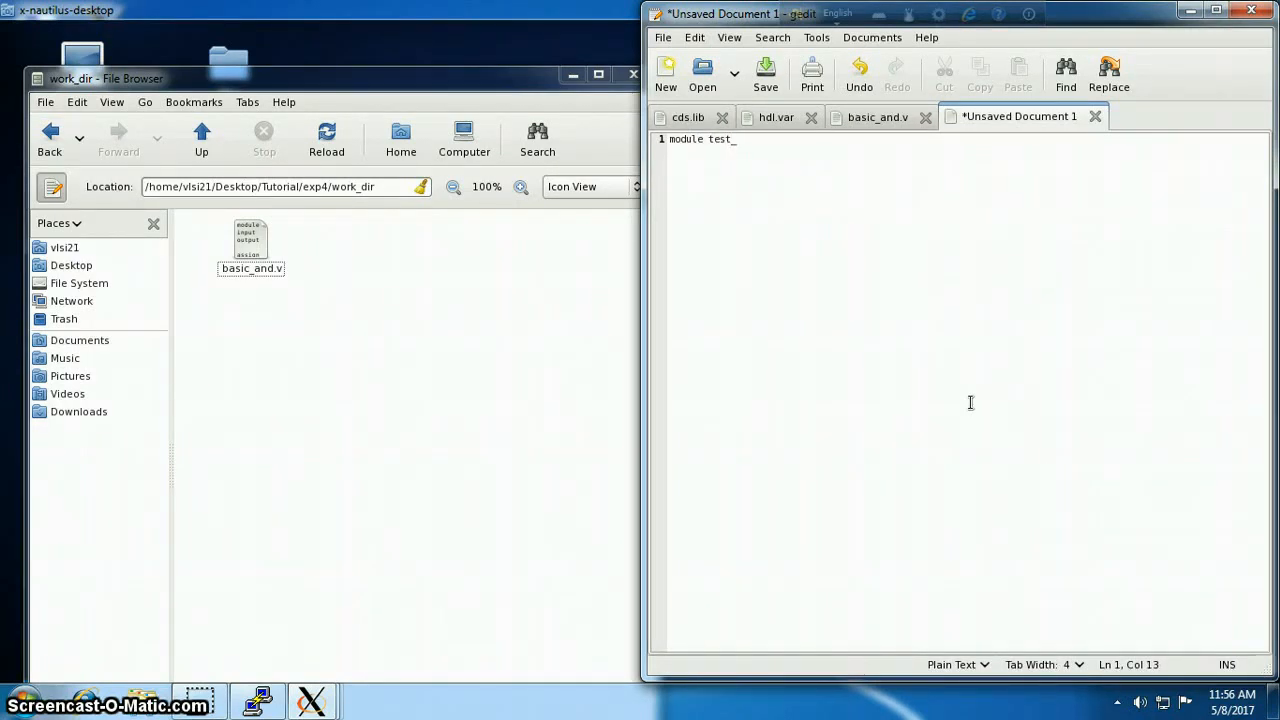
pyautogui.write('band')
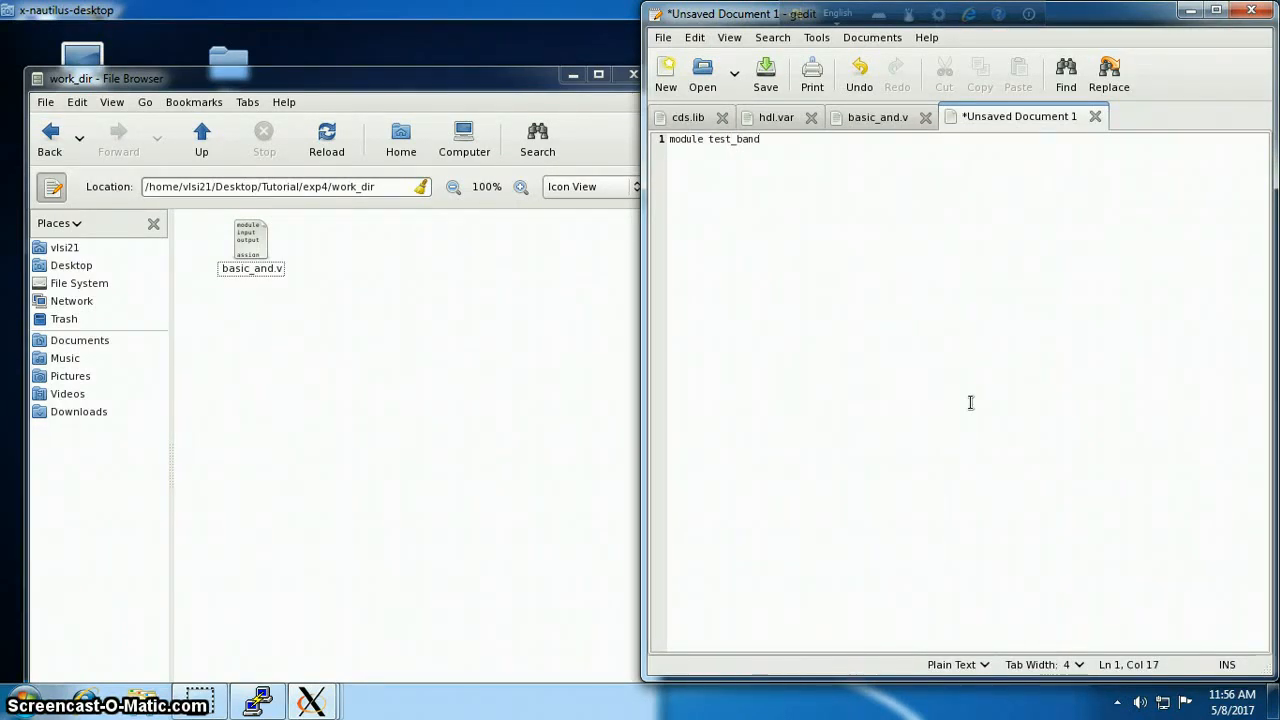
pyautogui.write(';')
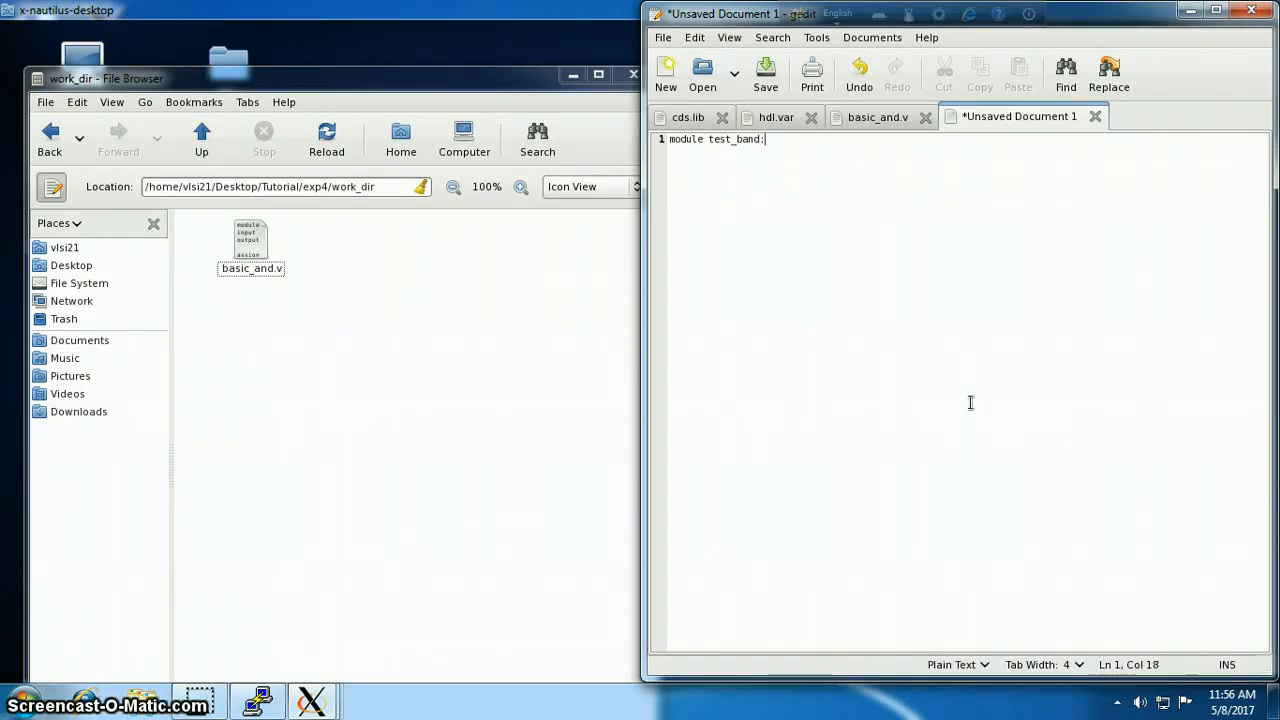
pyautogui.press('BackSpace')
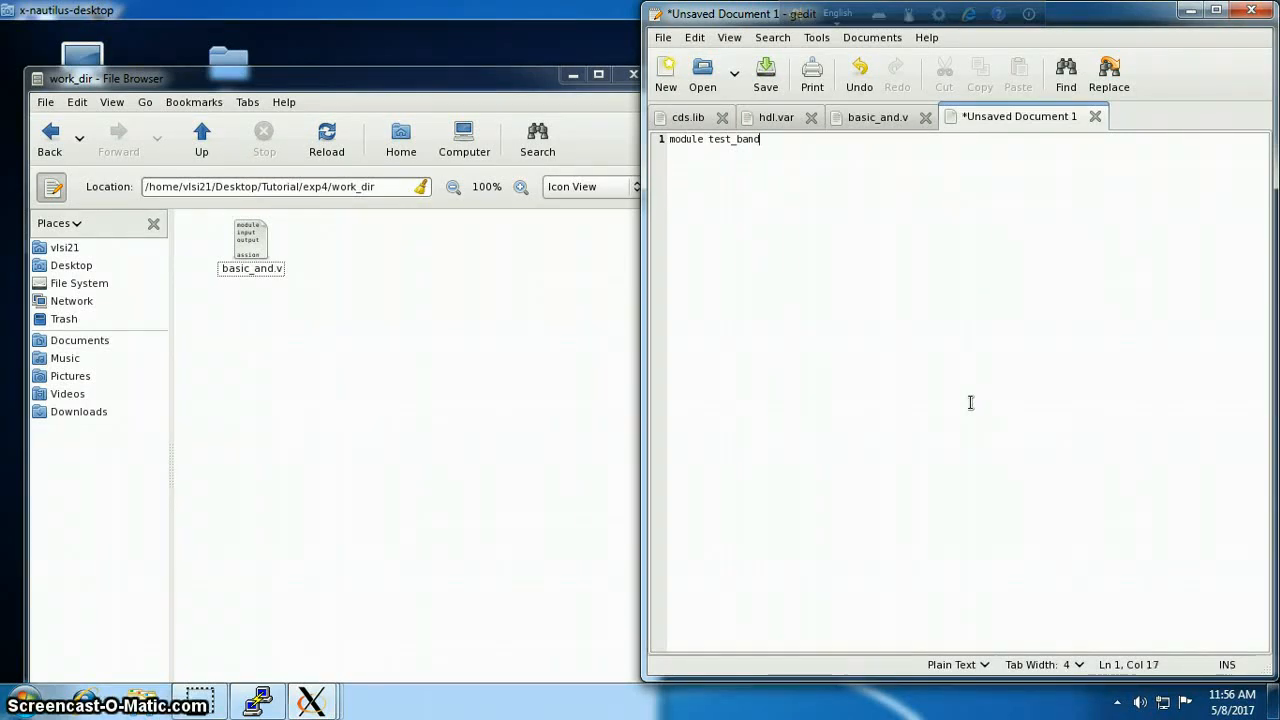
pyautogui.write('();')
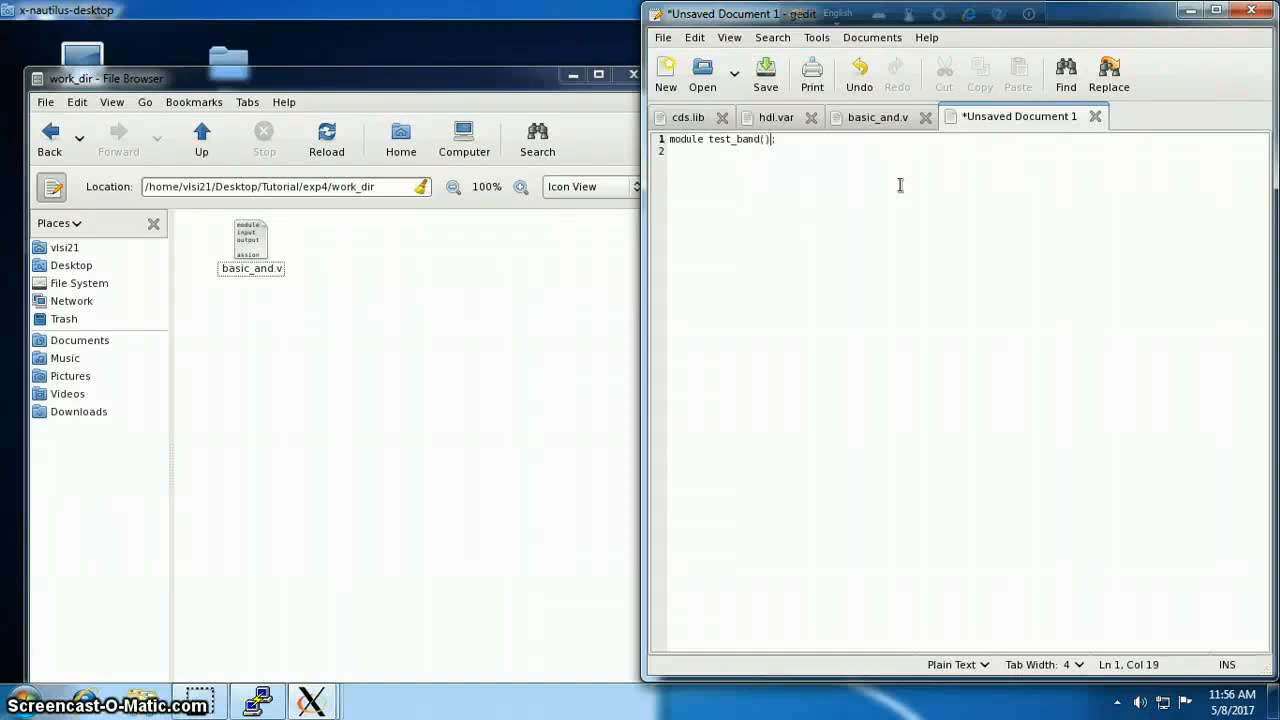
pyautogui.write('endmodule')
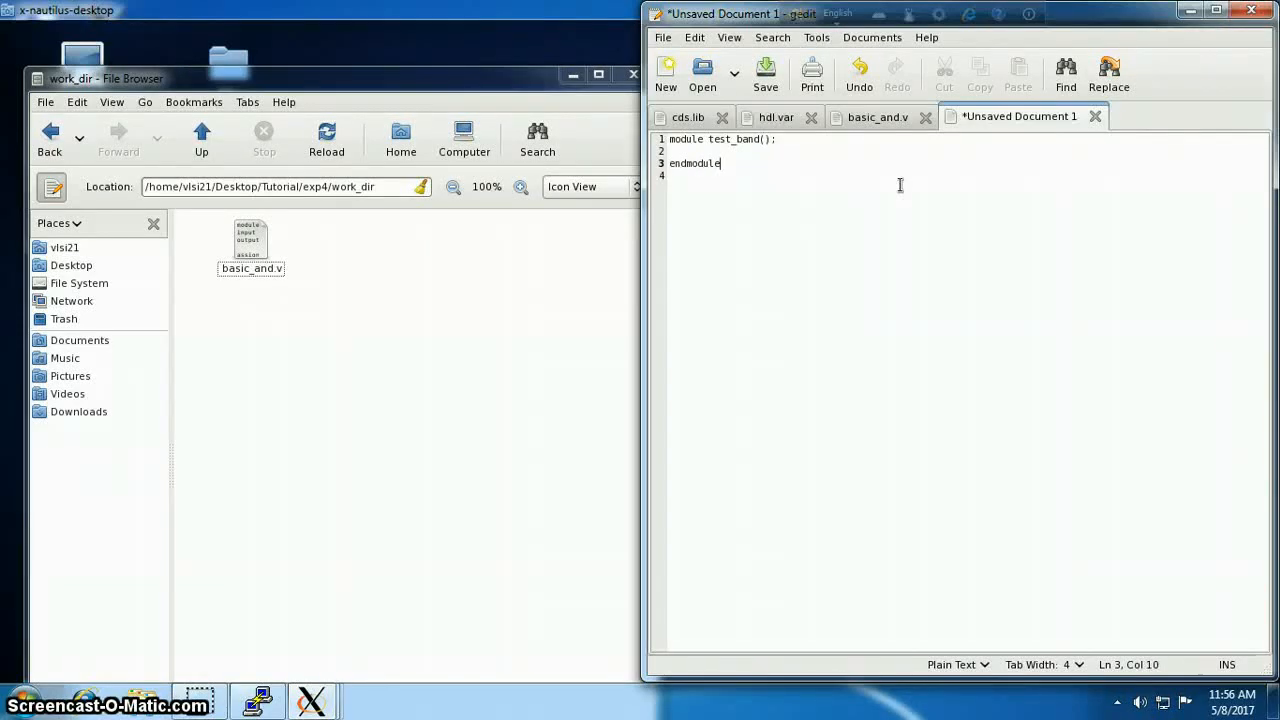
# Save the document as testbench.v in exp4/work_dir
pyautogui.click(764, 74)
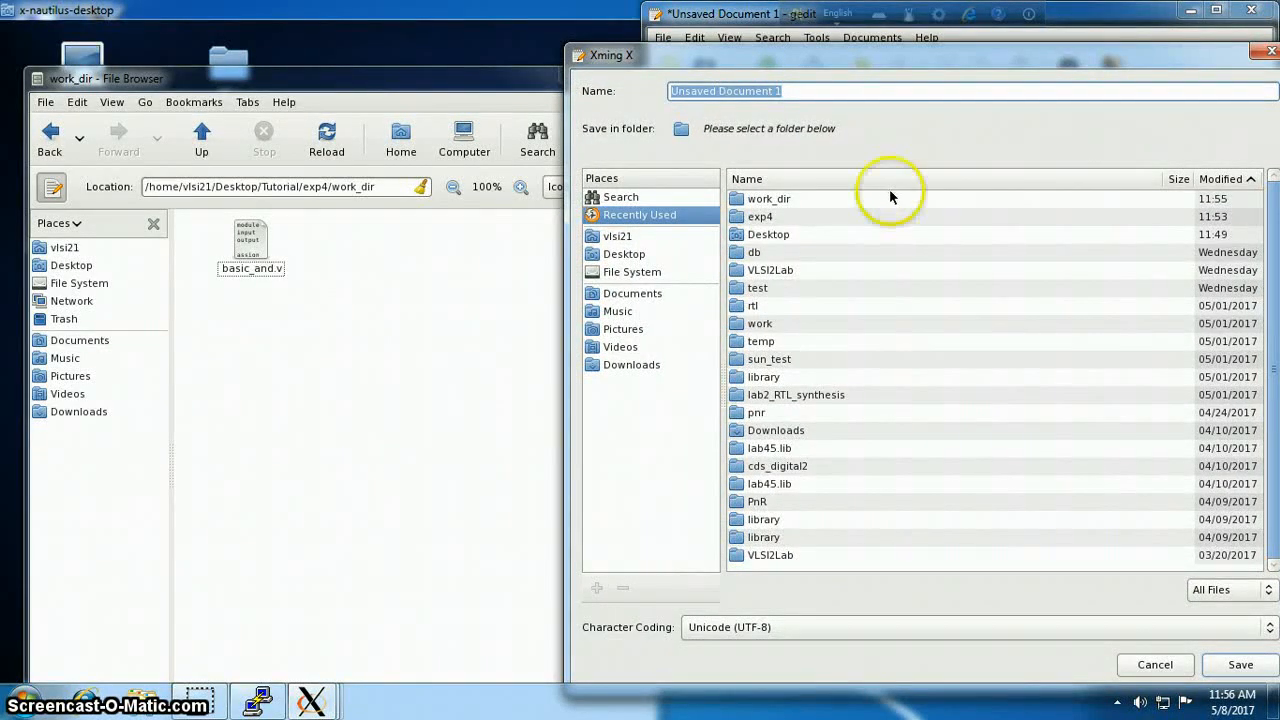
pyautogui.click(624, 252)
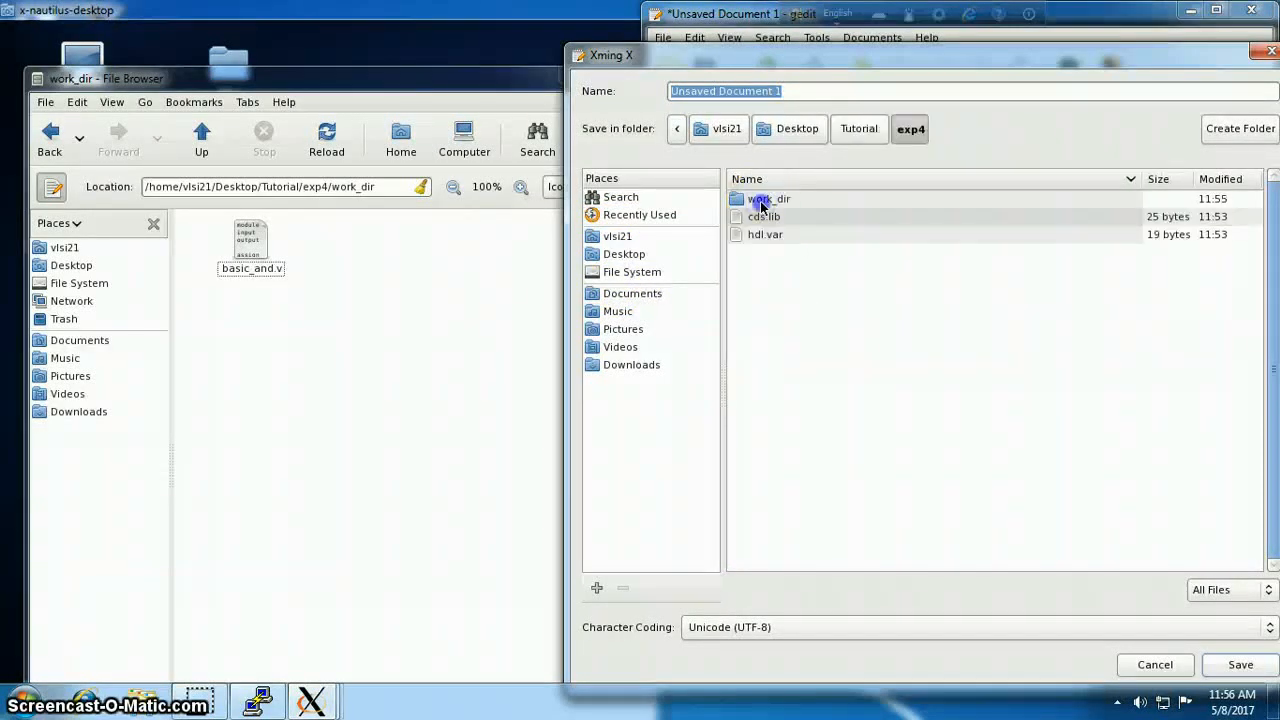
pyautogui.doubleClick(768, 198)
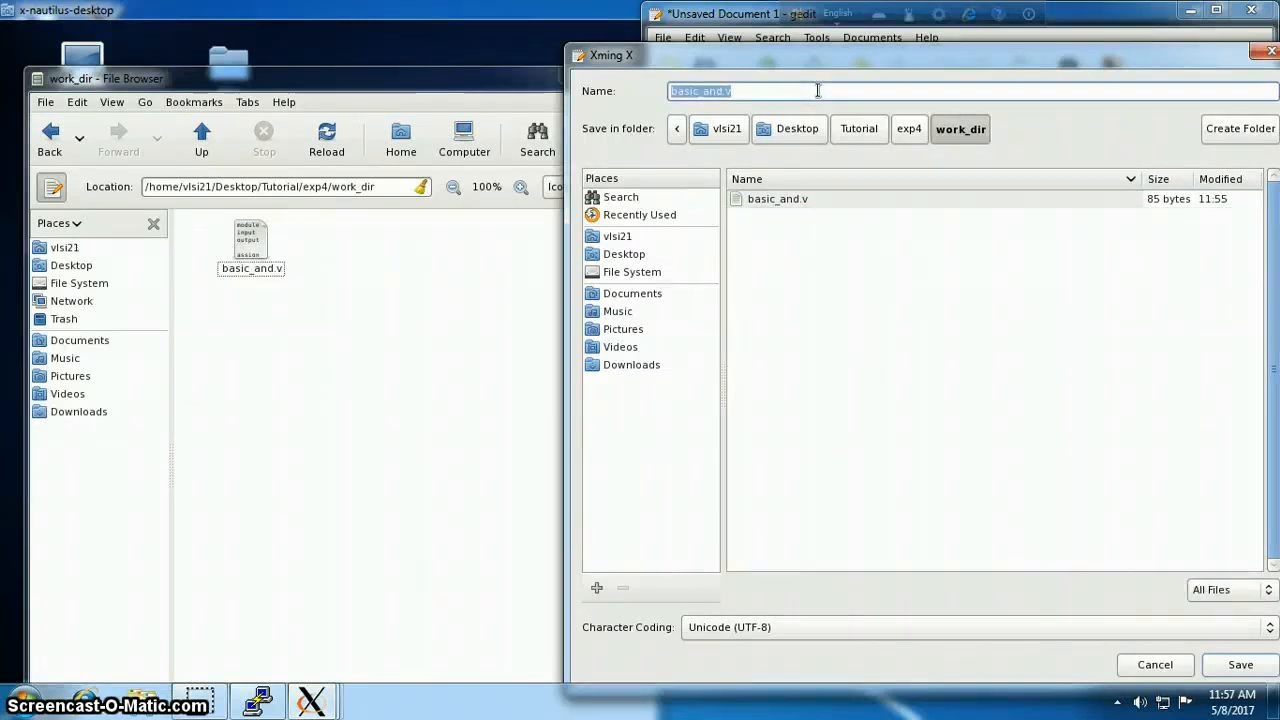
pyautogui.write('testbench.v')
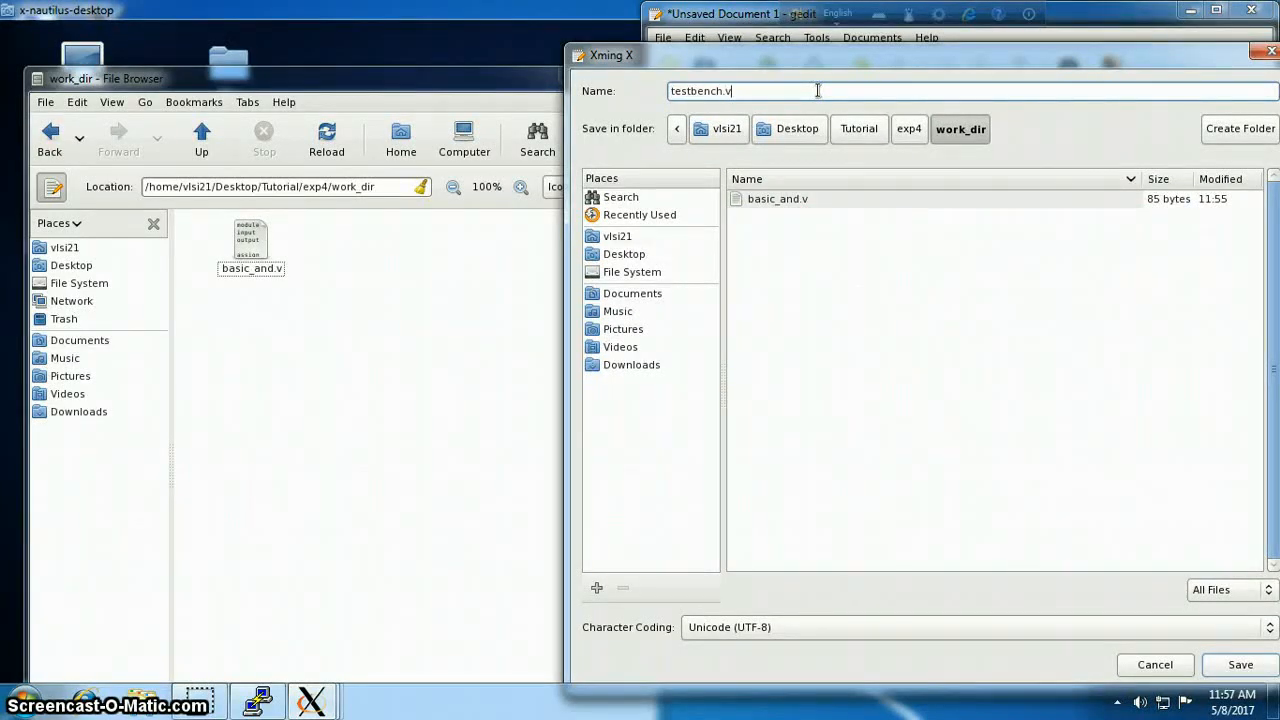
pyautogui.click(1240, 664)
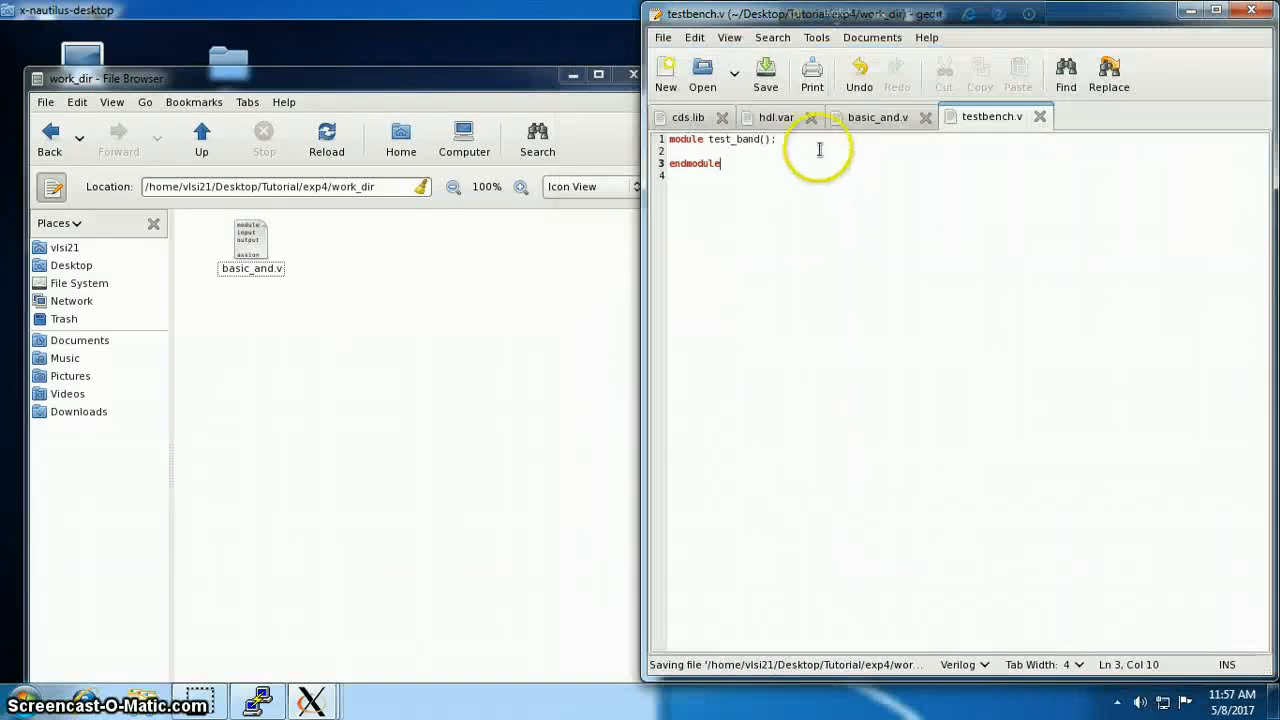
# Add 'reg a,b;' and 'wire out;' declarations inside test_band
pyautogui.press('Return')
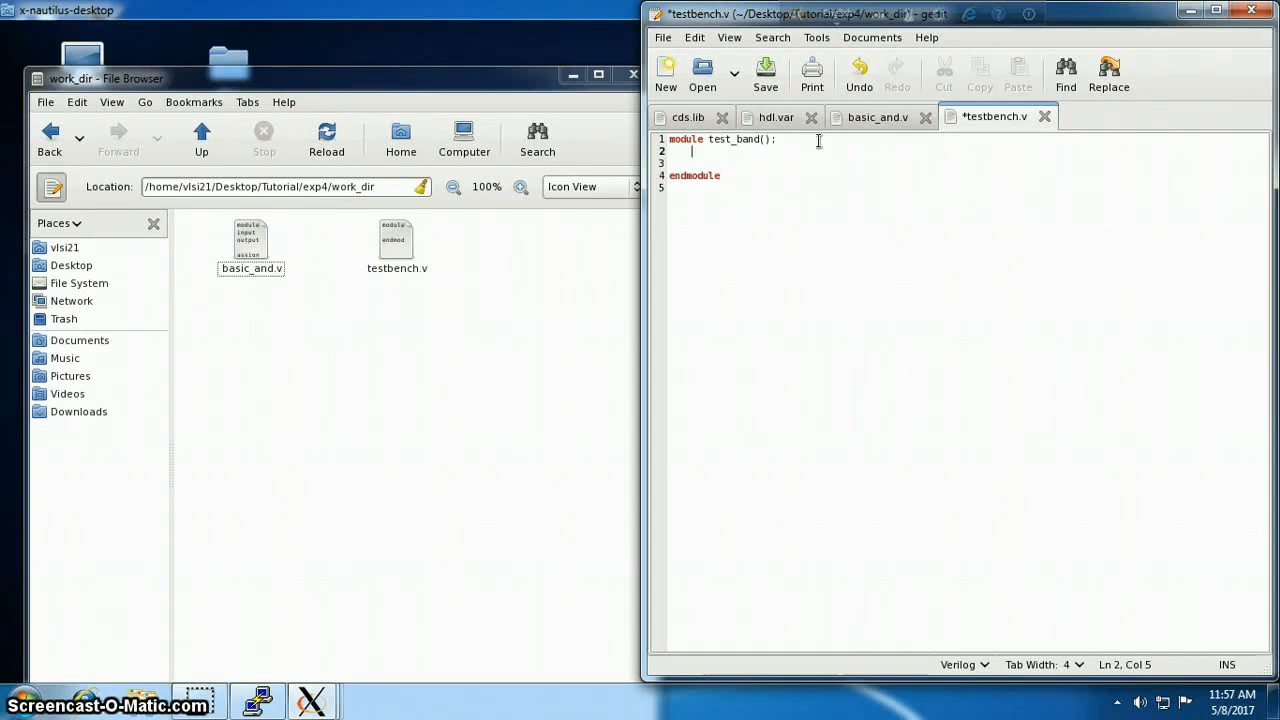
pyautogui.write('reg')
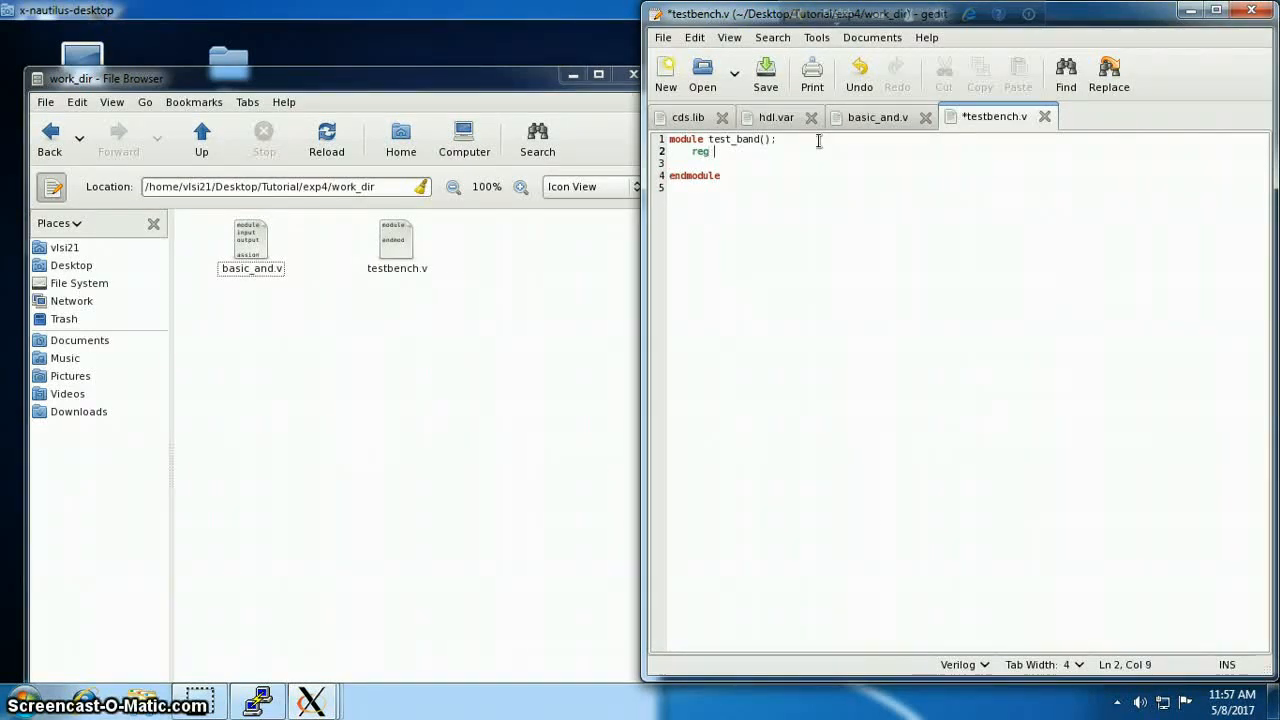
pyautogui.write('i')
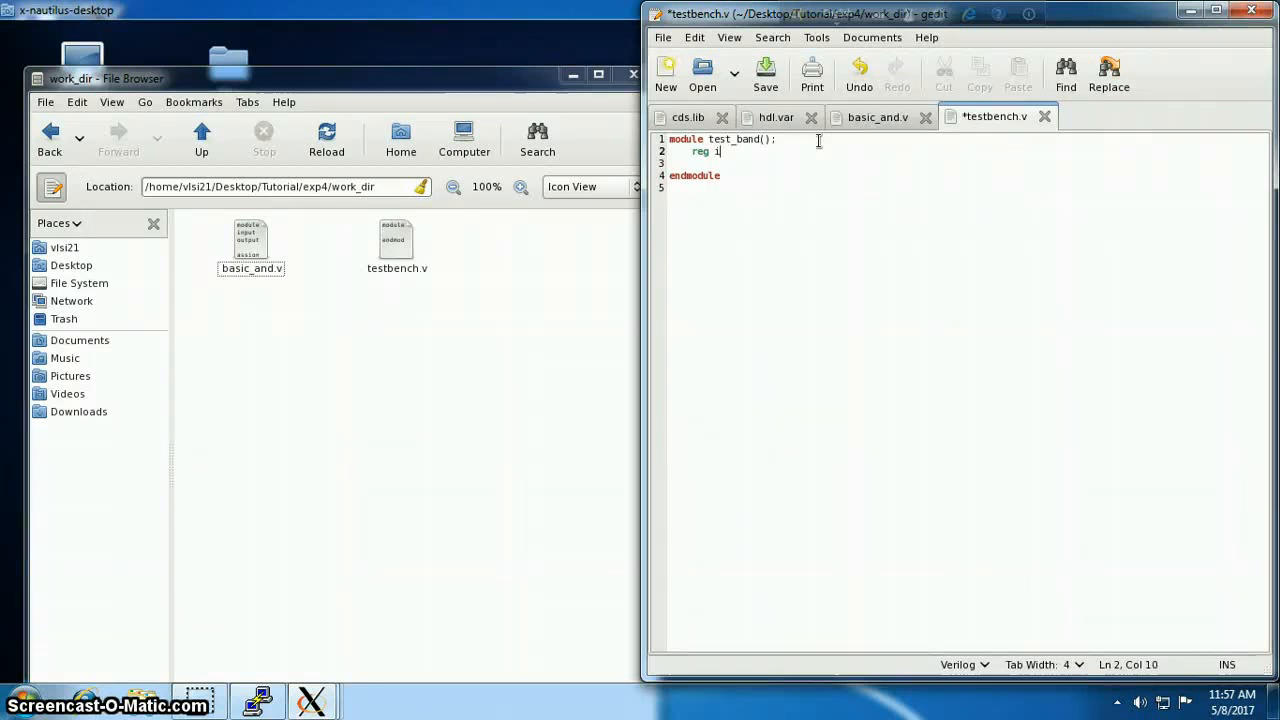
pyautogui.write('a,b;')
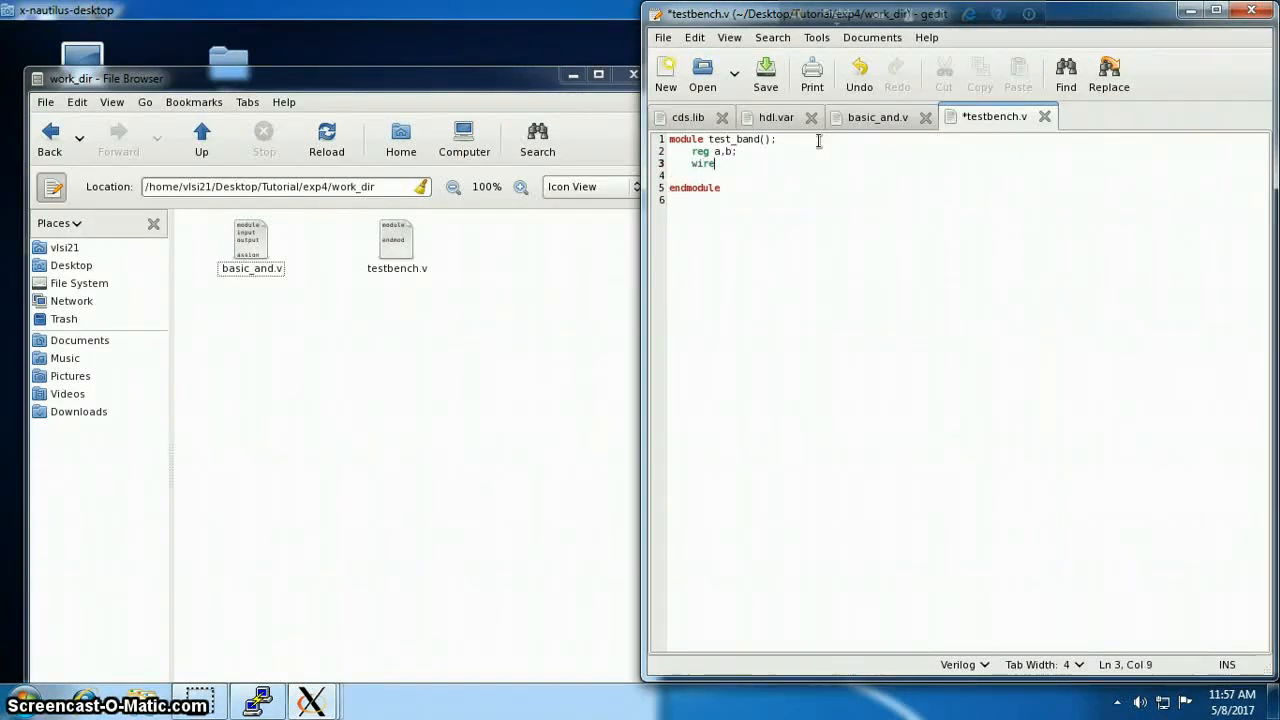
pyautogui.write('out;')
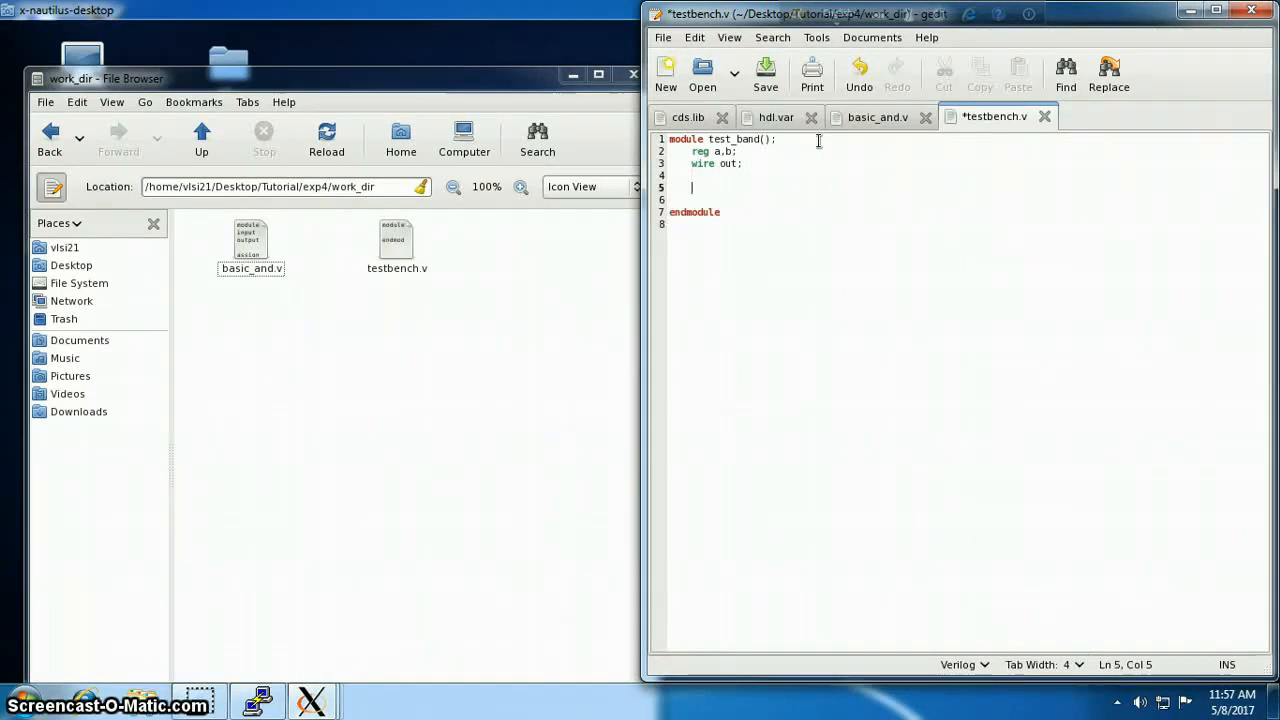
pyautogui.moveTo(878, 116)
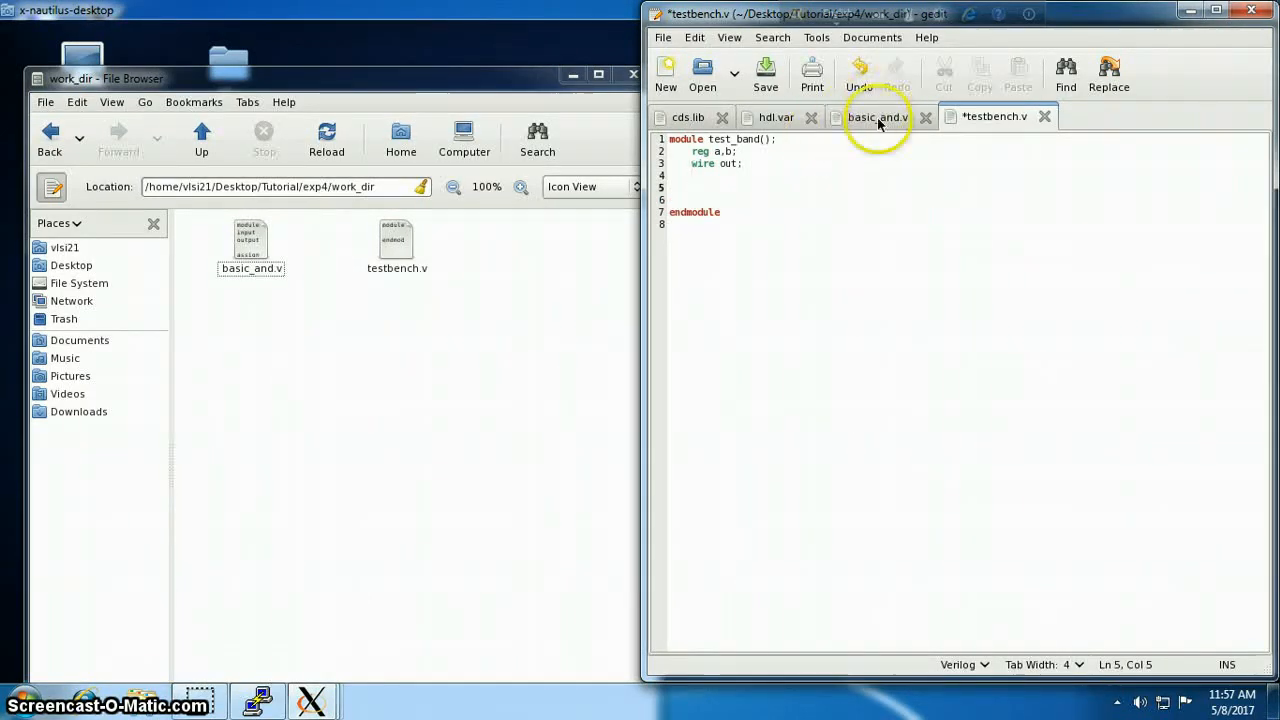
# Copy the module name basic_and from basic_and.v and return to testbench.v
pyautogui.click(876, 116)
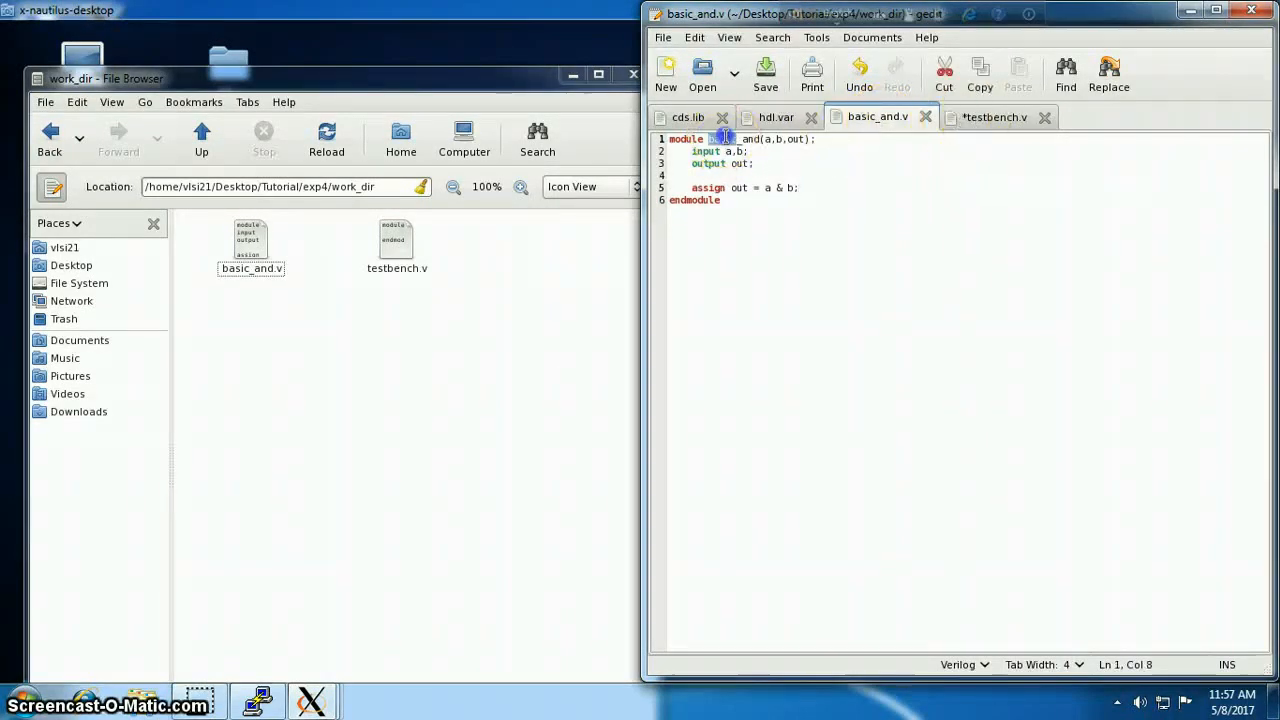
pyautogui.click(724, 140)
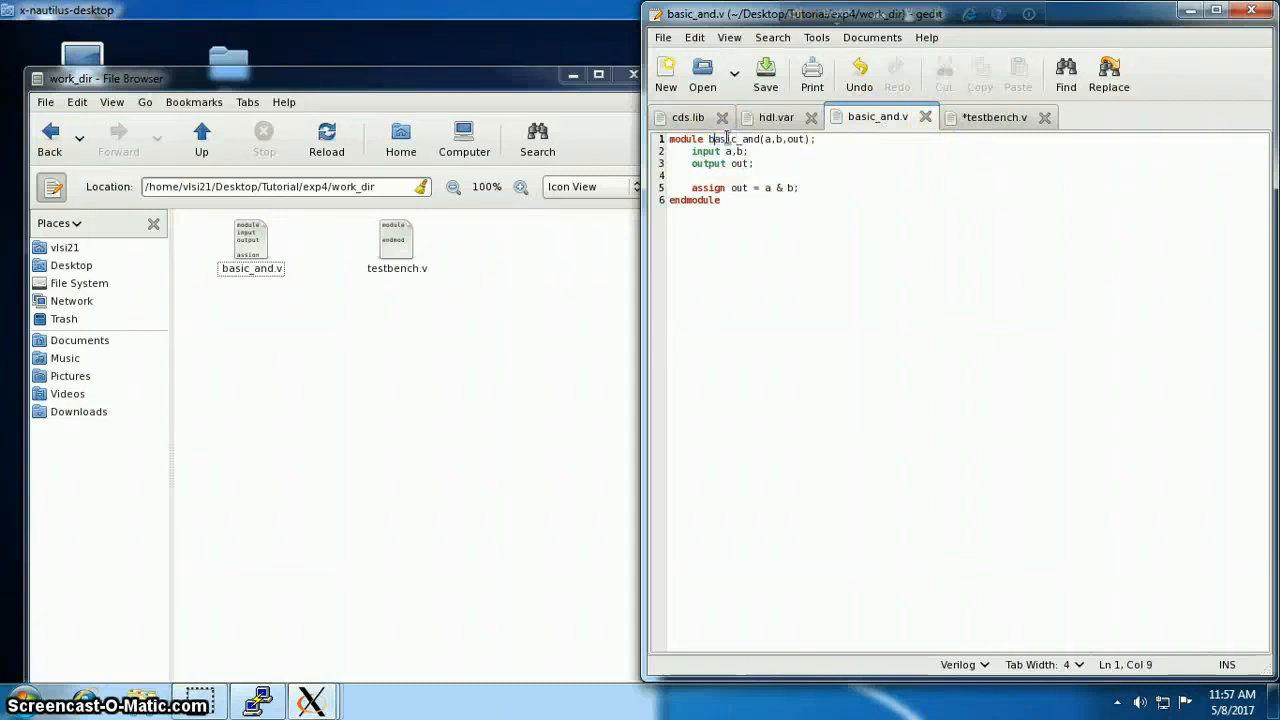
pyautogui.doubleClick(728, 140)
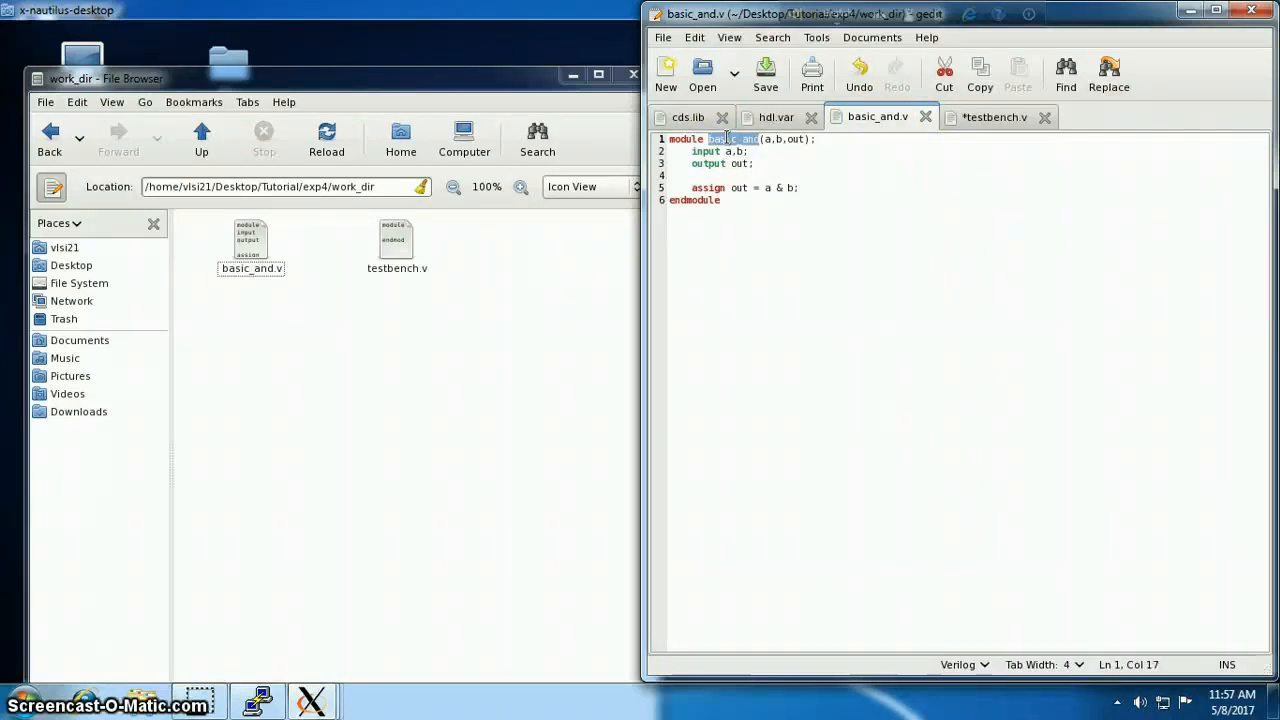
pyautogui.click(992, 116)
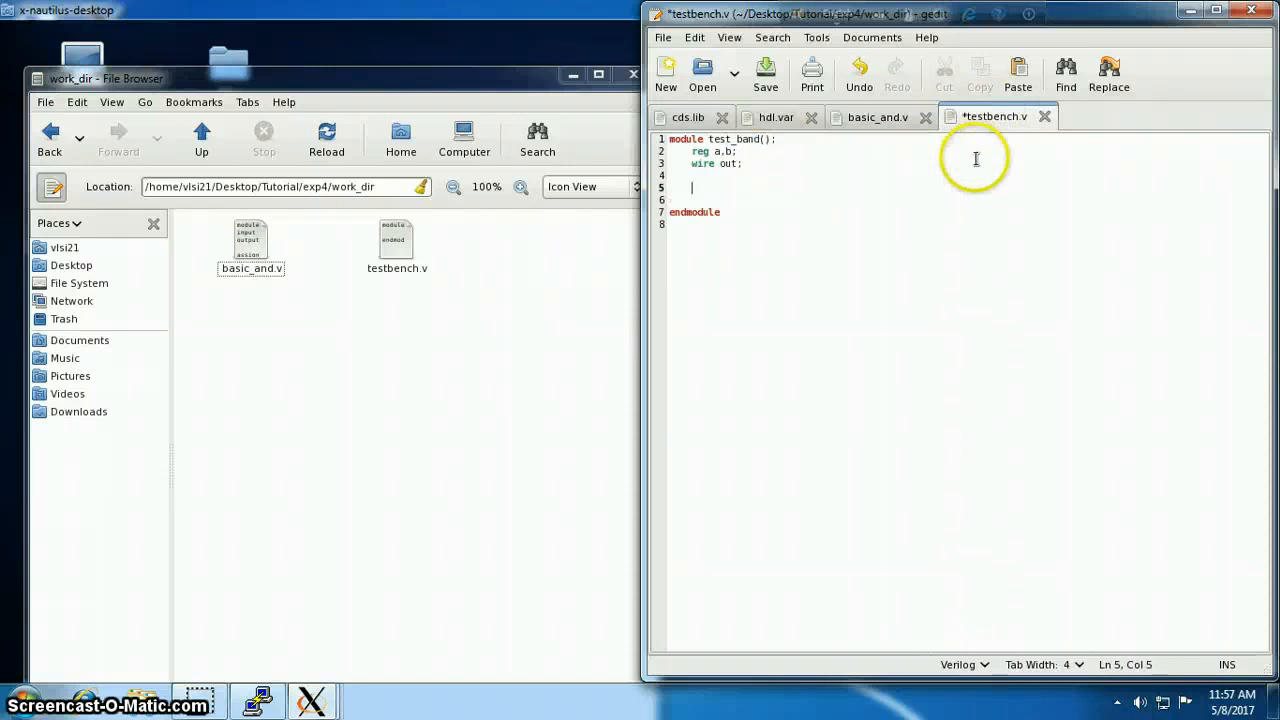
# Instantiate 'basic_and DUT(.a(a), .b(b), .out(out));' and begin an initial block
pyautogui.write('basic_and DUT')
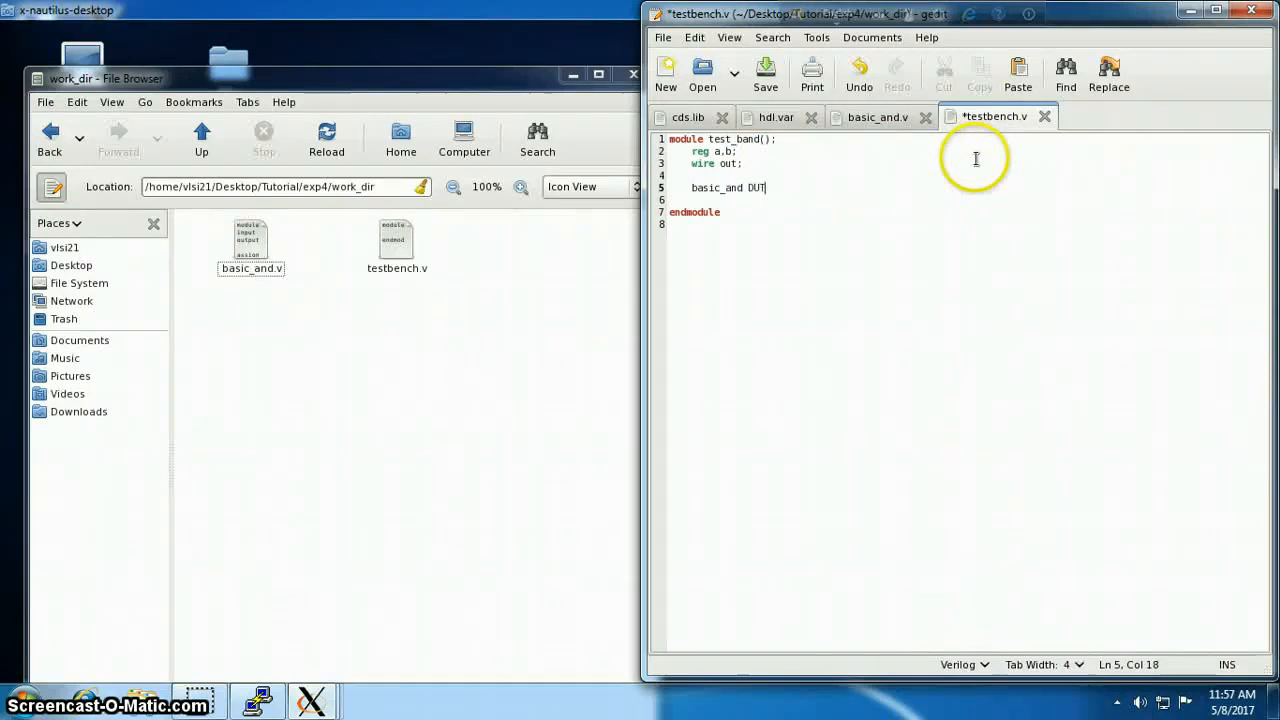
pyautogui.write('(')
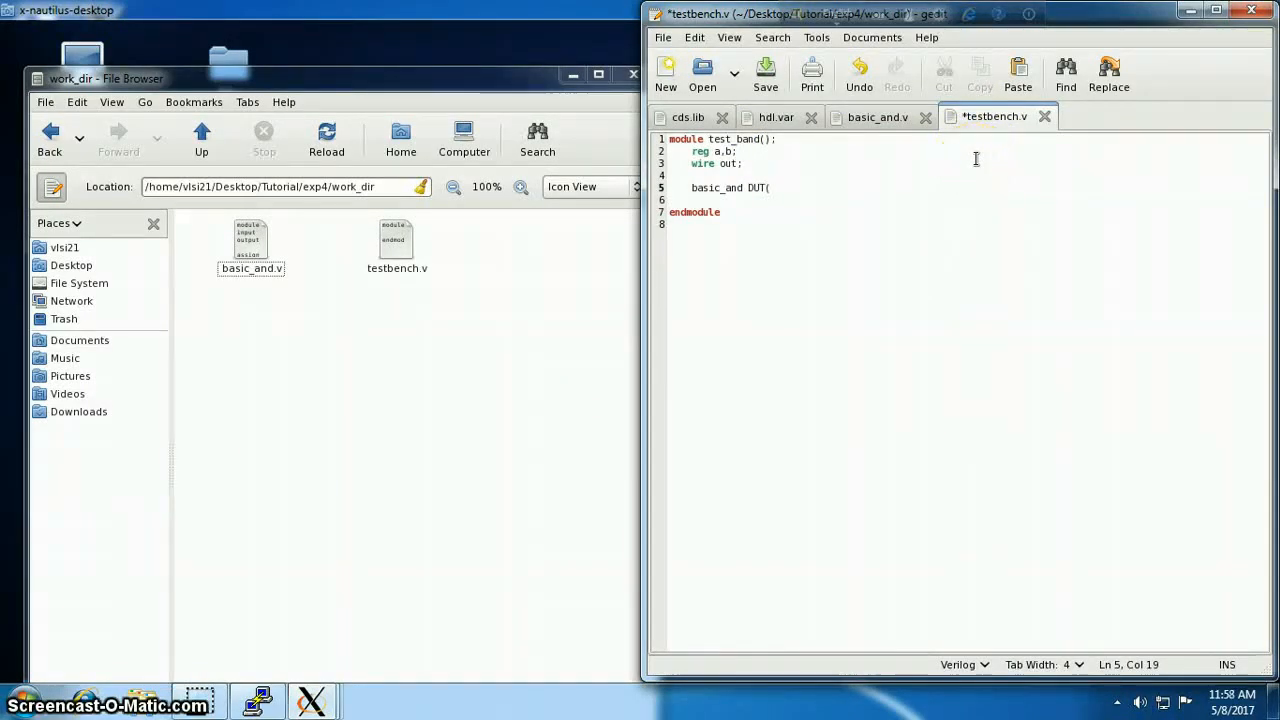
pyautogui.write('a.')
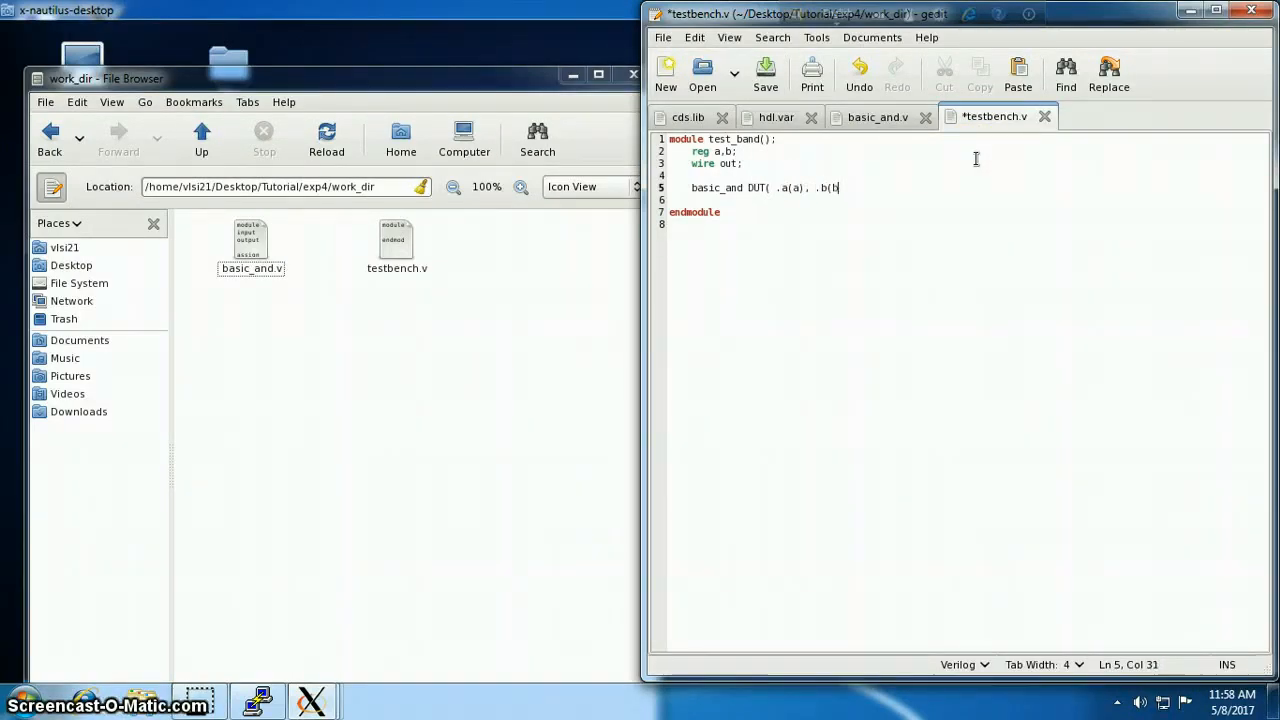
pyautogui.write('),')
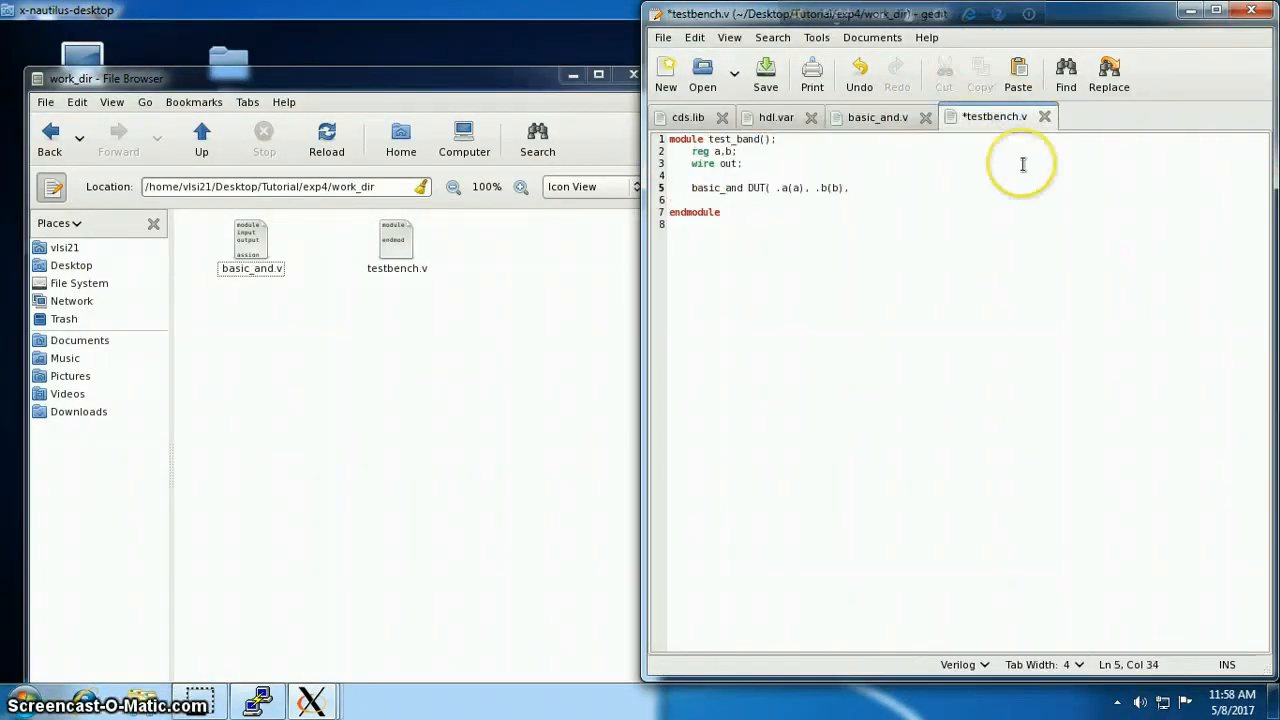
pyautogui.write('.out(out));')
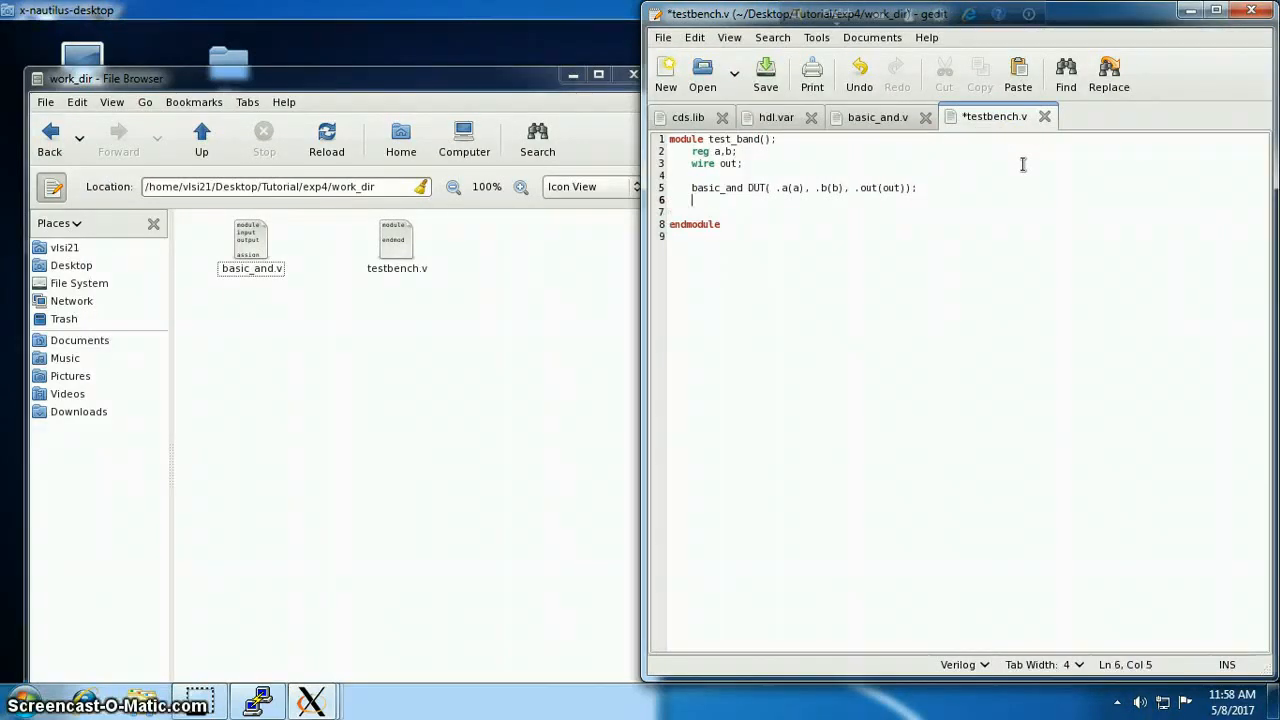
pyautogui.write('initial')
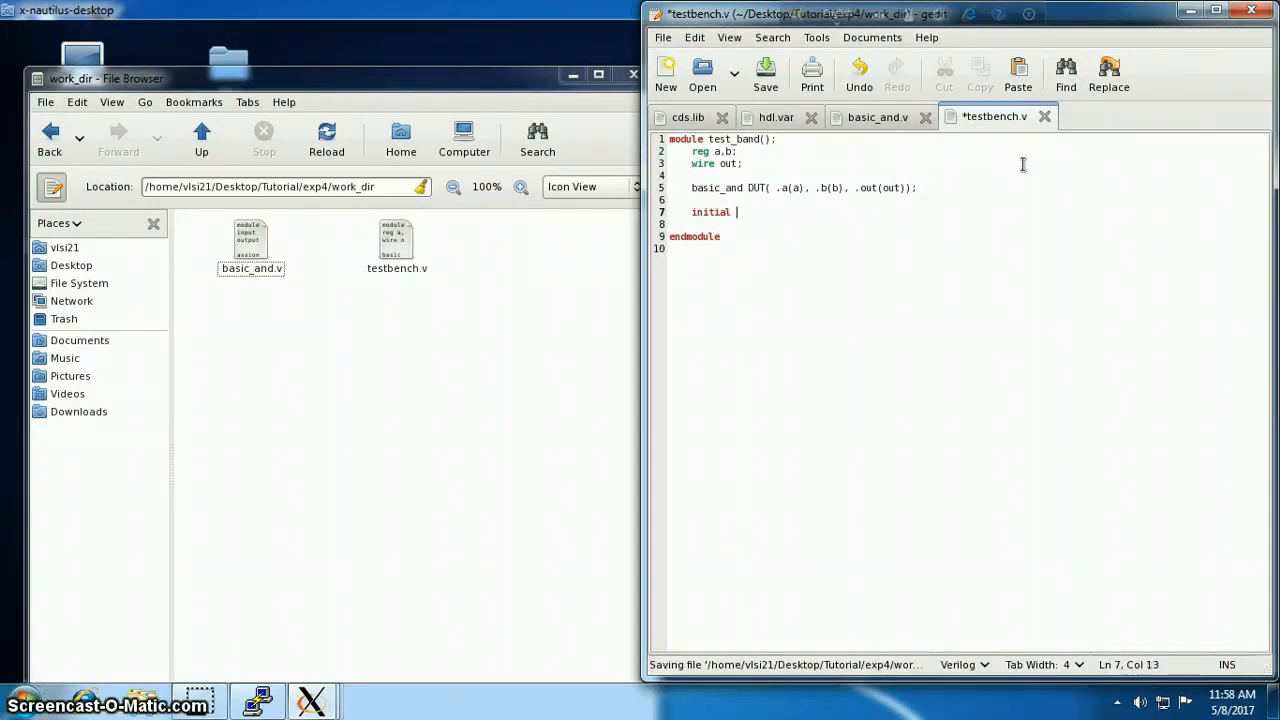
pyautogui.write('begin')
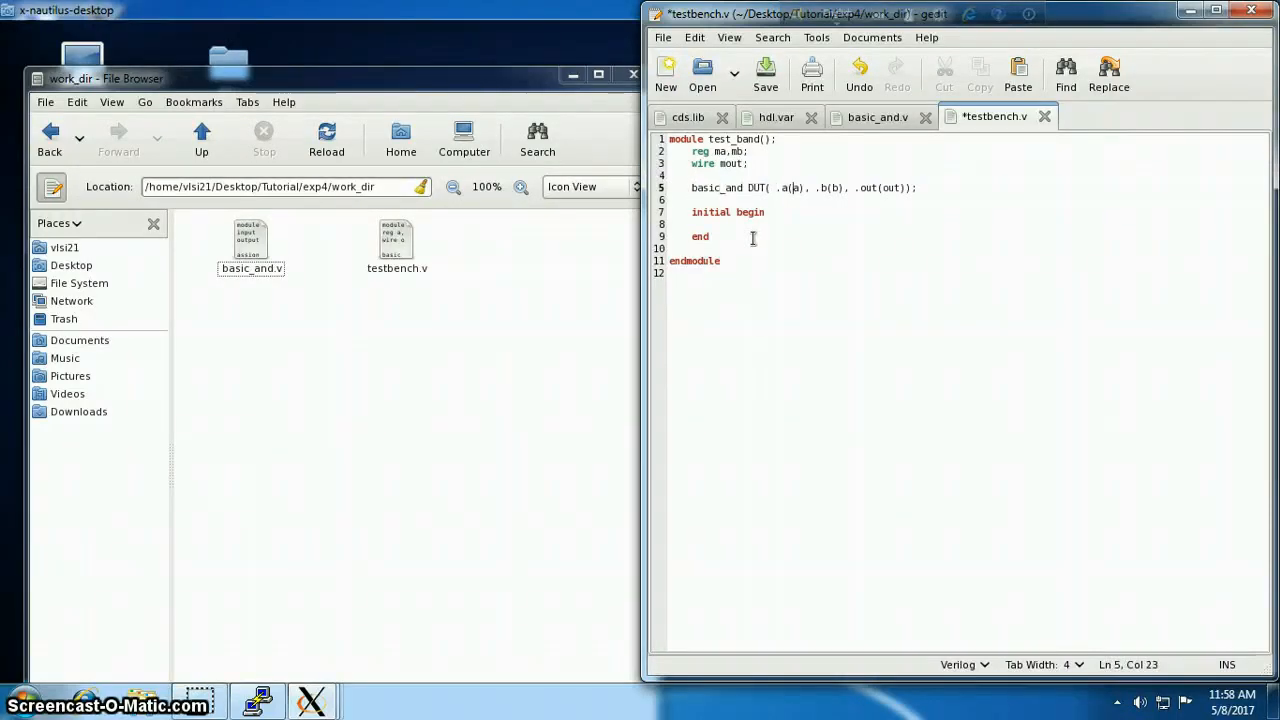
# Connect the DUT ports a, b, out to ma, mb and mout
pyautogui.write('ma), .b(mb')
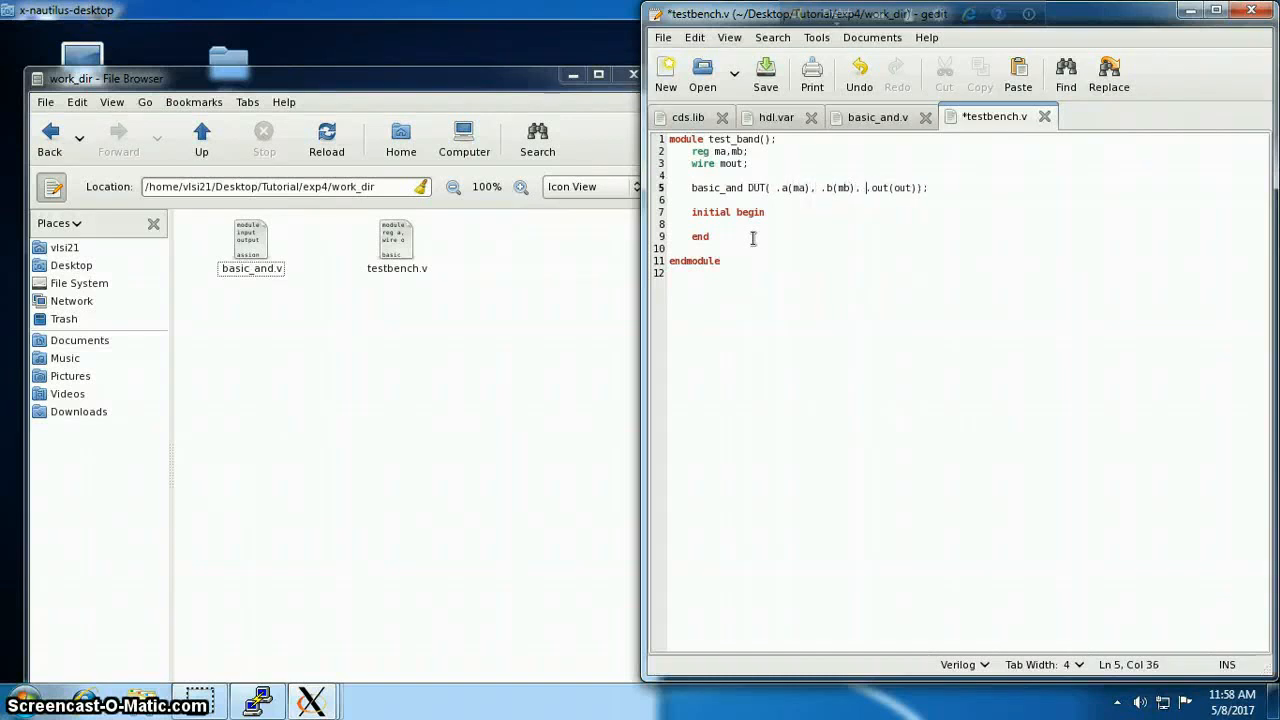
pyautogui.write('mout')
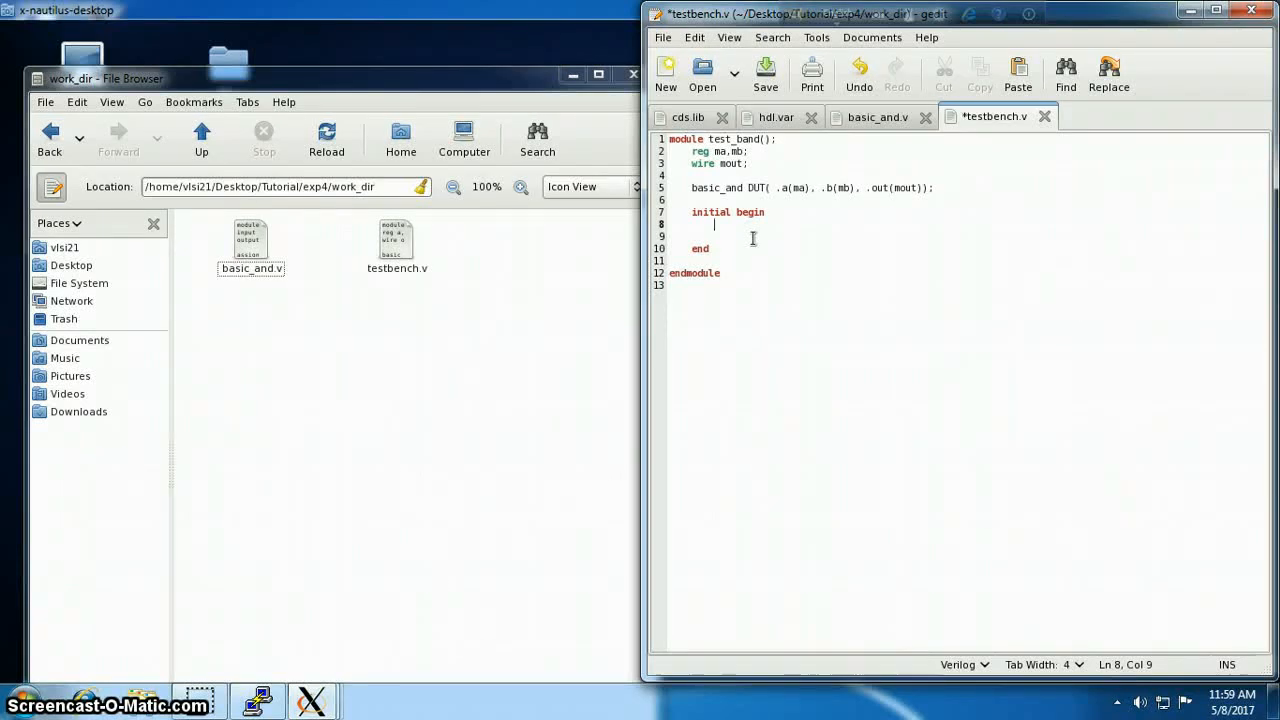
# Initialise ma and mb to 1'b0 and add a forever begin…end skeleton
pyautogui.write("ma = 1'b")
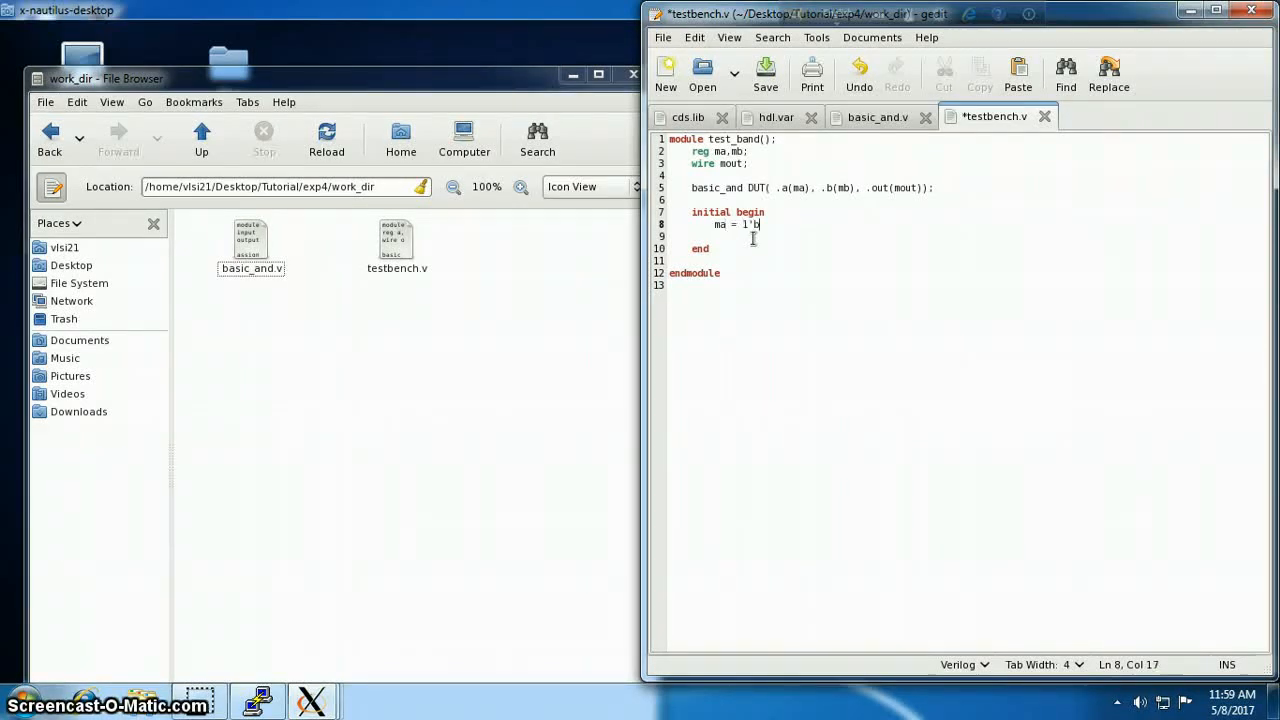
pyautogui.write('0;')
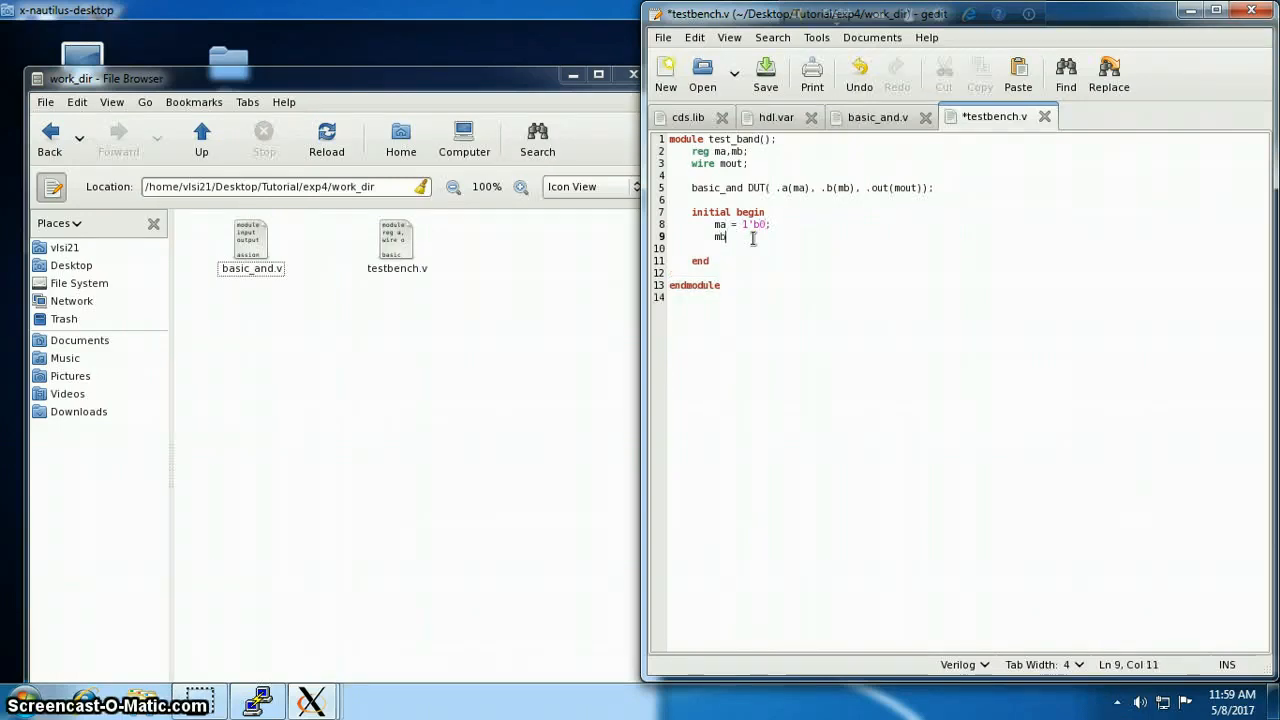
pyautogui.write("= 1'b0;")
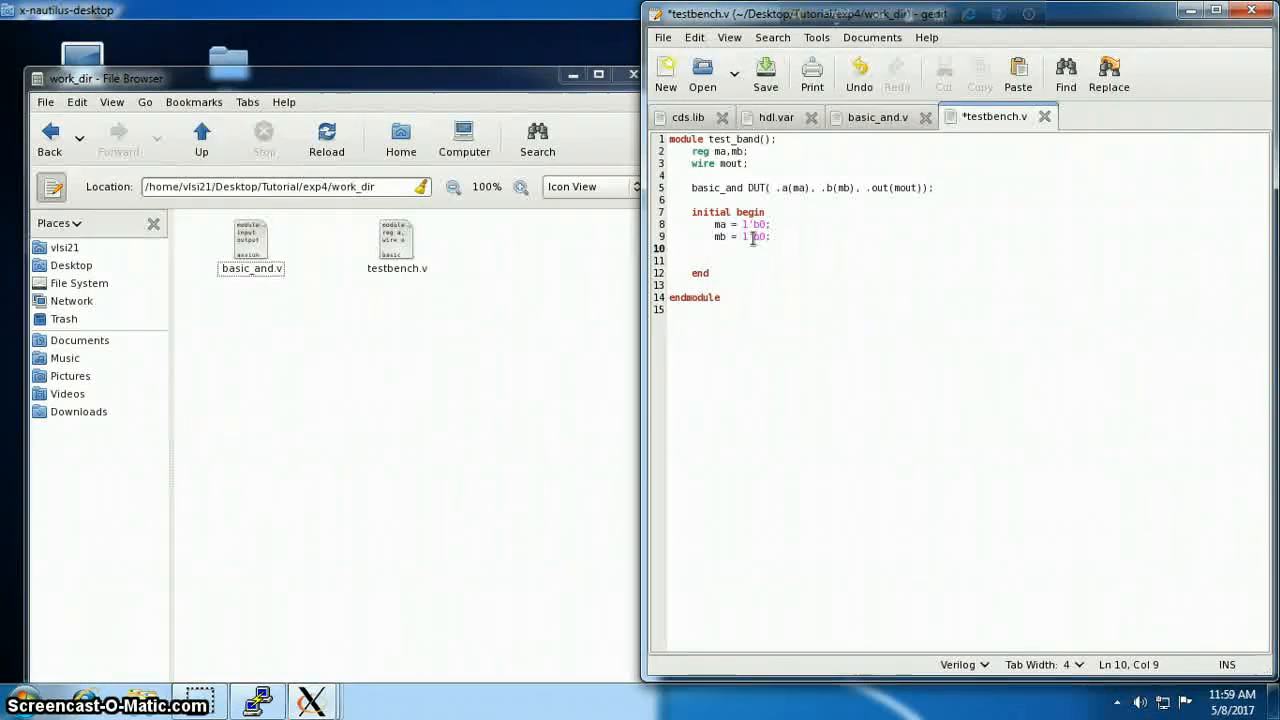
pyautogui.press('BackSpace')
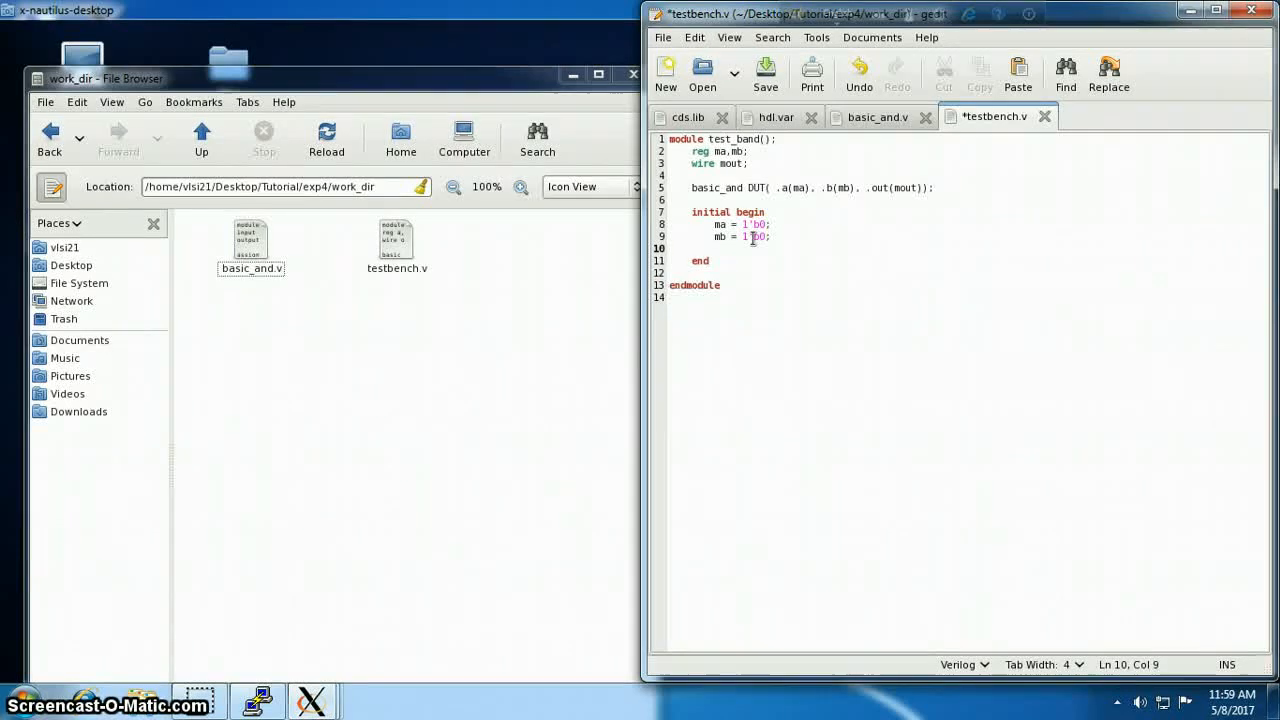
pyautogui.write('fore')
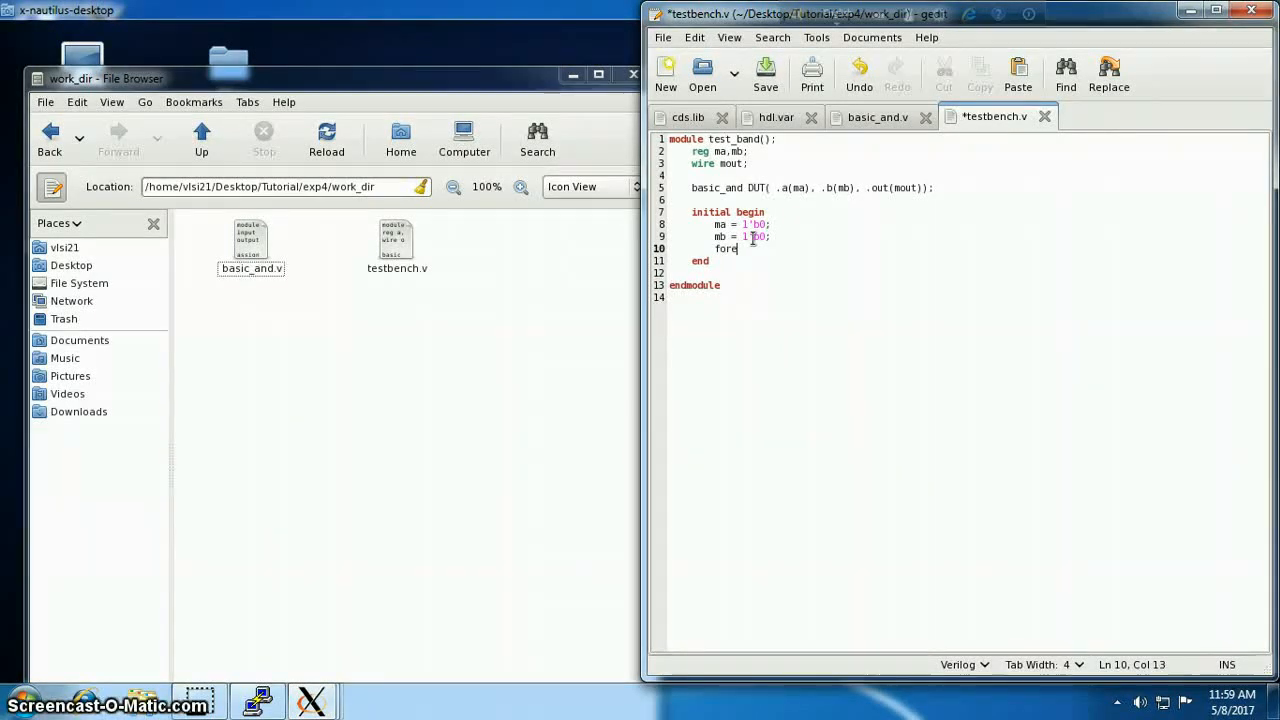
pyautogui.write('ve')
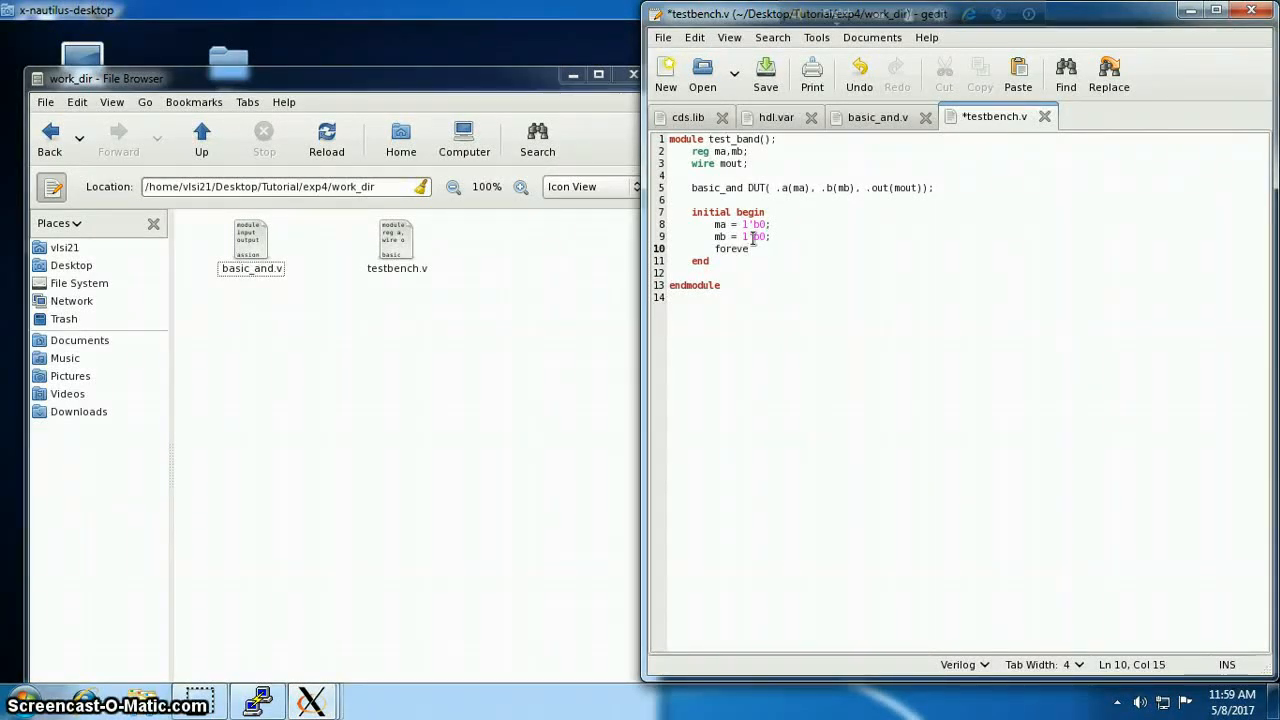
pyautogui.write('begin')
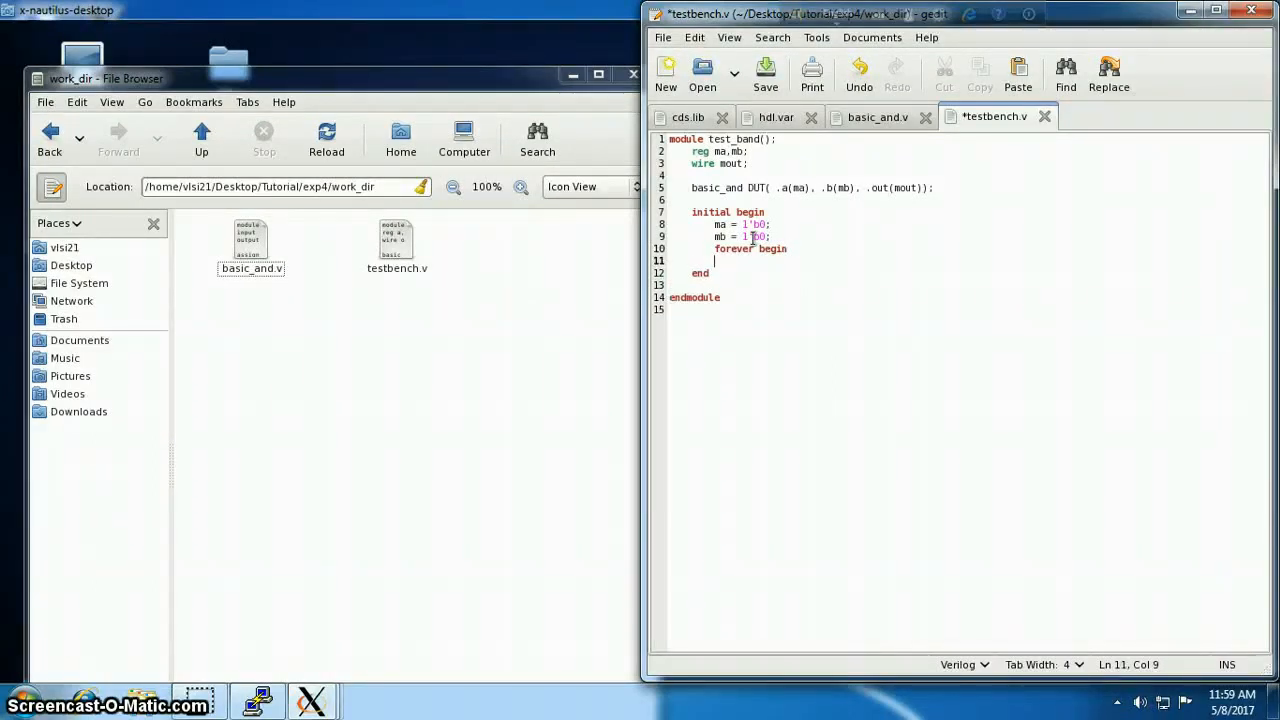
pyautogui.write('end')
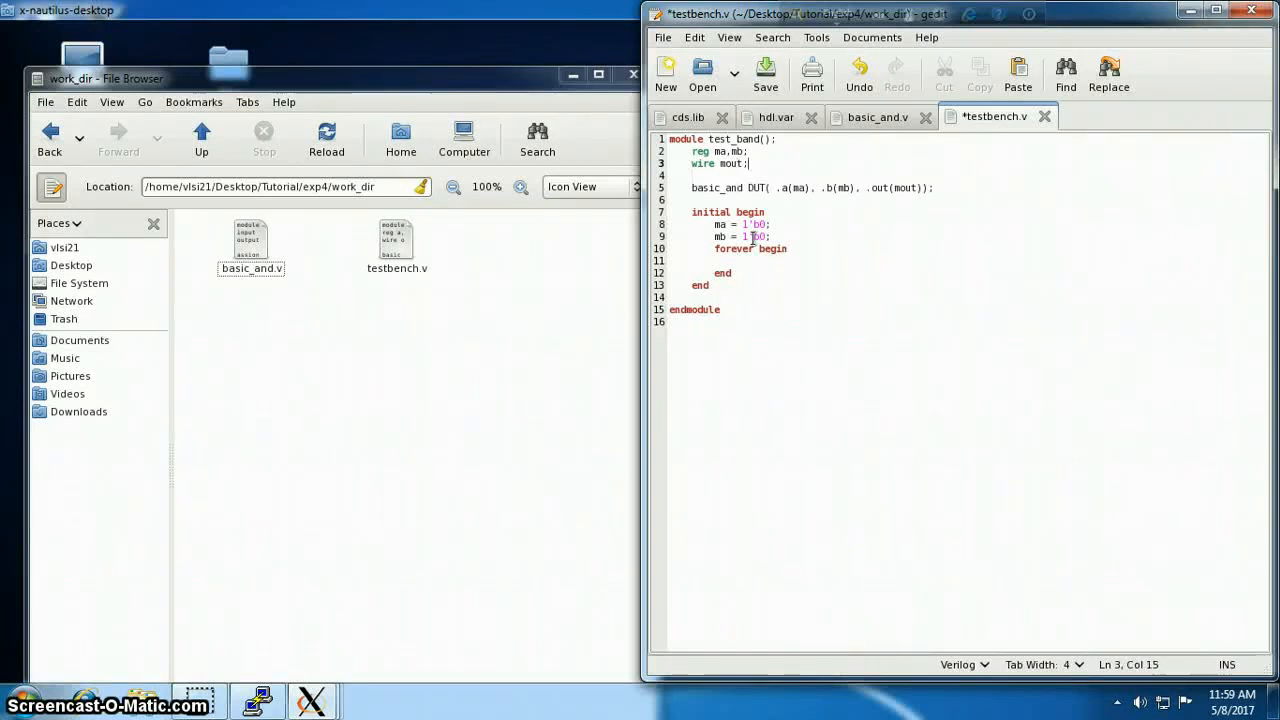
# Declare integer i, save, and write for(i=0; i<2; i=i+1) with #5 ma=~ma
pyautogui.write('int i')
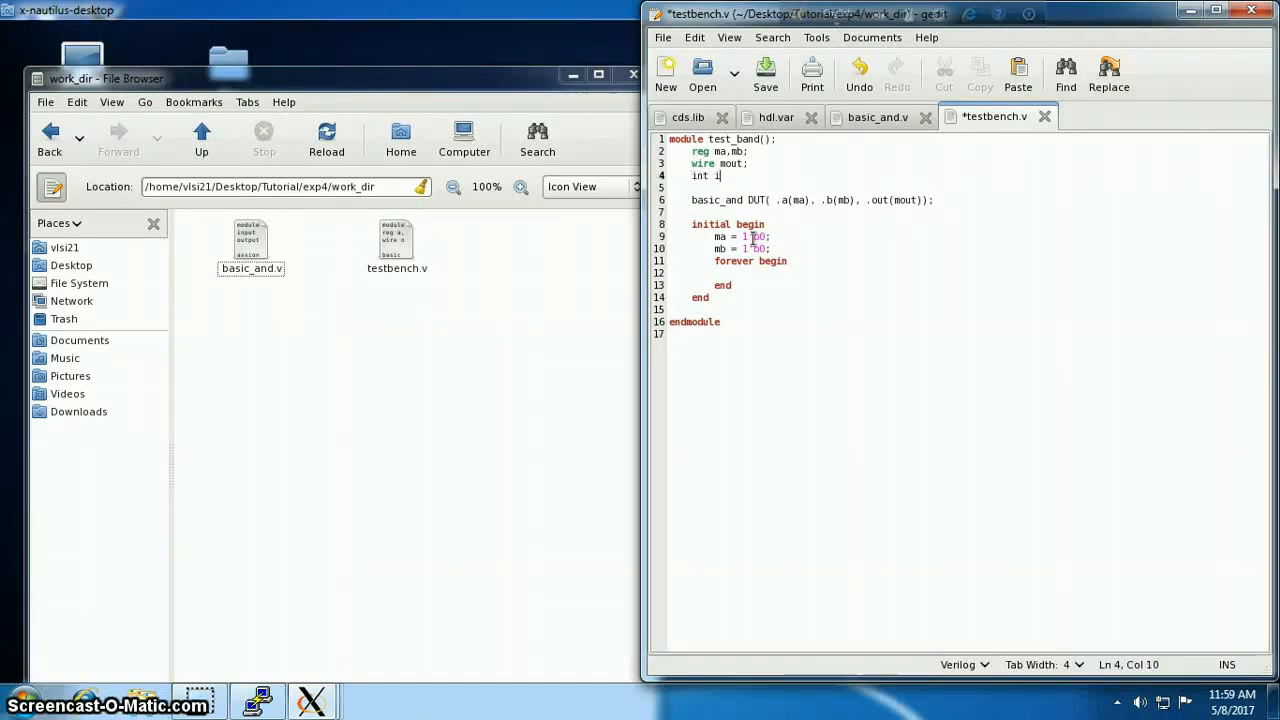
pyautogui.write(';')
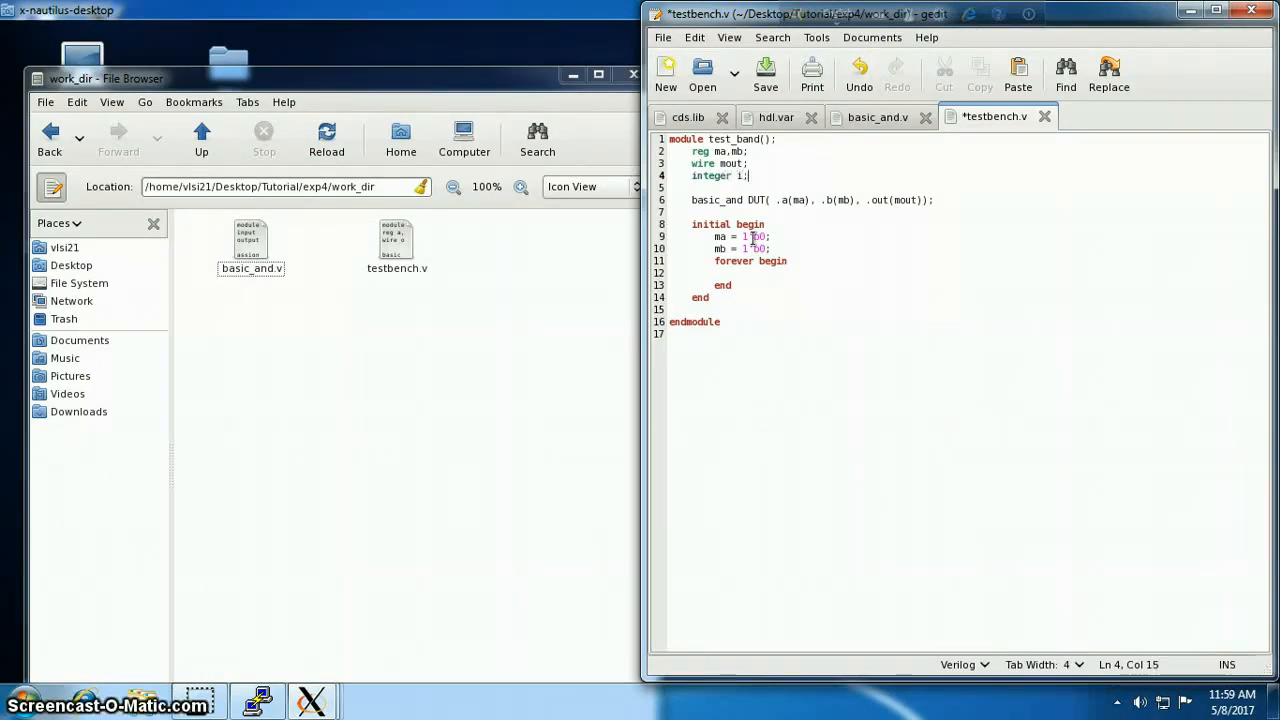
pyautogui.click(764, 72)
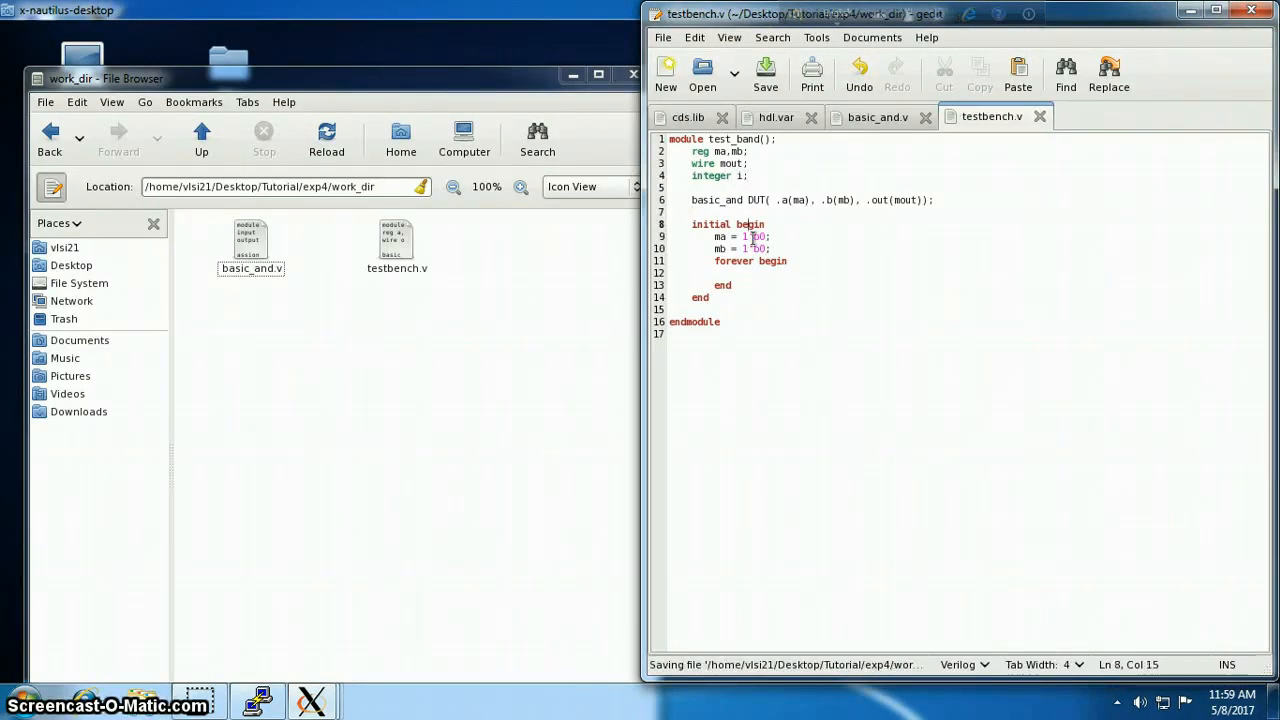
pyautogui.write('for')
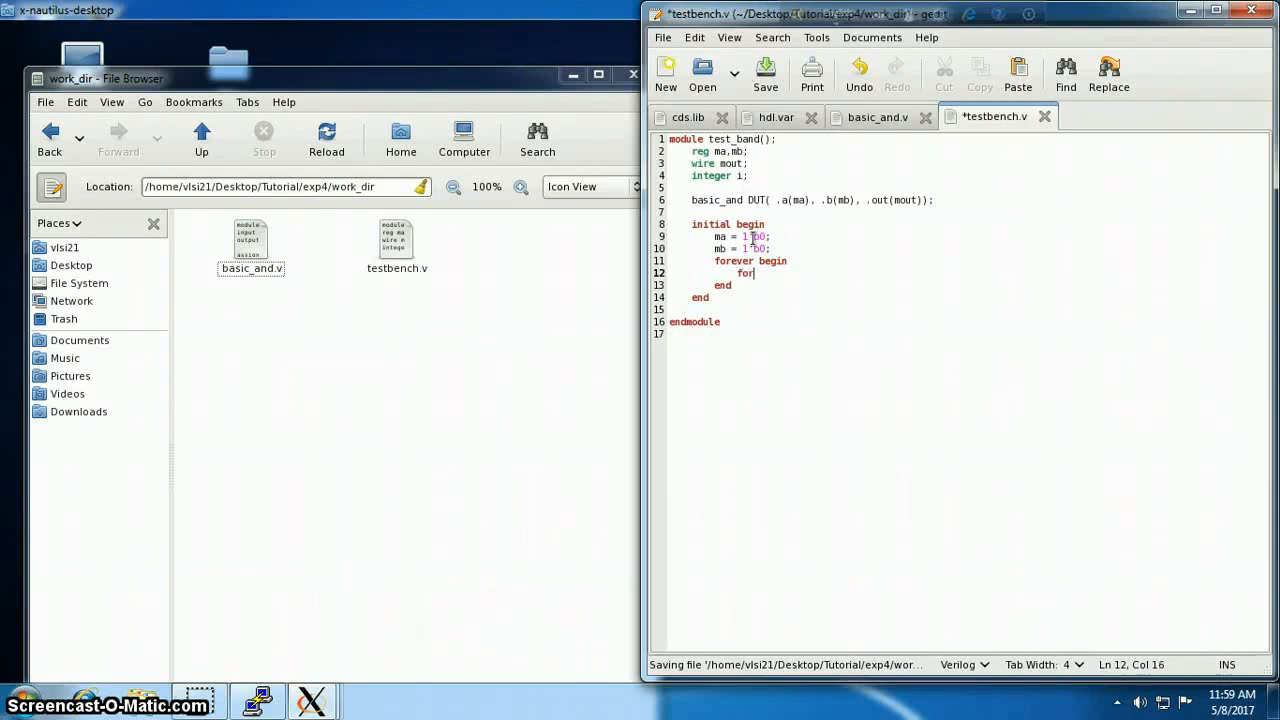
pyautogui.write('(')
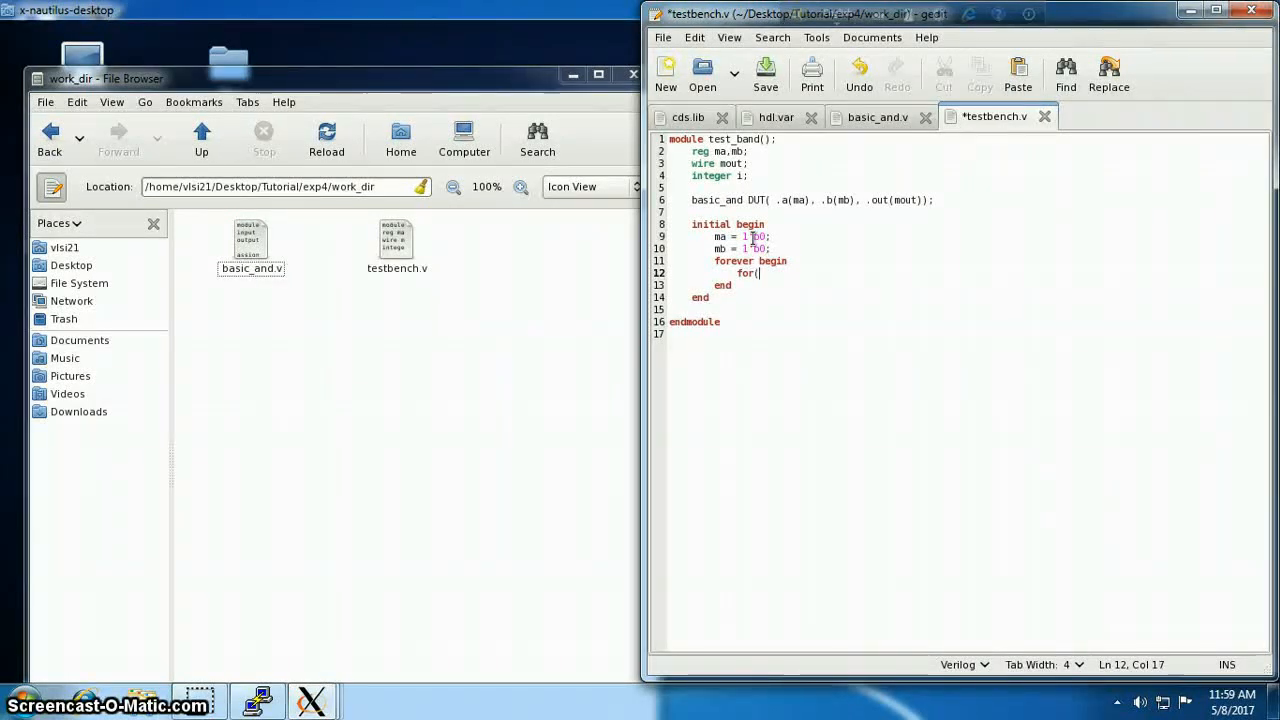
pyautogui.write('i=0; i<2; i=i+1')
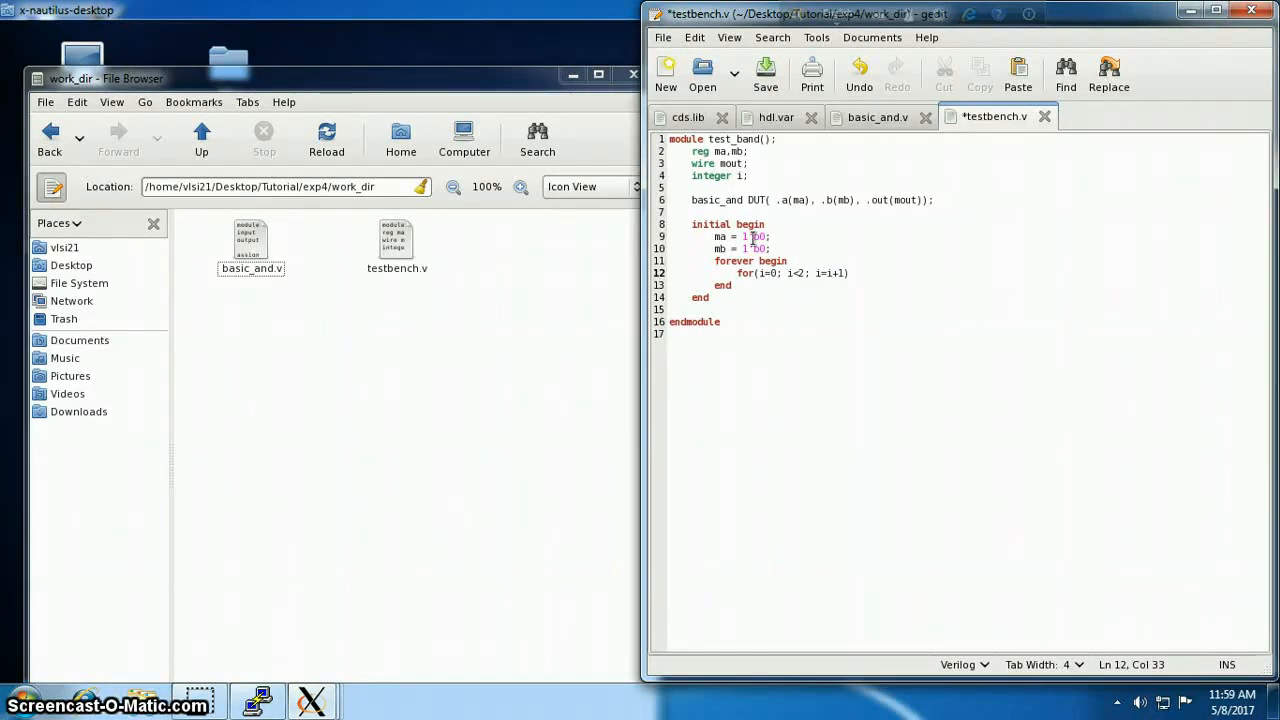
pyautogui.write('#')
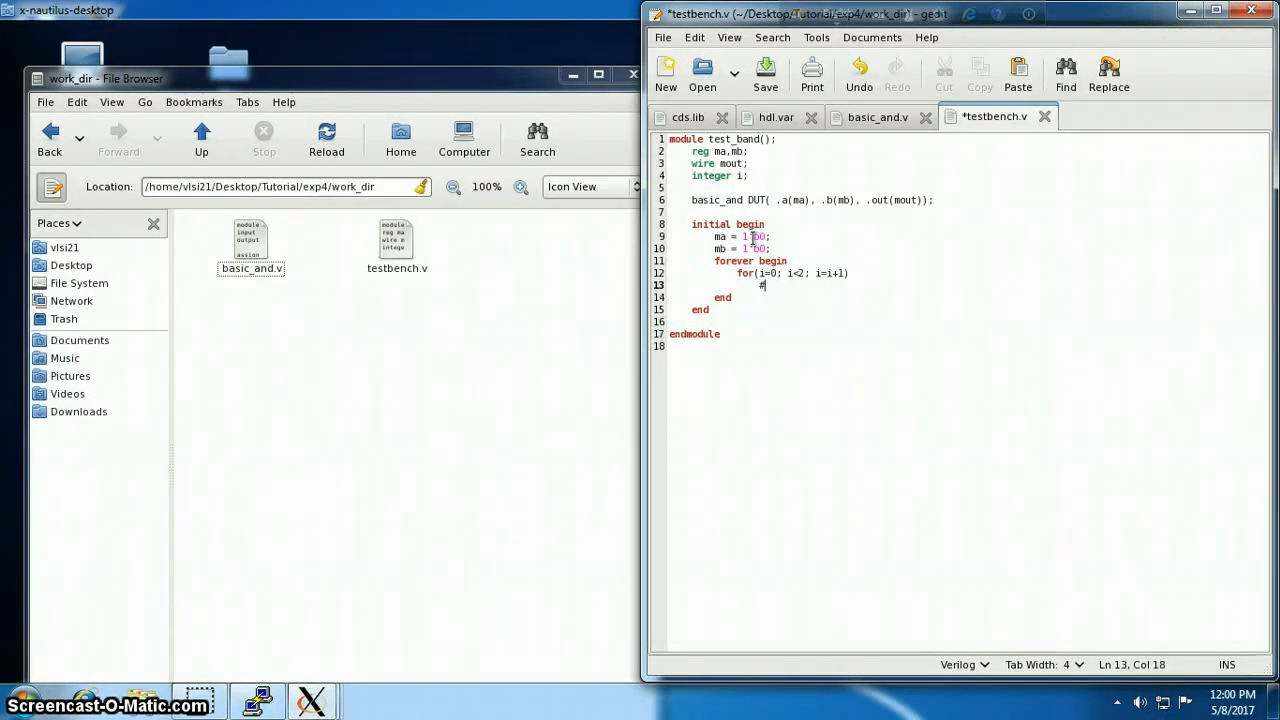
pyautogui.write('5')
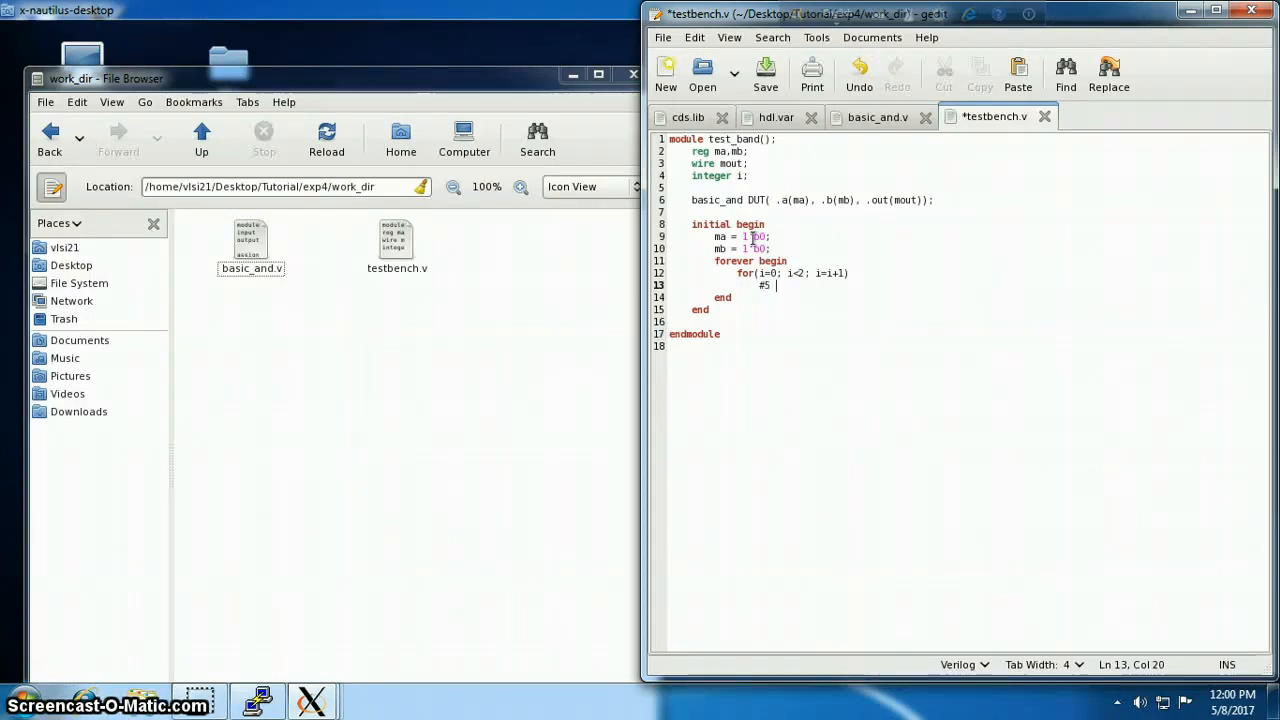
pyautogui.write('a=~a;')
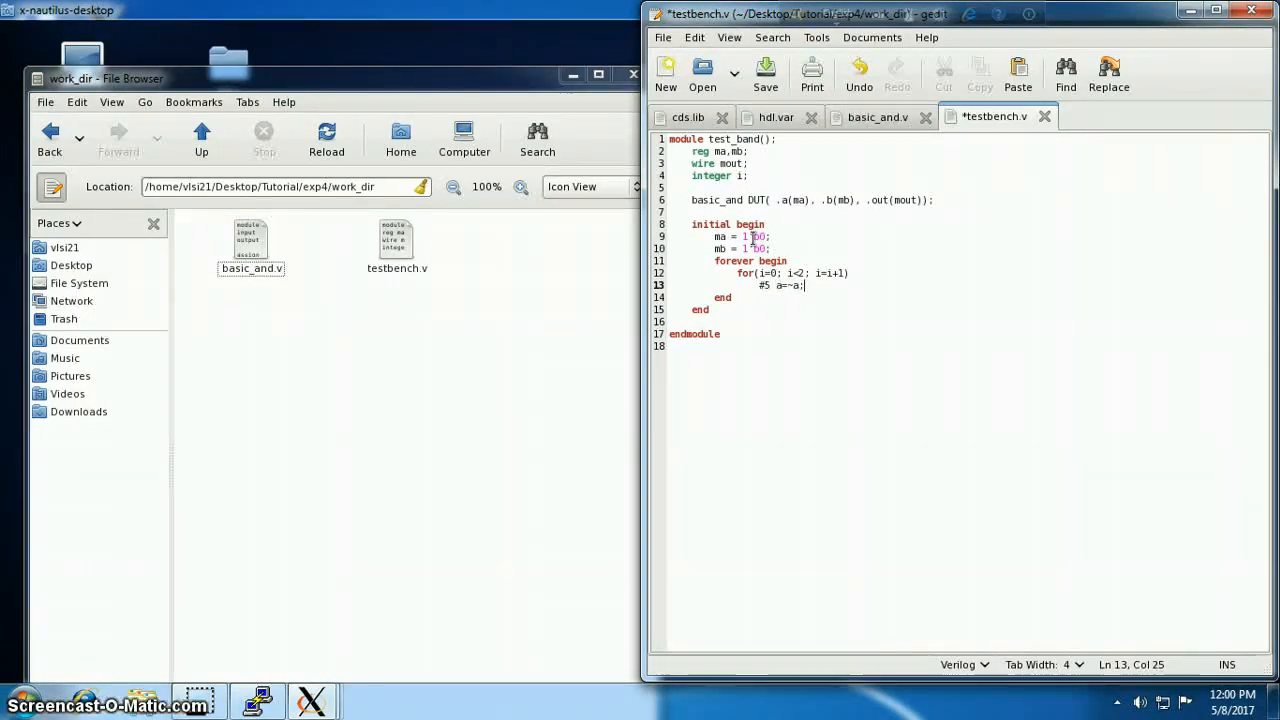
pyautogui.click(810, 272)
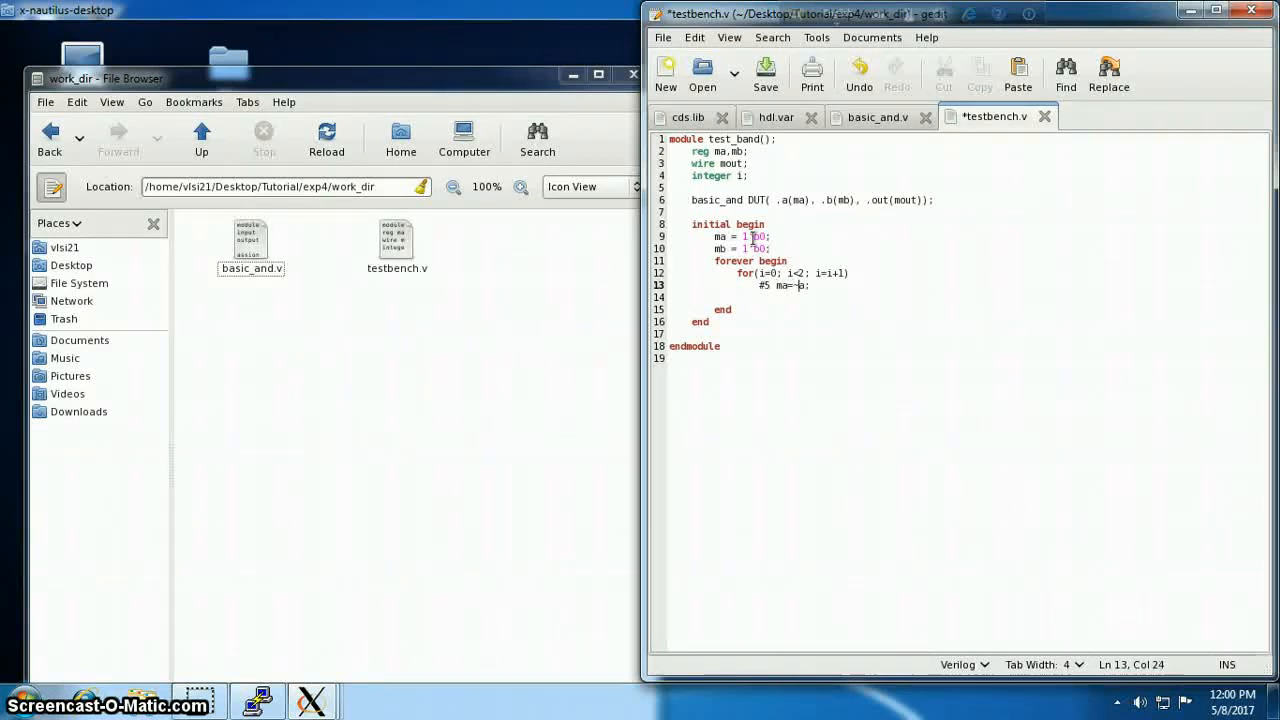
# Add mb = ~mb in its begin…end and start a second initial block
pyautogui.write('mb =')
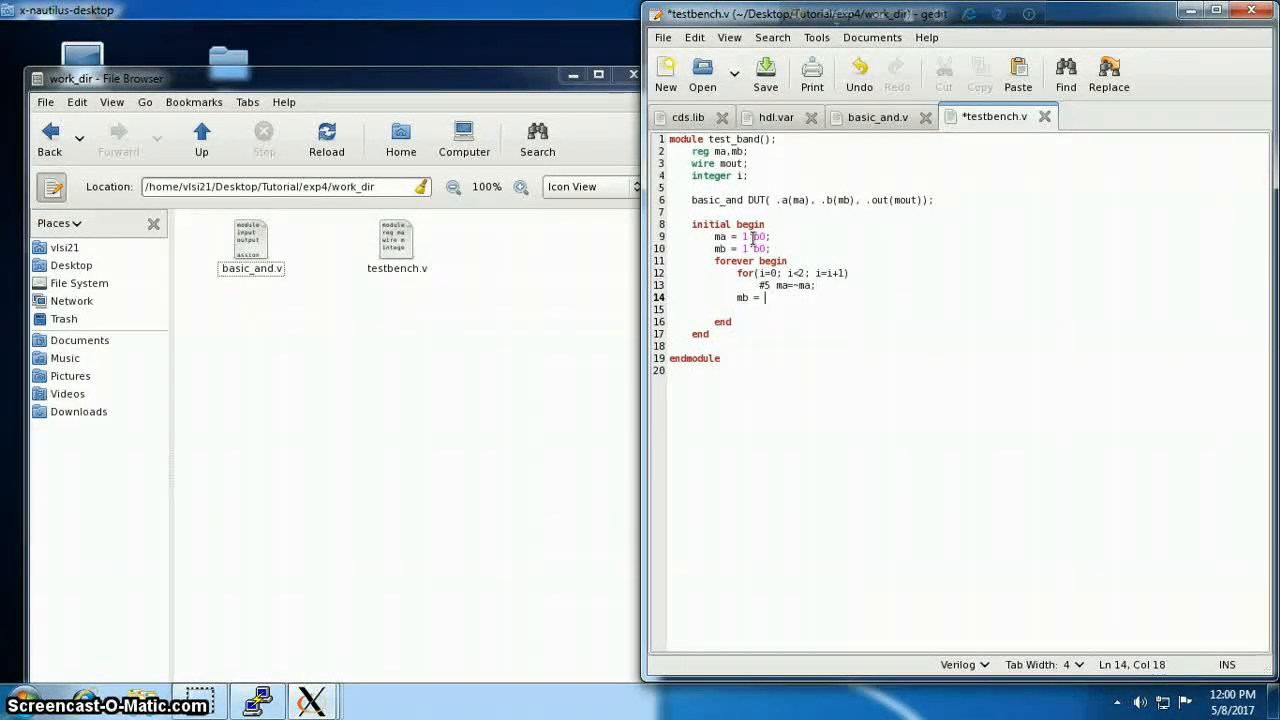
pyautogui.write('~mb;')
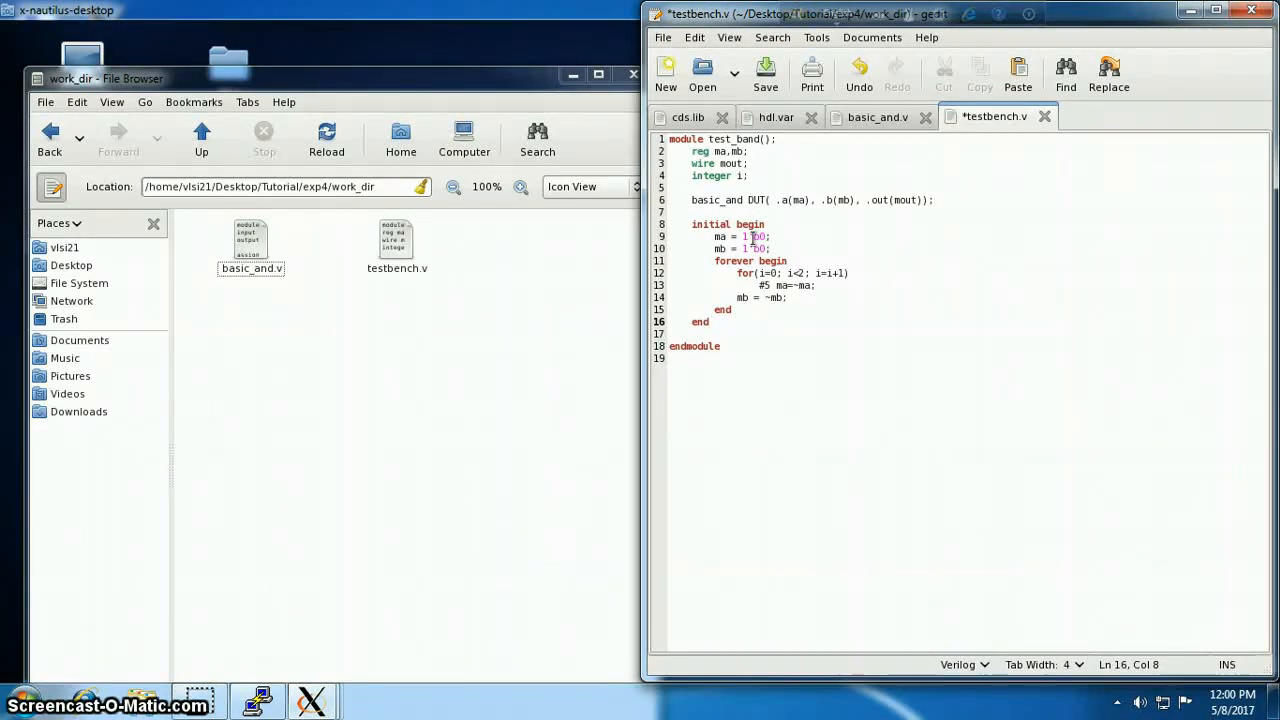
pyautogui.write('b')
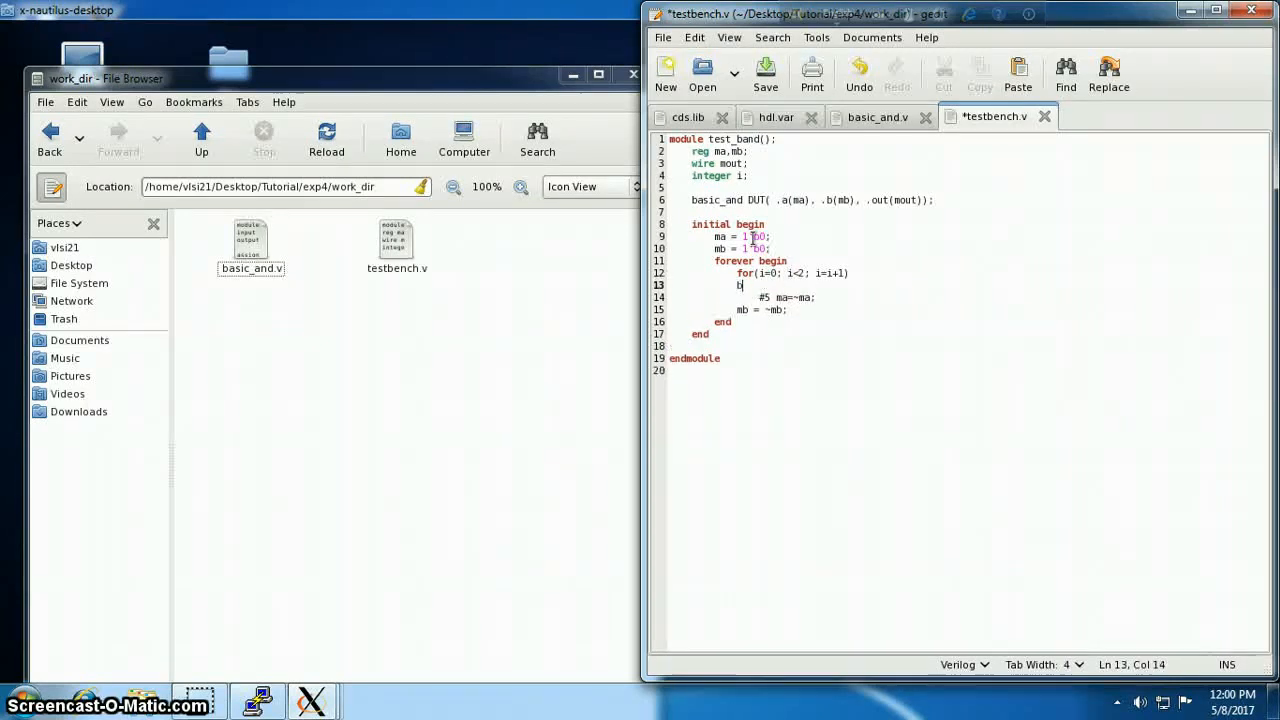
pyautogui.write('egin')
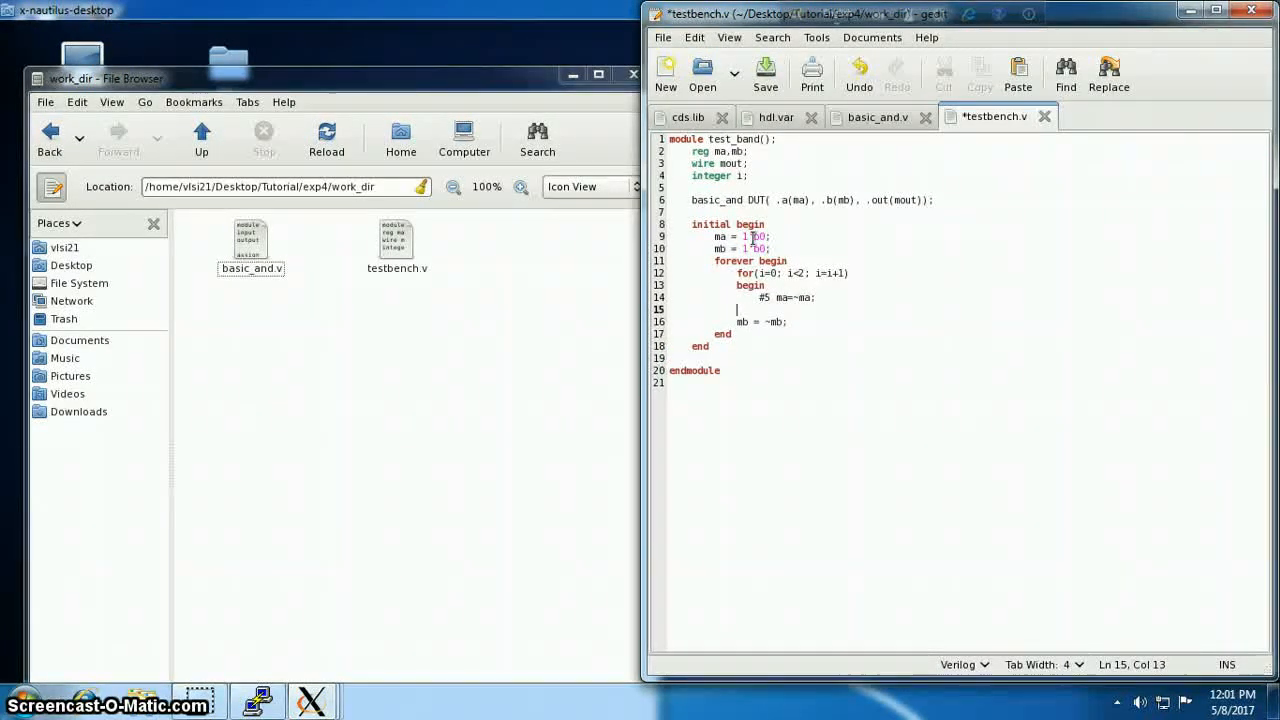
pyautogui.write('end')
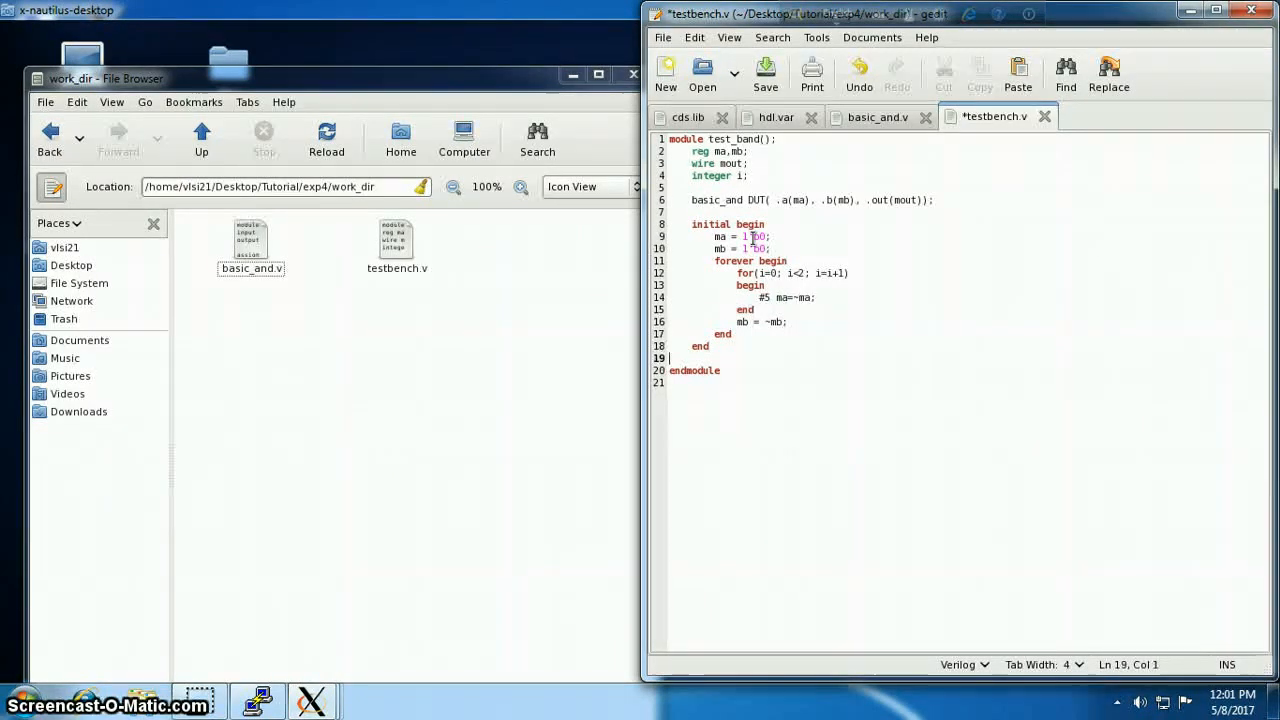
pyautogui.click(710, 346)
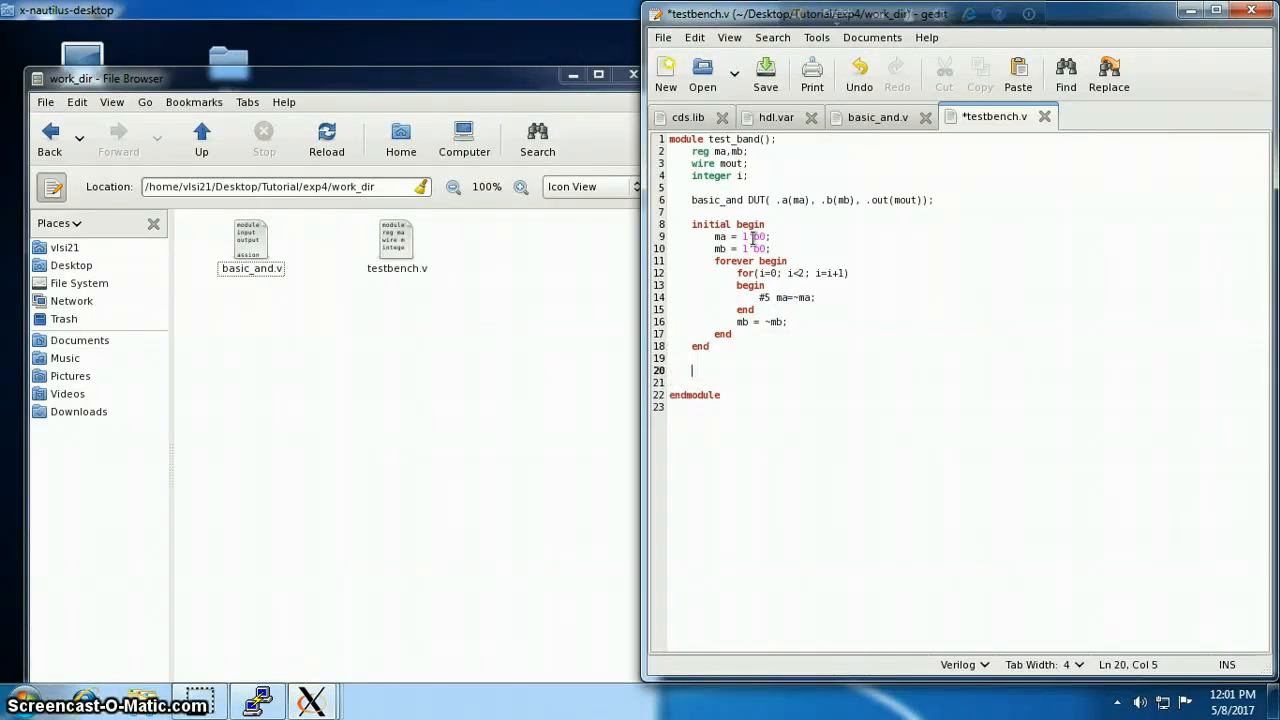
pyautogui.write('initial begi')
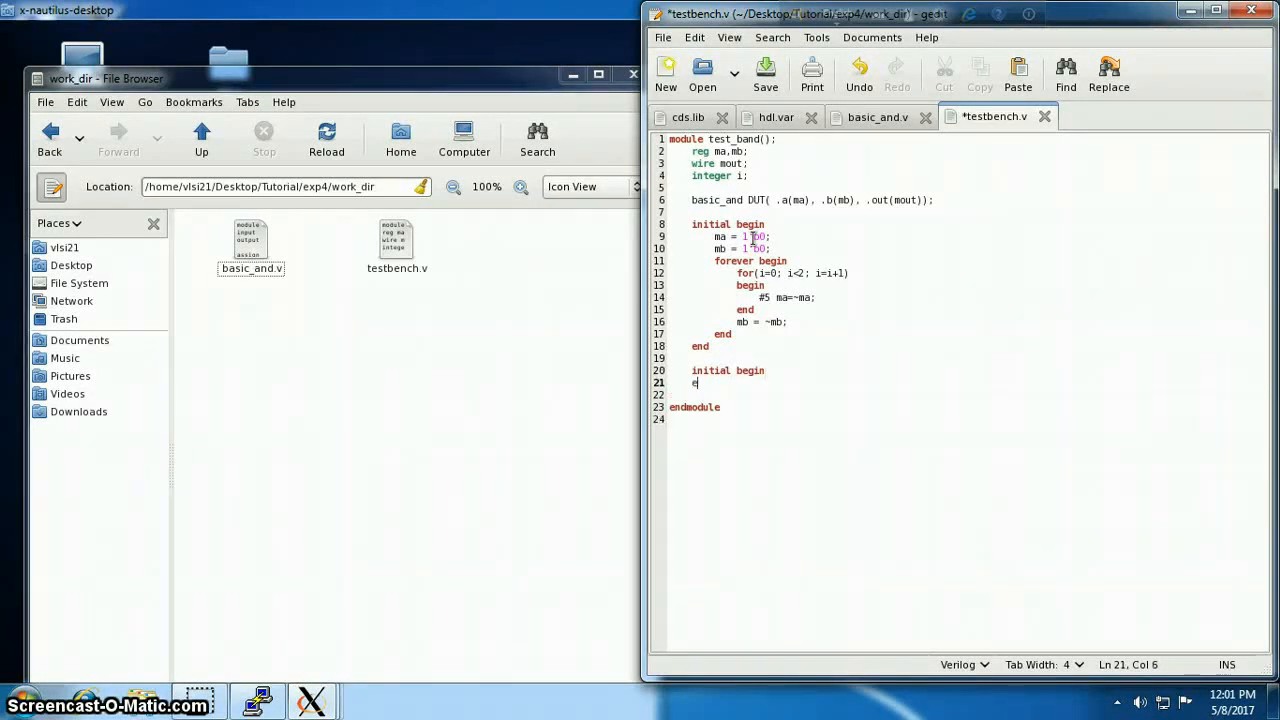
# Write $shm_open("shm.d") and $shm_probe("A") in the second initial block
pyautogui.write('nd')
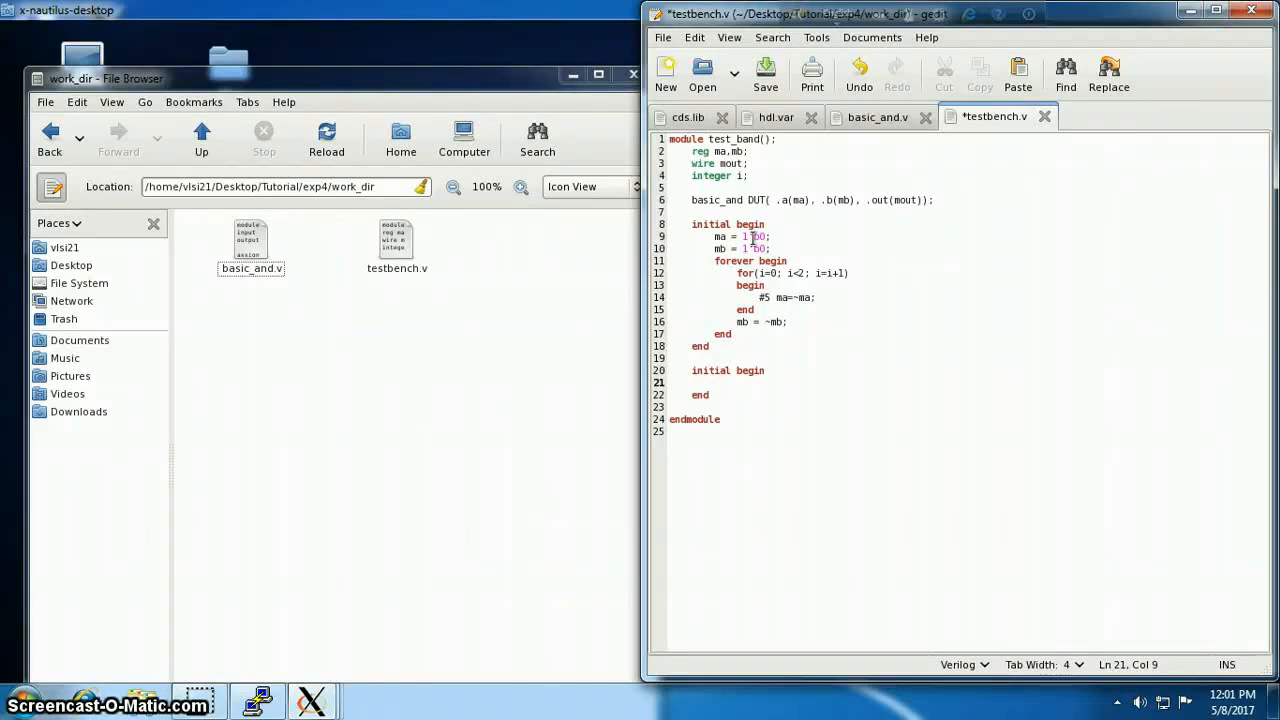
pyautogui.write('$shm')
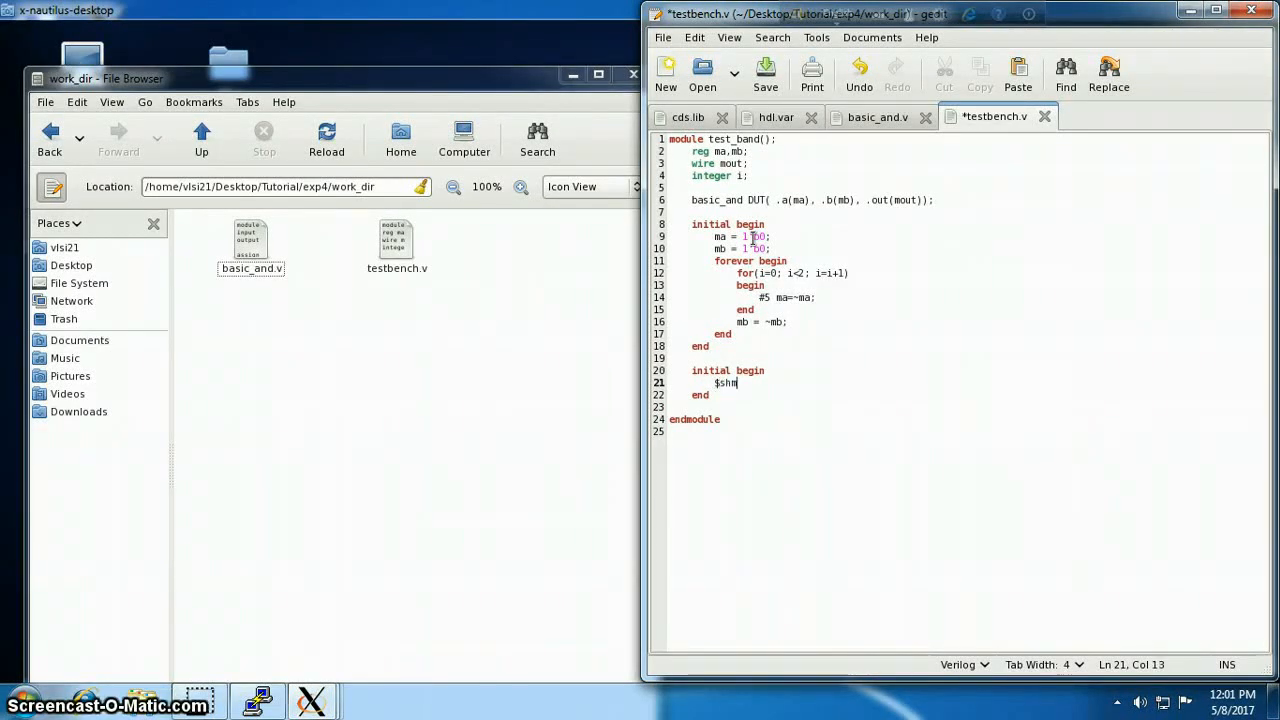
pyautogui.write('_open("shm.db",1);')
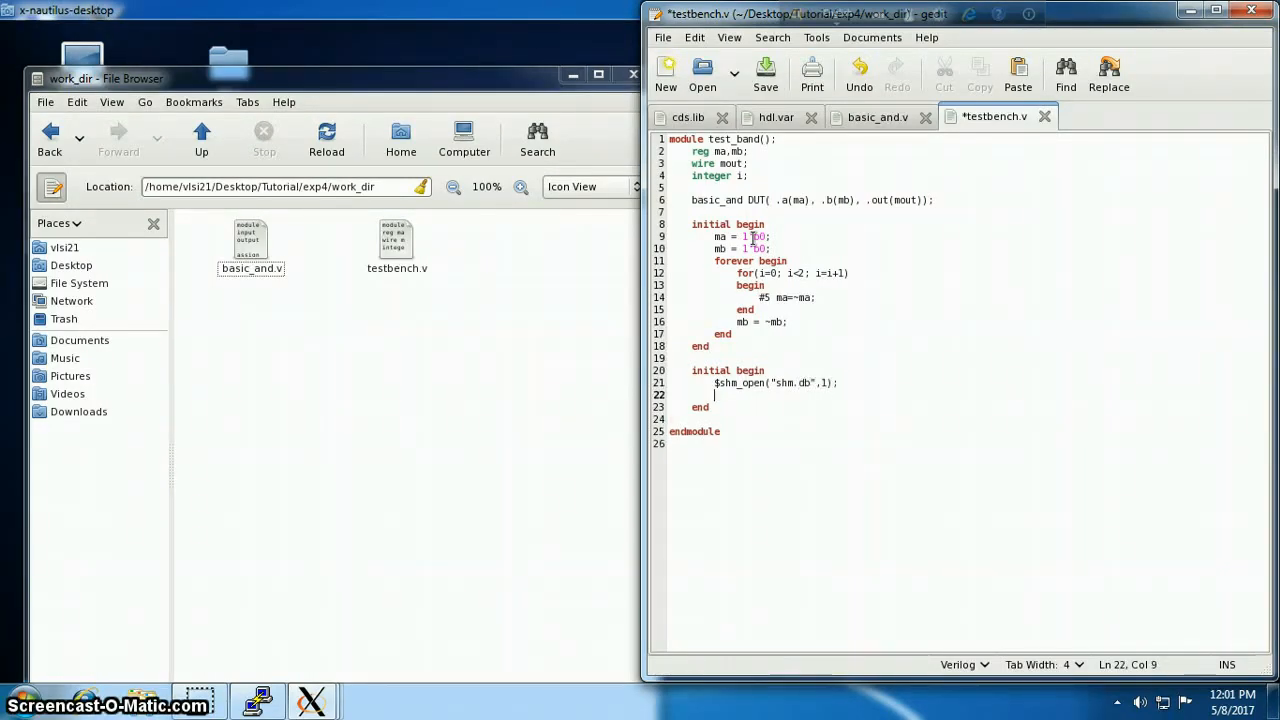
pyautogui.write('$shm')
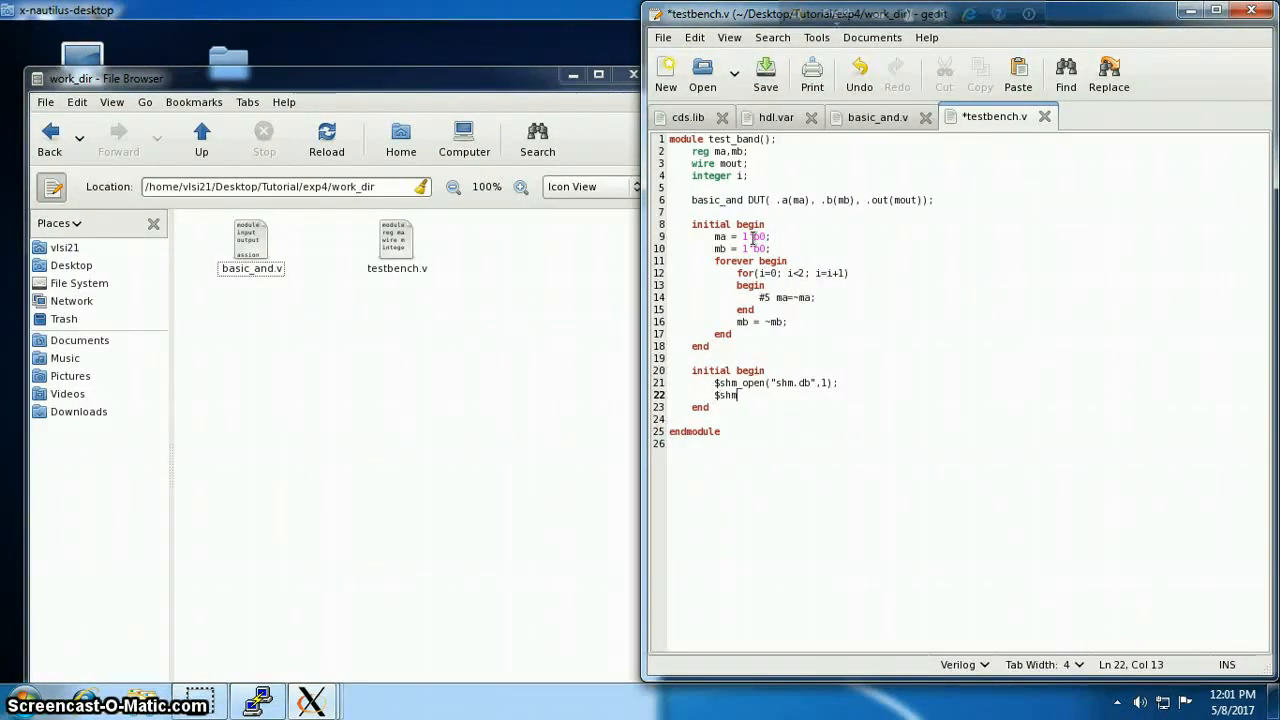
pyautogui.write('_')
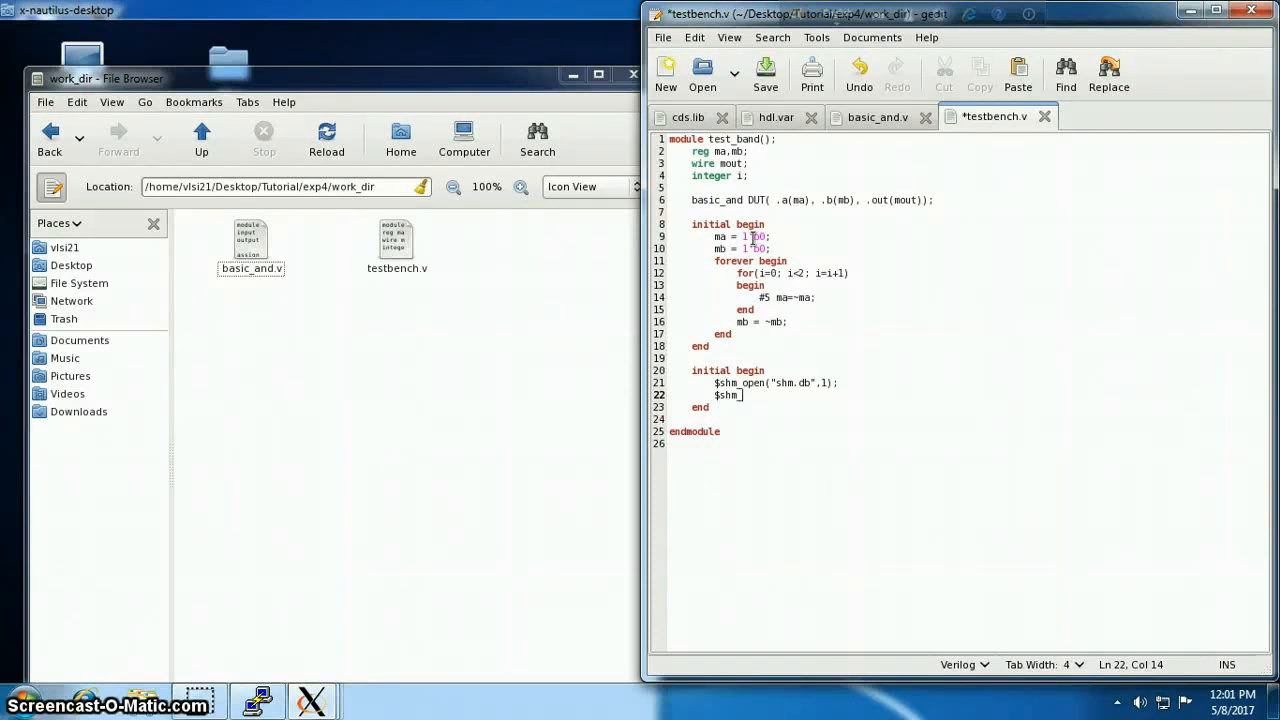
pyautogui.write('probe("AS");')
pyautogui.write('#')
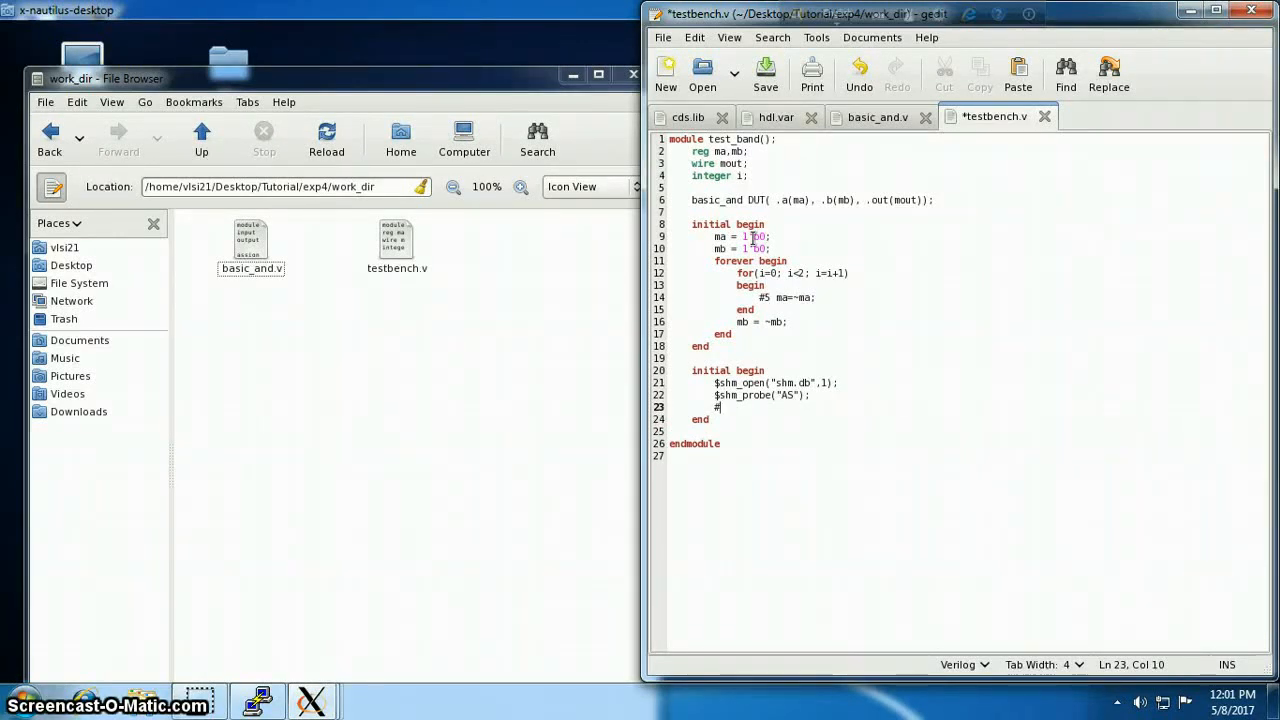
# Add #25 $finish; and #50 $shm_close(); then save testbench.v
pyautogui.write('25')
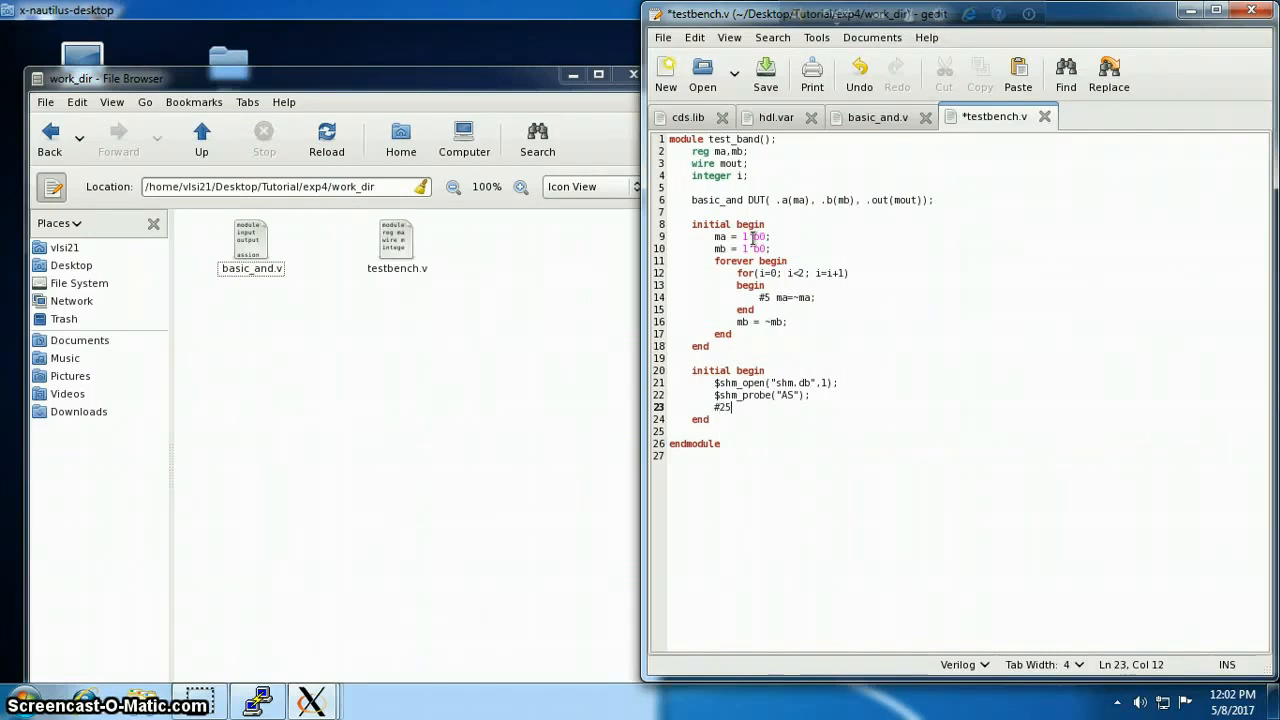
pyautogui.write('$')
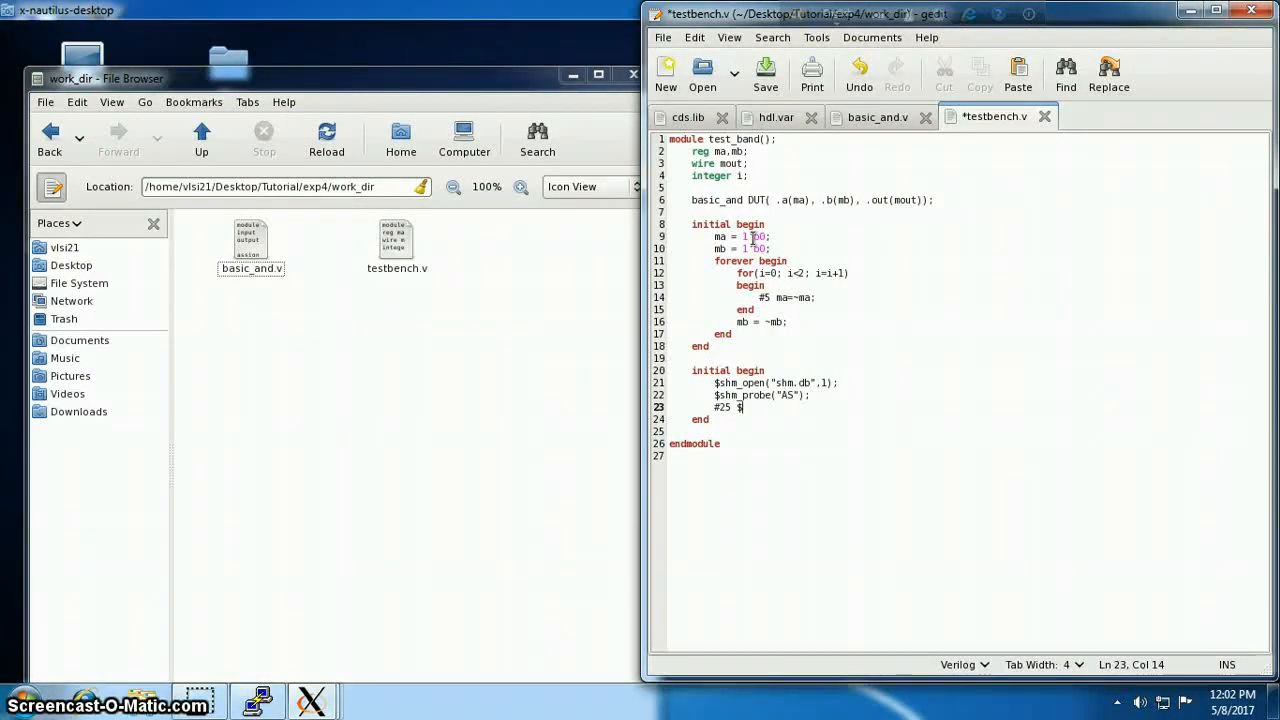
pyautogui.write('finish;')
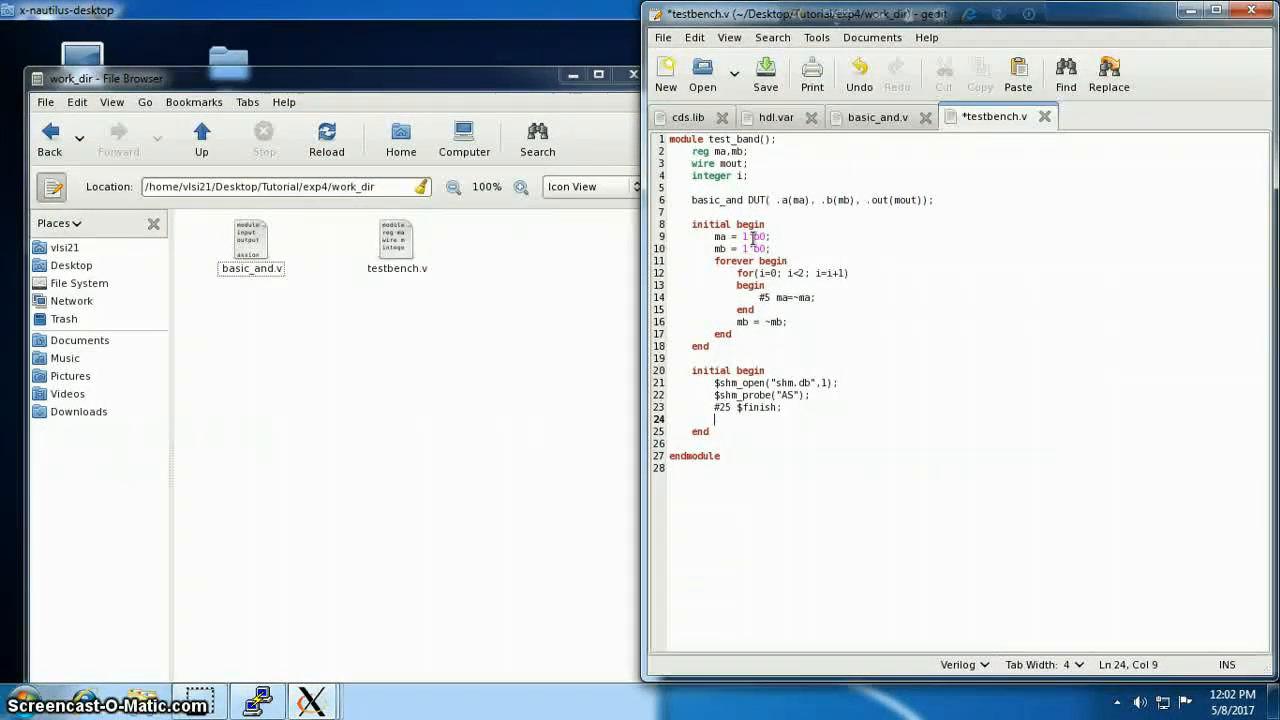
pyautogui.write('#')
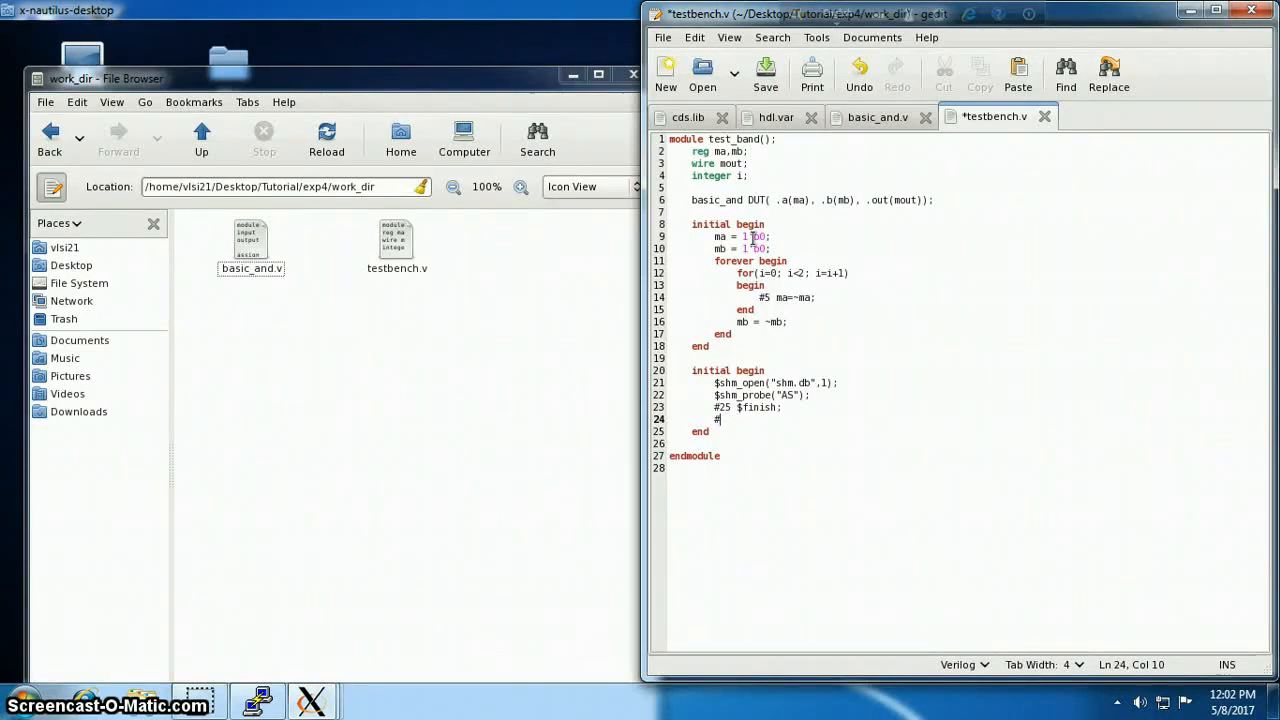
pyautogui.write('50 $sh')
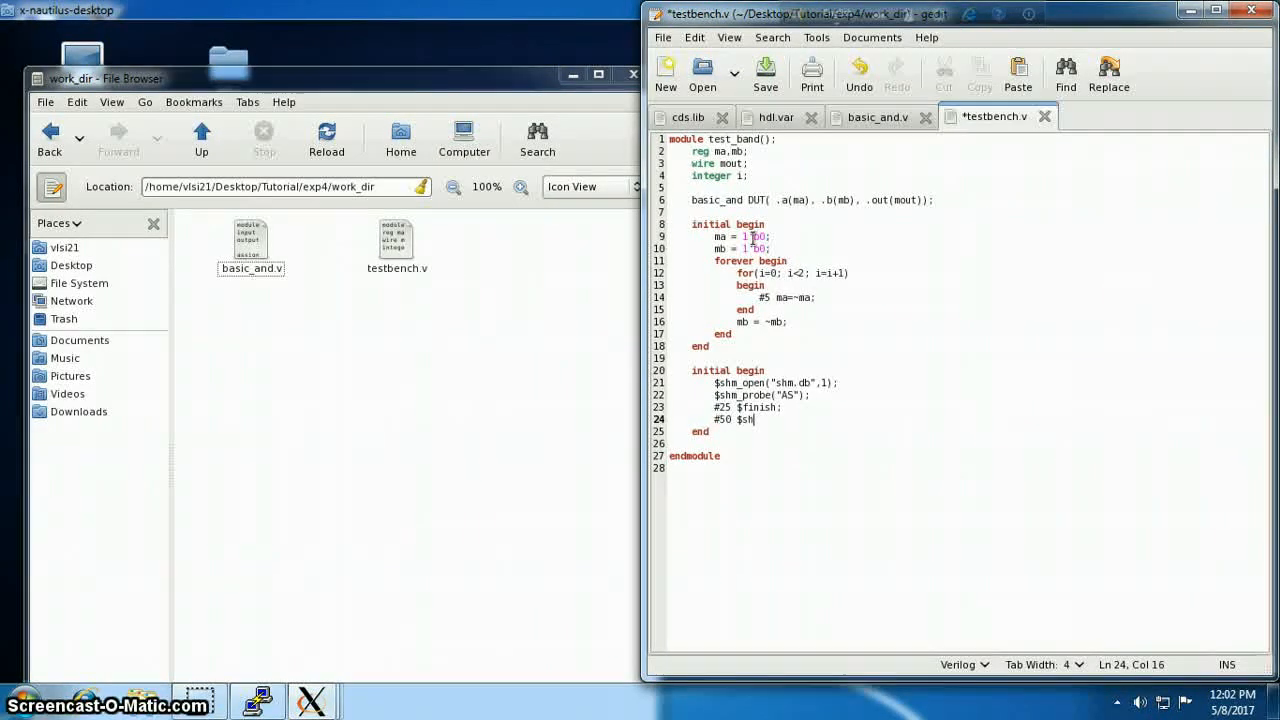
pyautogui.write('m_close();')
pyautogui.write('$display("------ Simulation finished successfully -----------");')
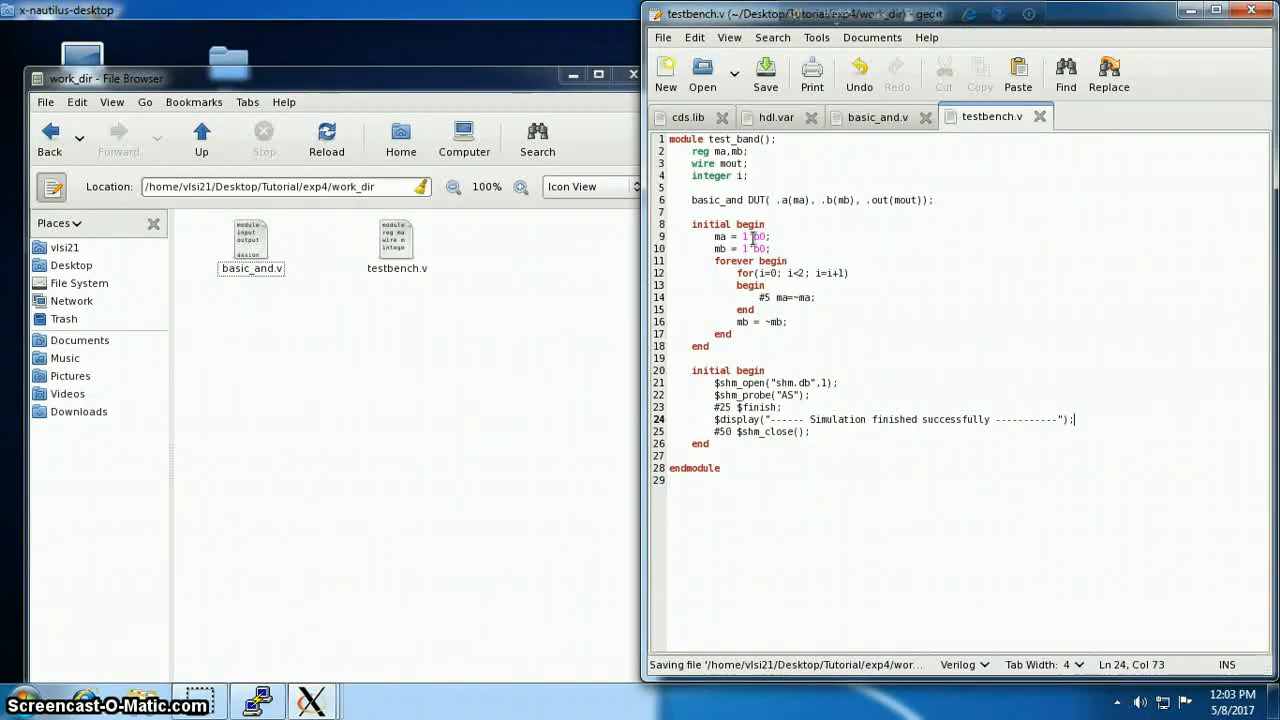
pyautogui.click(876, 116)
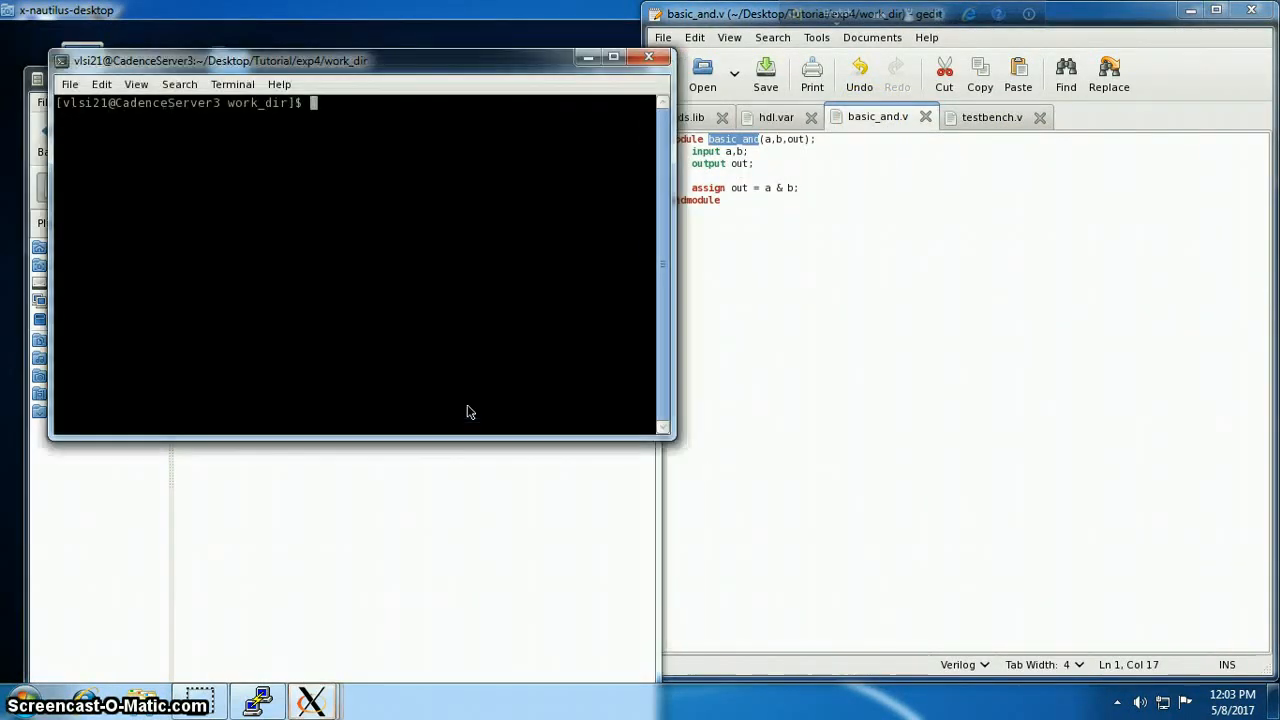
# Launch nclaunch from the terminal and set Tutorial/exp4 as the design directory
pyautogui.write('nclaunch')
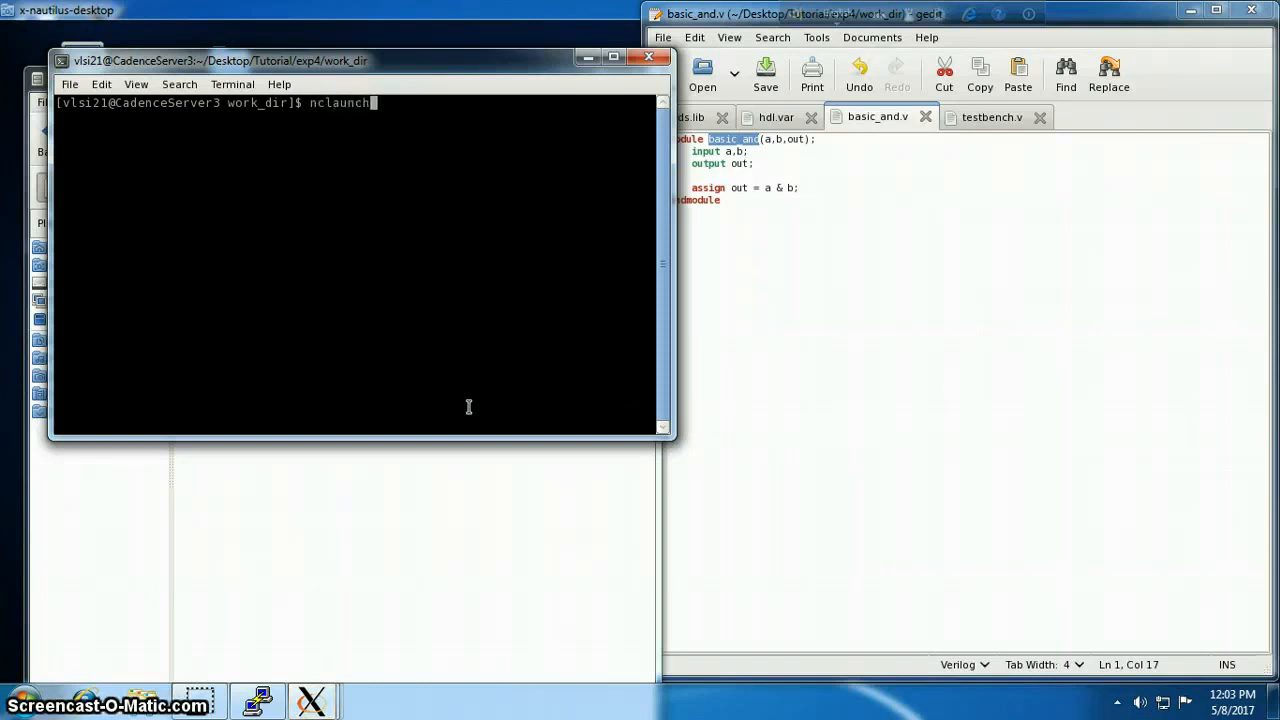
pyautogui.press('Return')
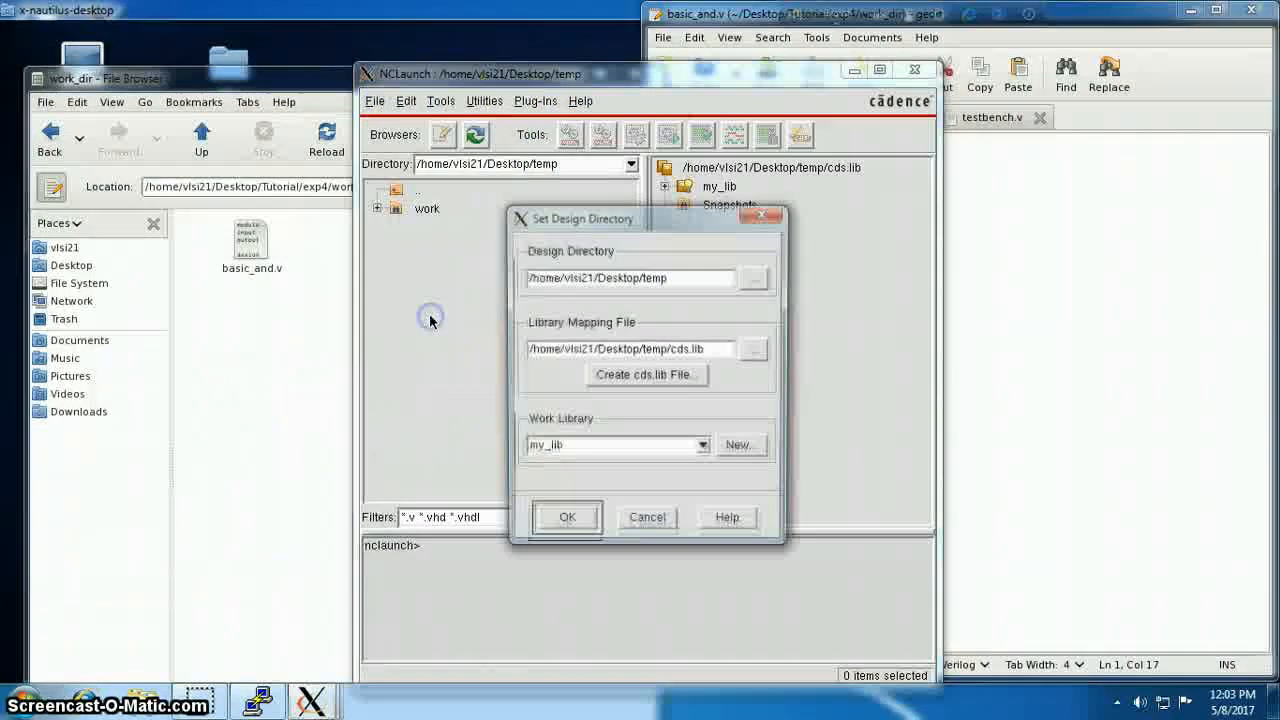
pyautogui.click(752, 278)
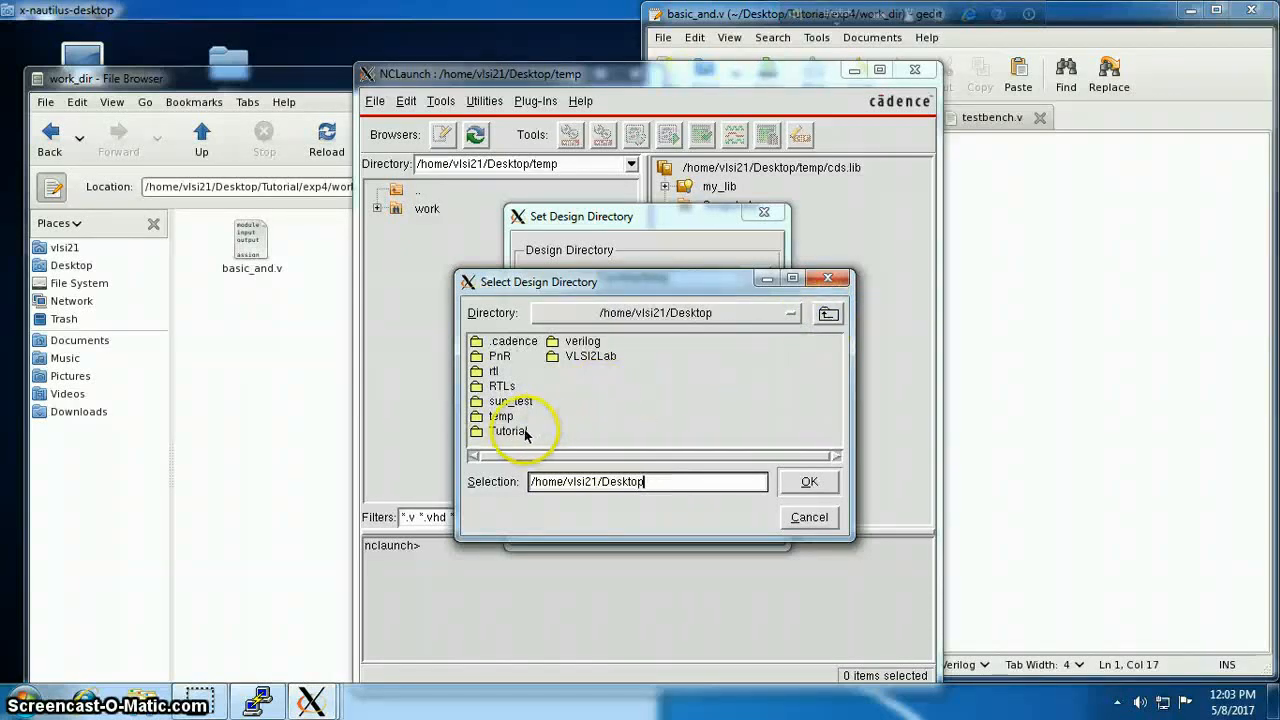
pyautogui.doubleClick(512, 432)
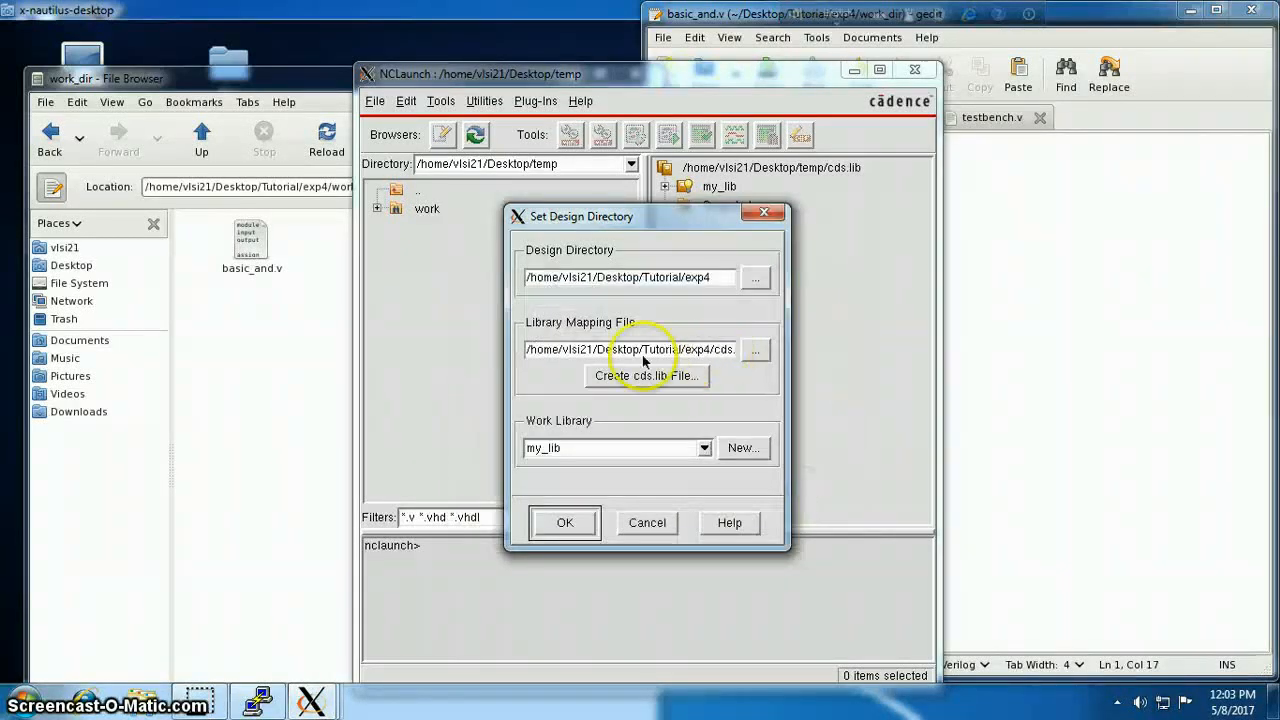
pyautogui.click(564, 522)
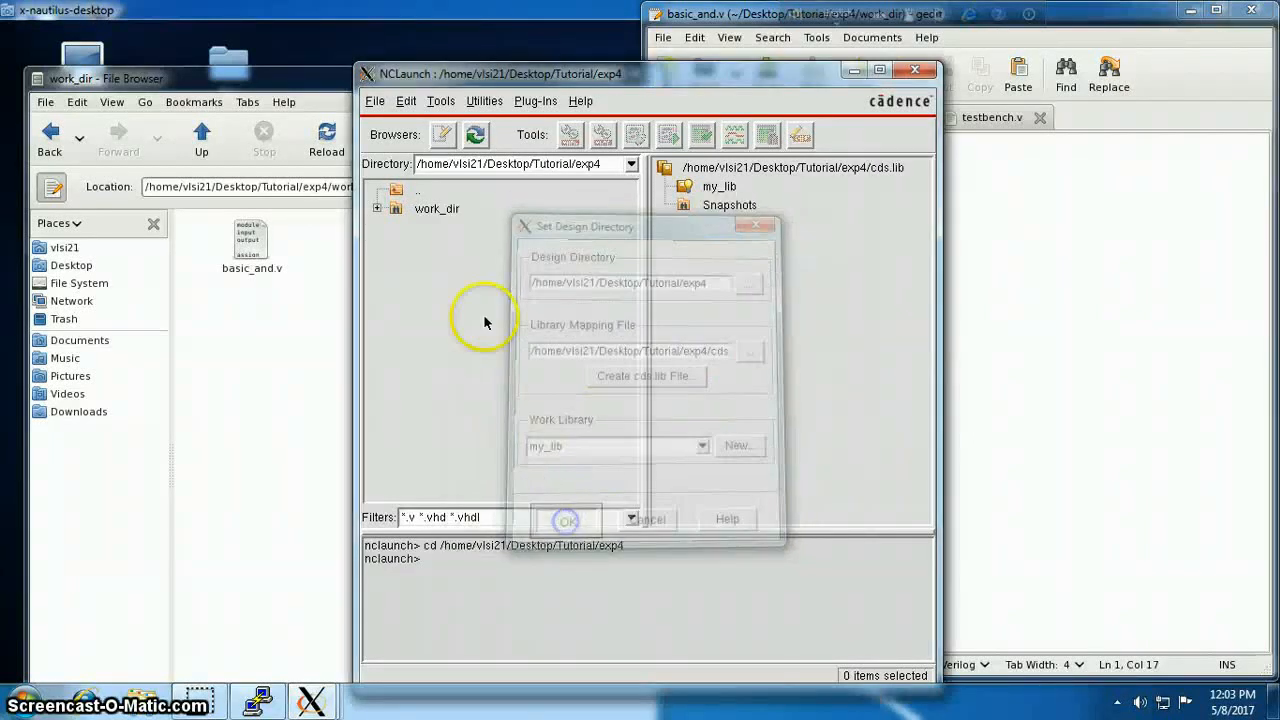
pyautogui.click(564, 520)
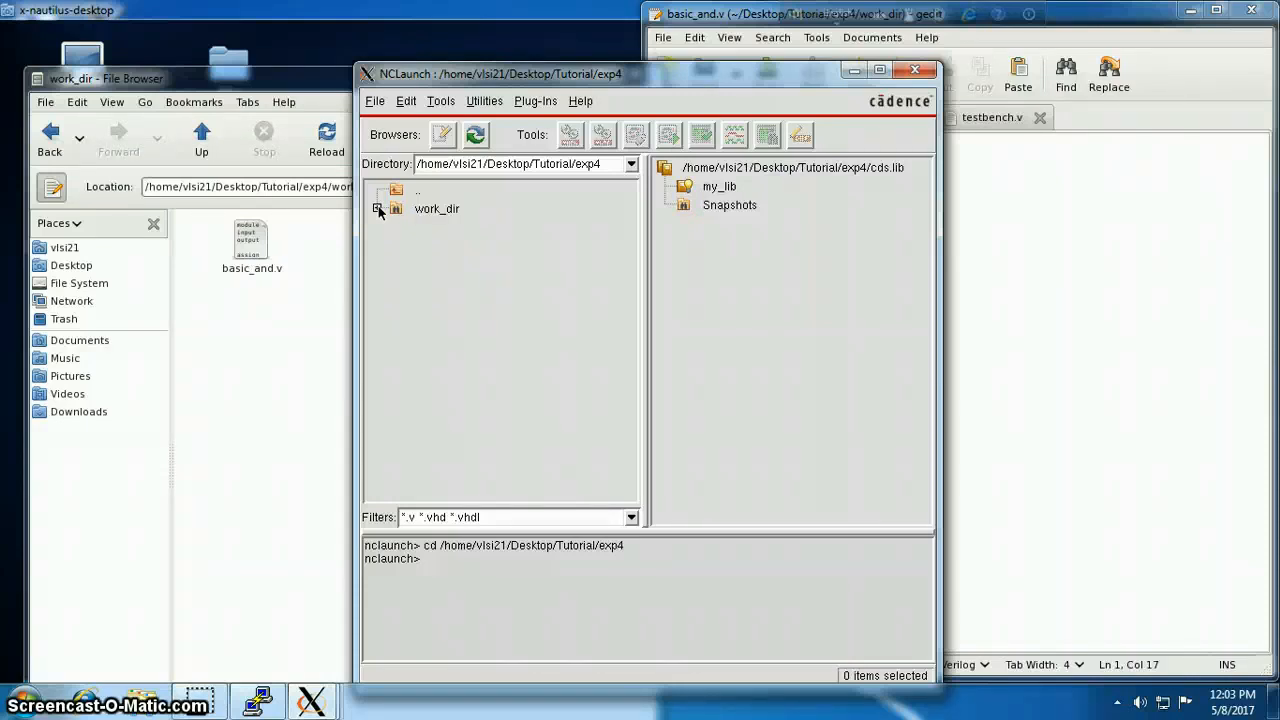
# Select basic_and.v and testbench.v in work_dir and compile them
pyautogui.click(380, 210)
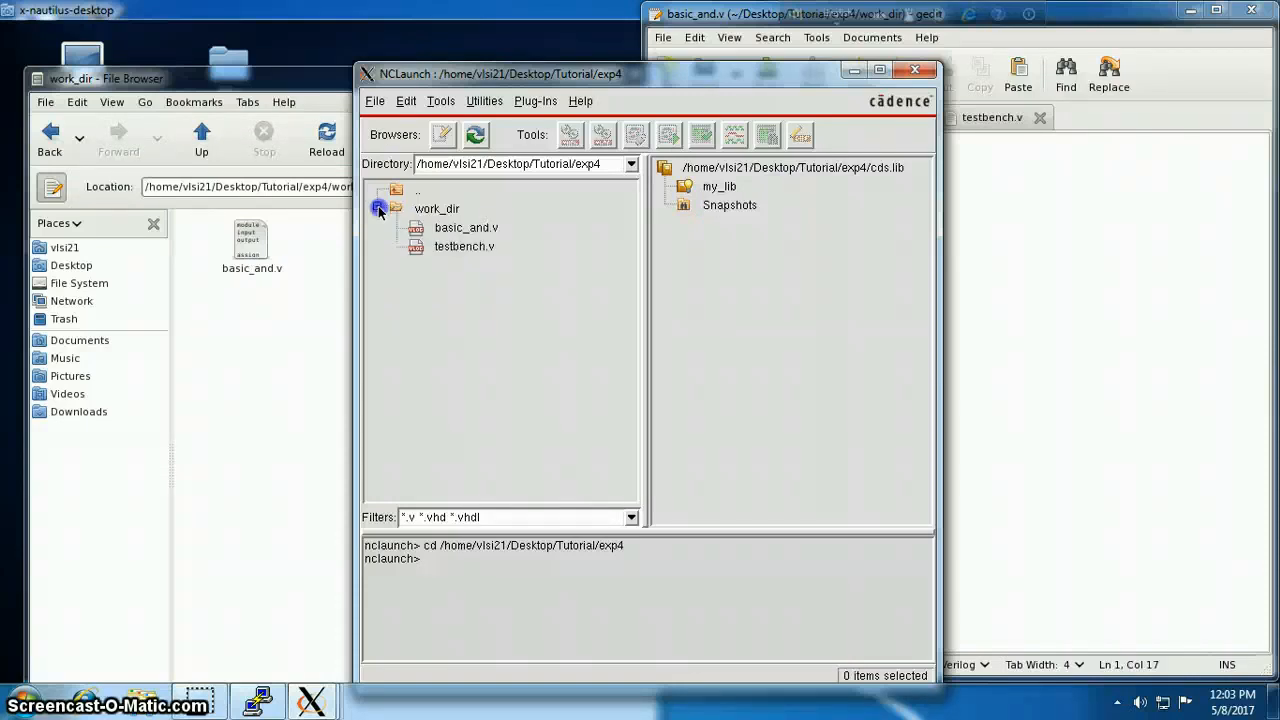
pyautogui.click(378, 208)
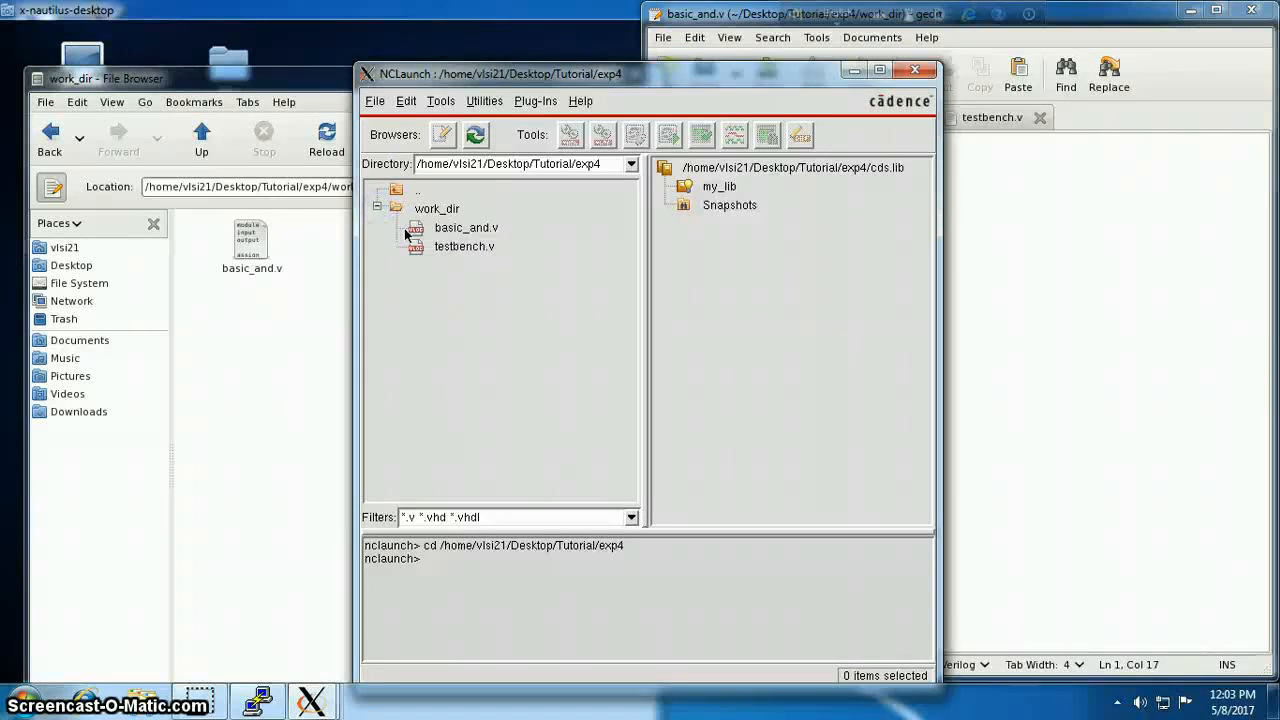
pyautogui.click(464, 228)
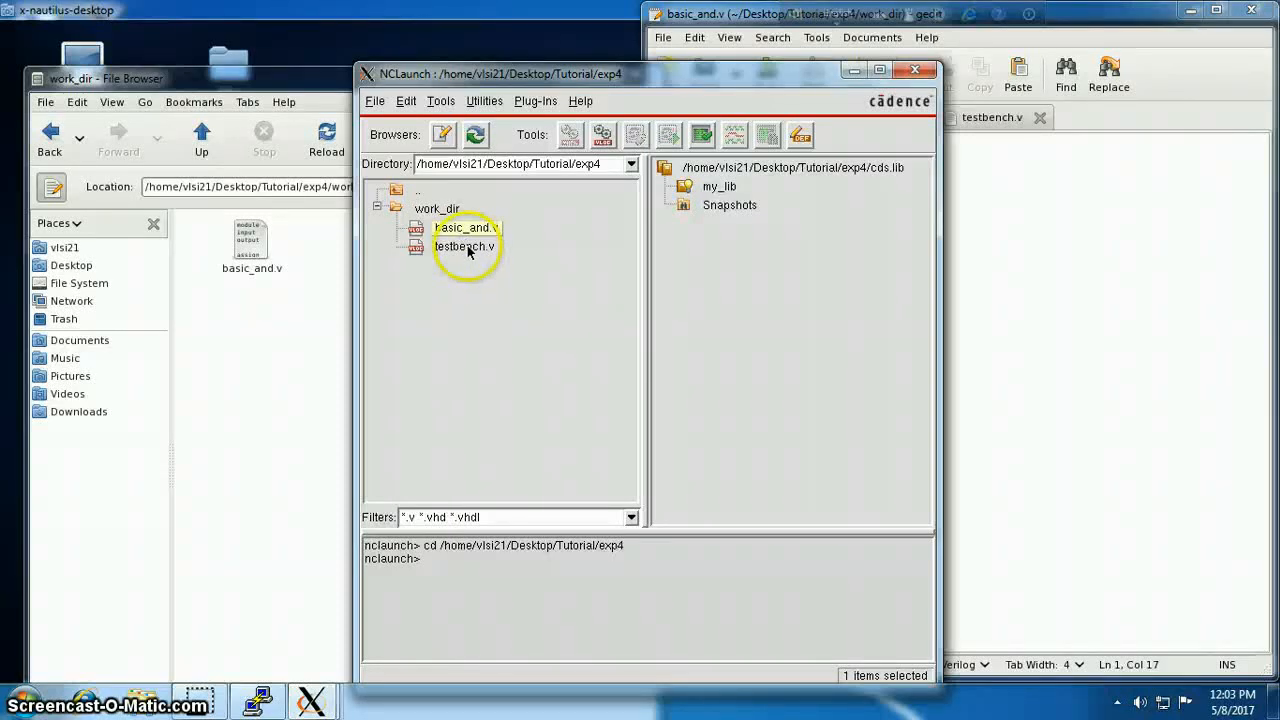
pyautogui.click(600, 136)
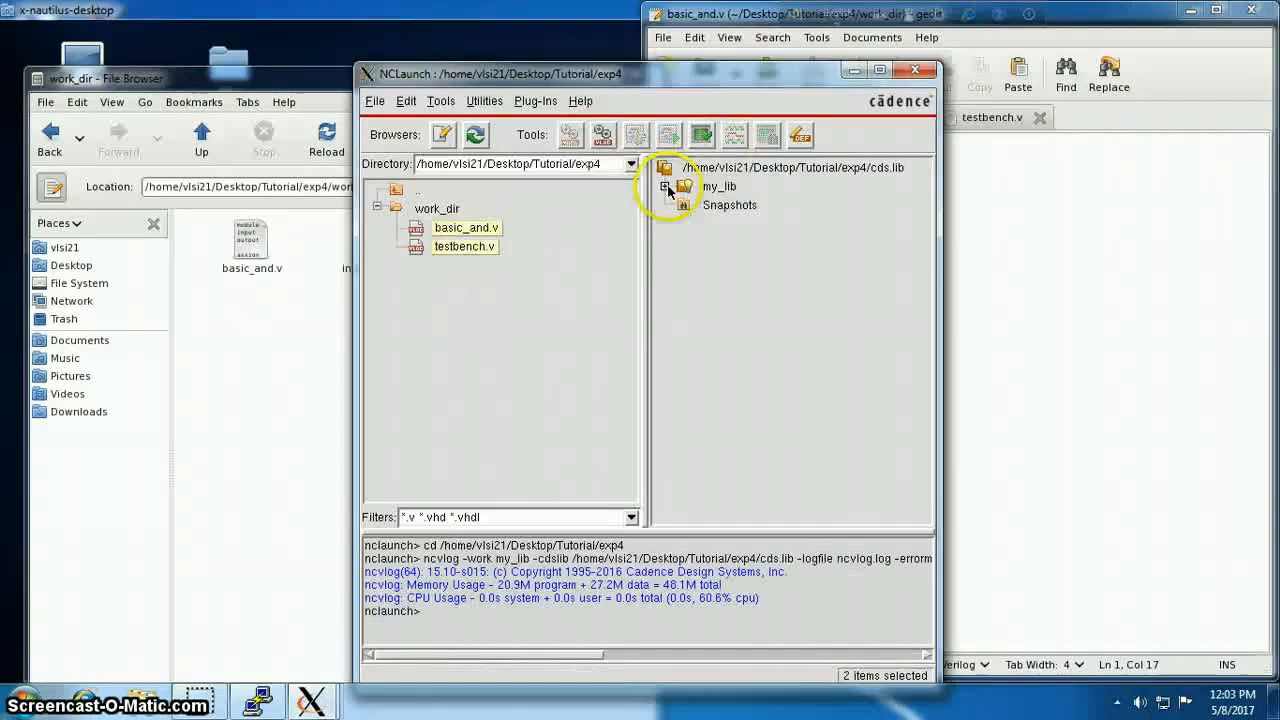
# Elaborate test_band from my_lib and simulate its snapshot
pyautogui.click(666, 188)
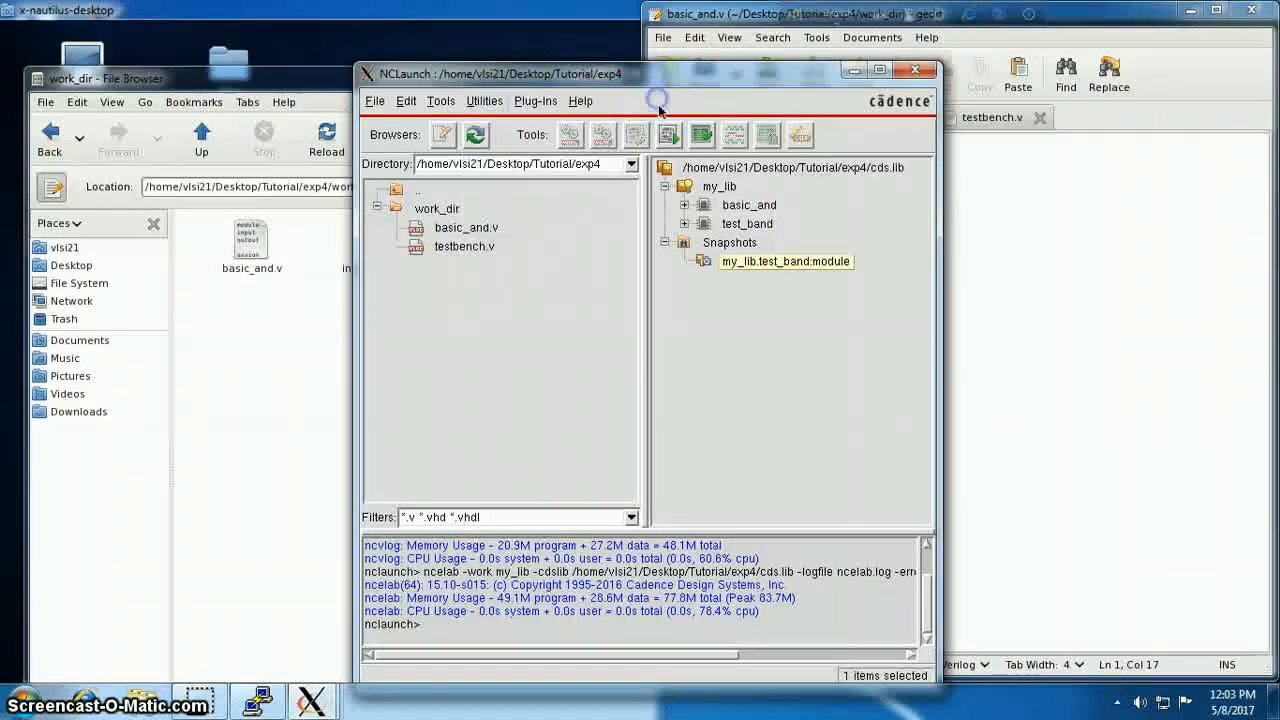
pyautogui.click(668, 136)
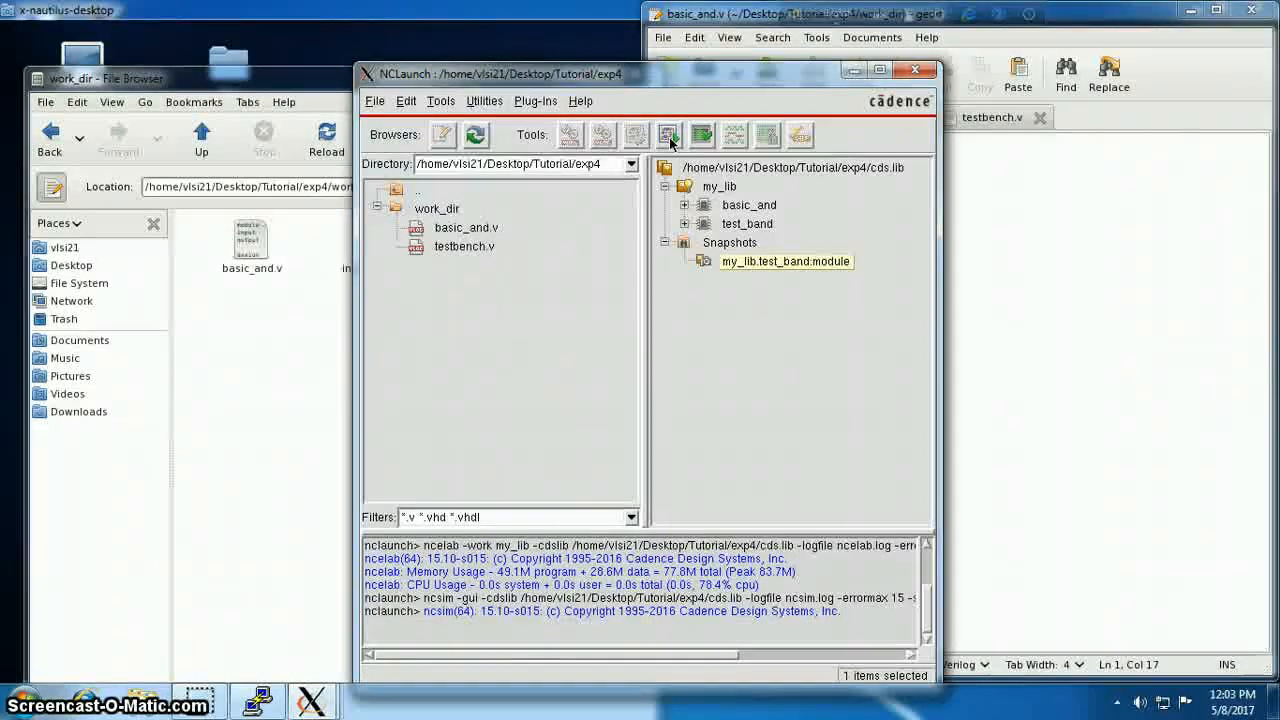
pyautogui.click(668, 136)
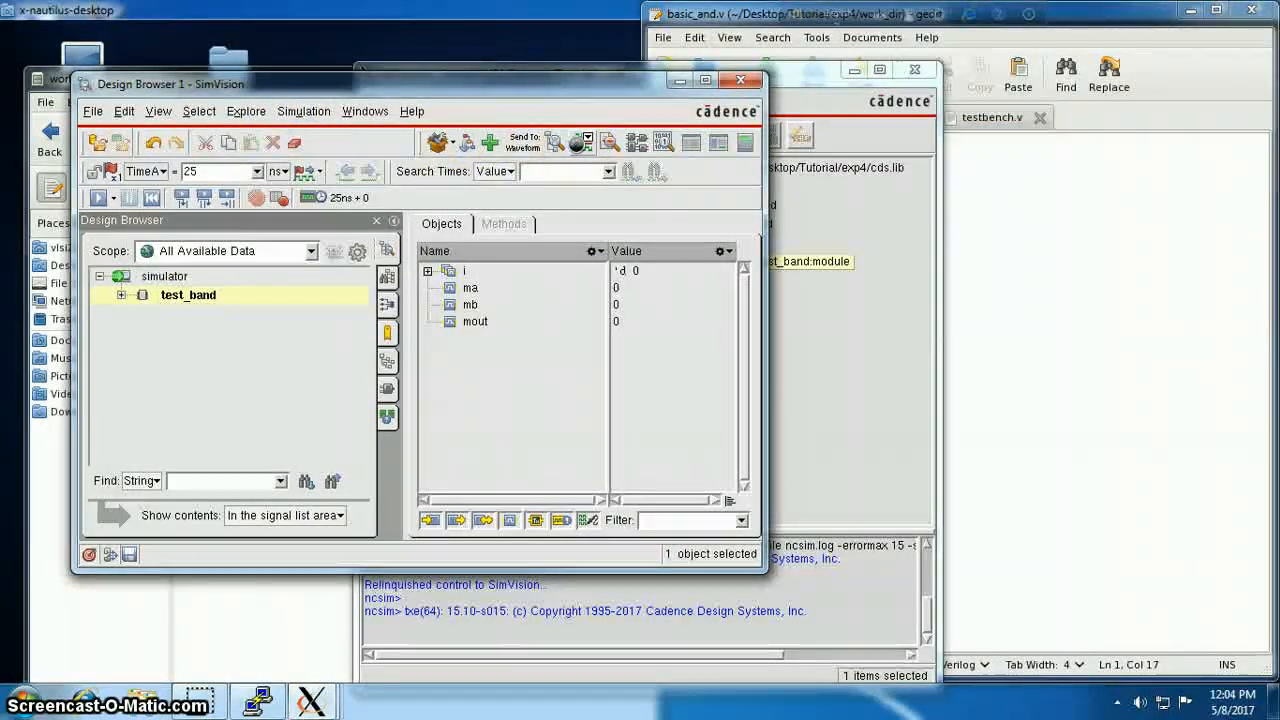
# Send test_band's ma, mb, mout to the Waveform window and maximize it
pyautogui.click(580, 142)
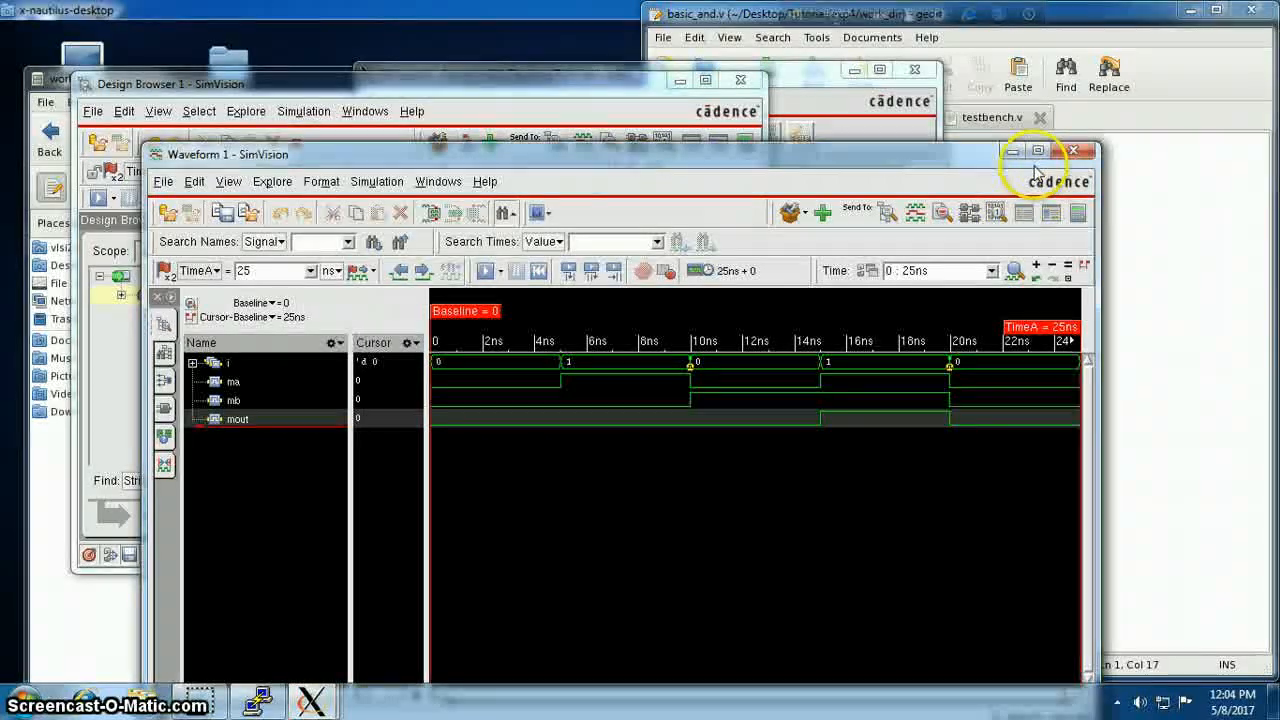
pyautogui.click(1038, 152)
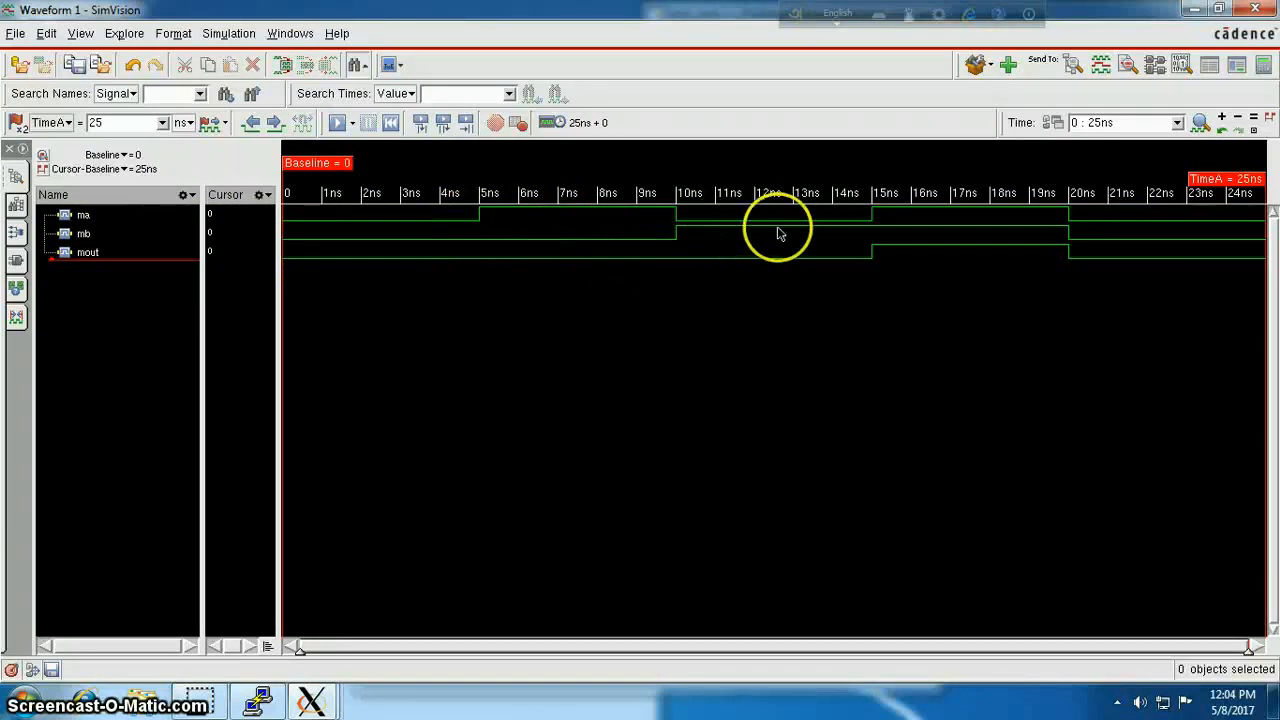
pyautogui.moveTo(912, 258)
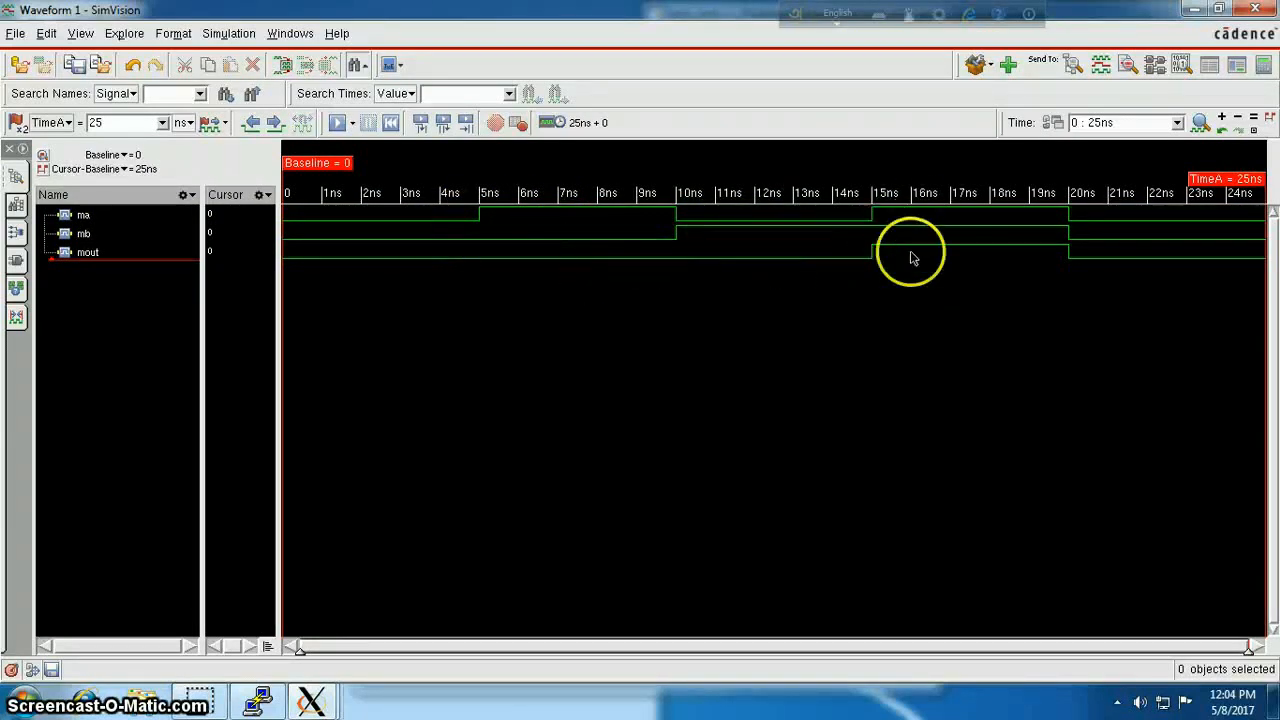